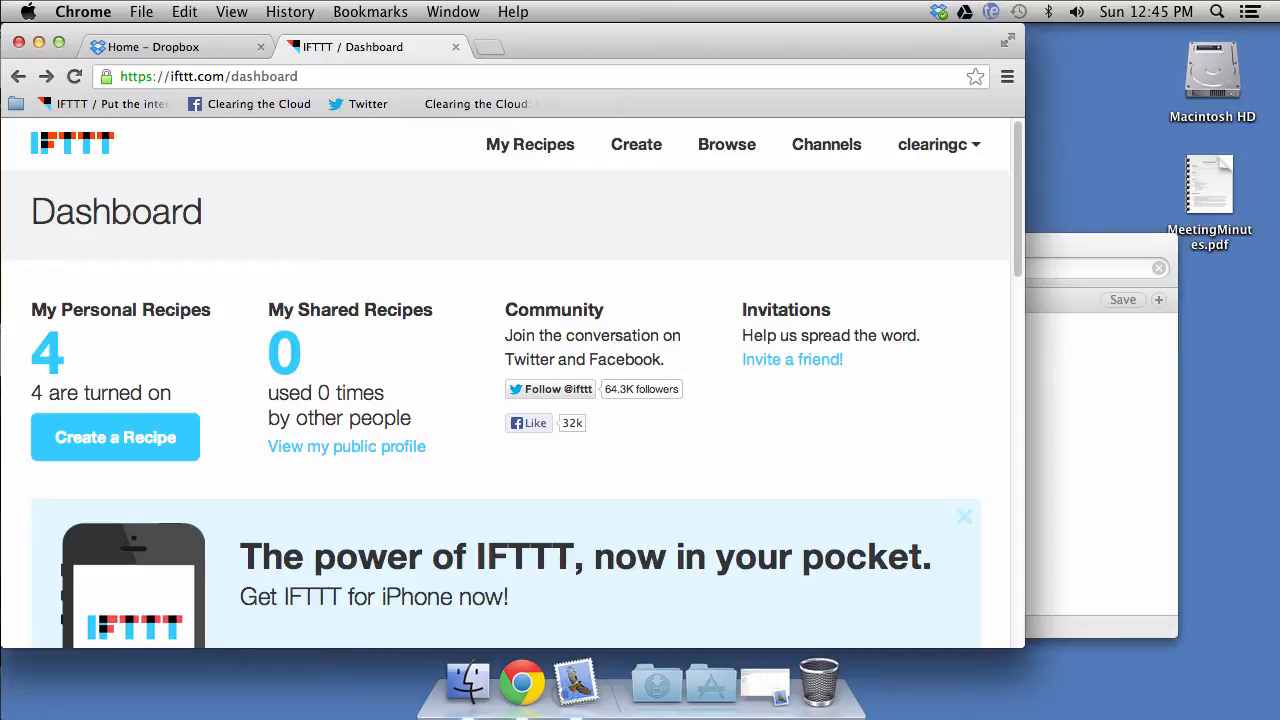
{"action": "mouse_move", "coordinate": [1230, 558]}
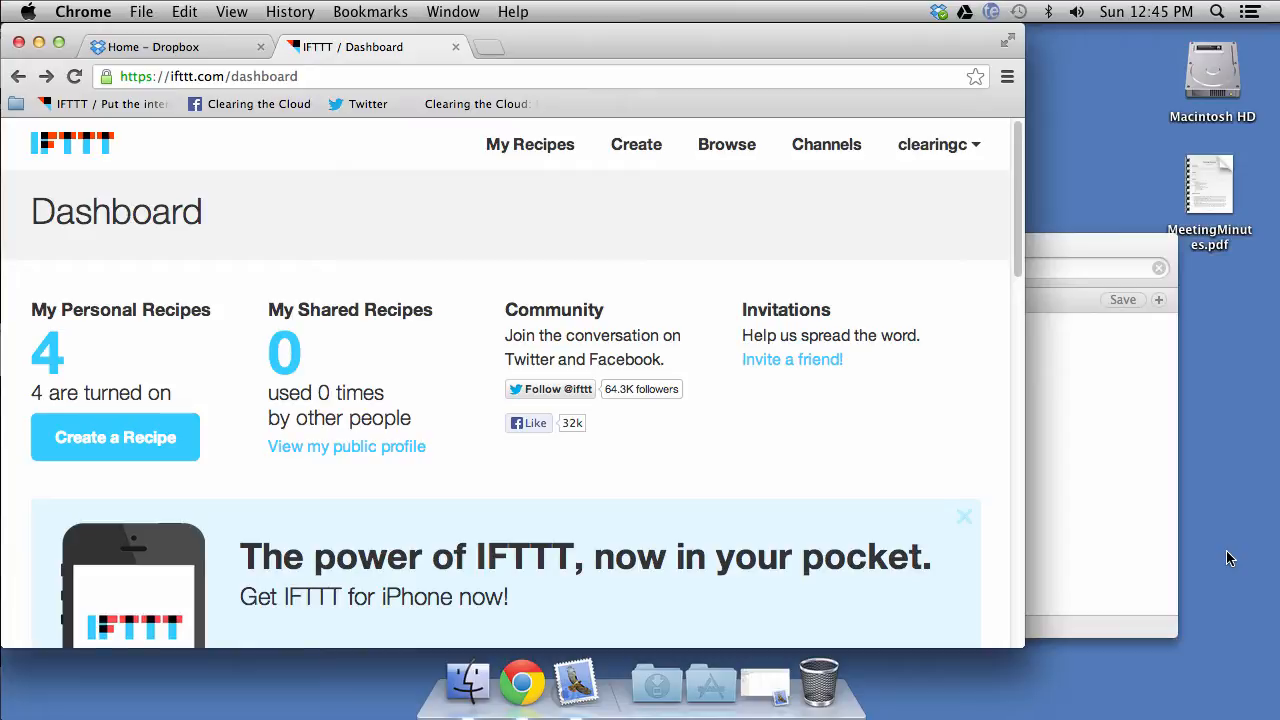
{"action": "mouse_move", "coordinate": [1224, 446]}
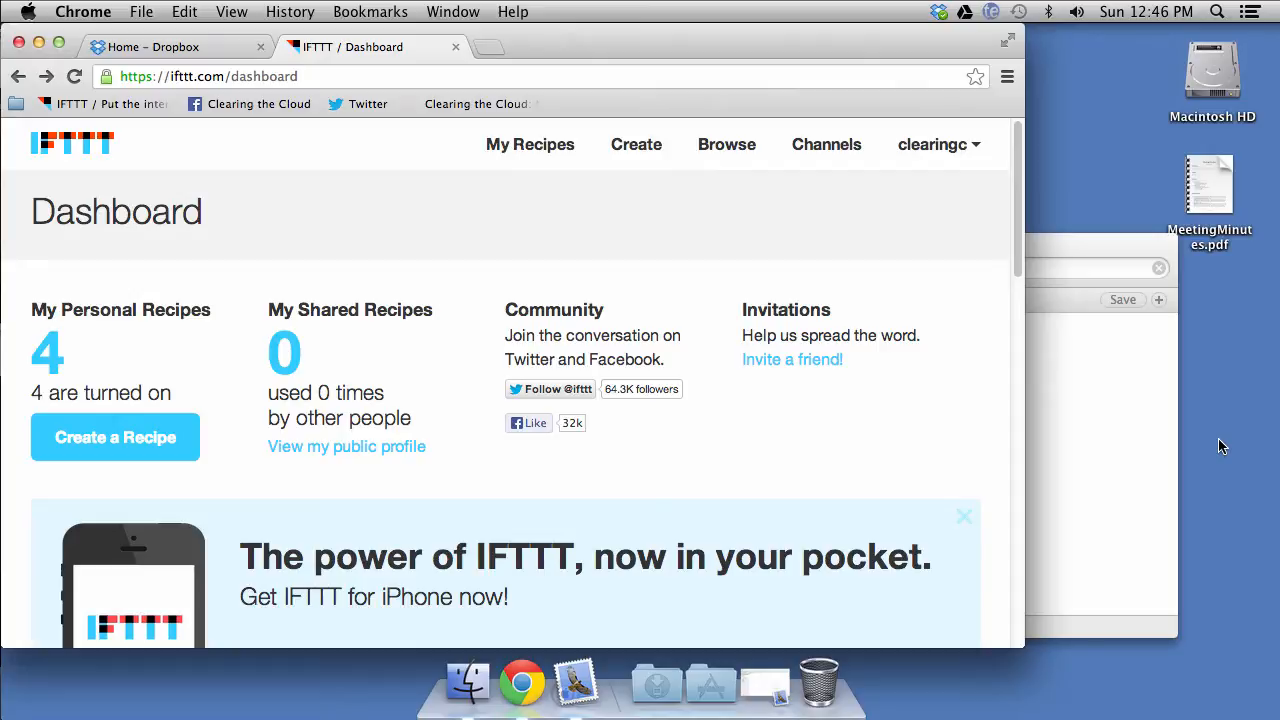
{"action": "mouse_move", "coordinate": [670, 214]}
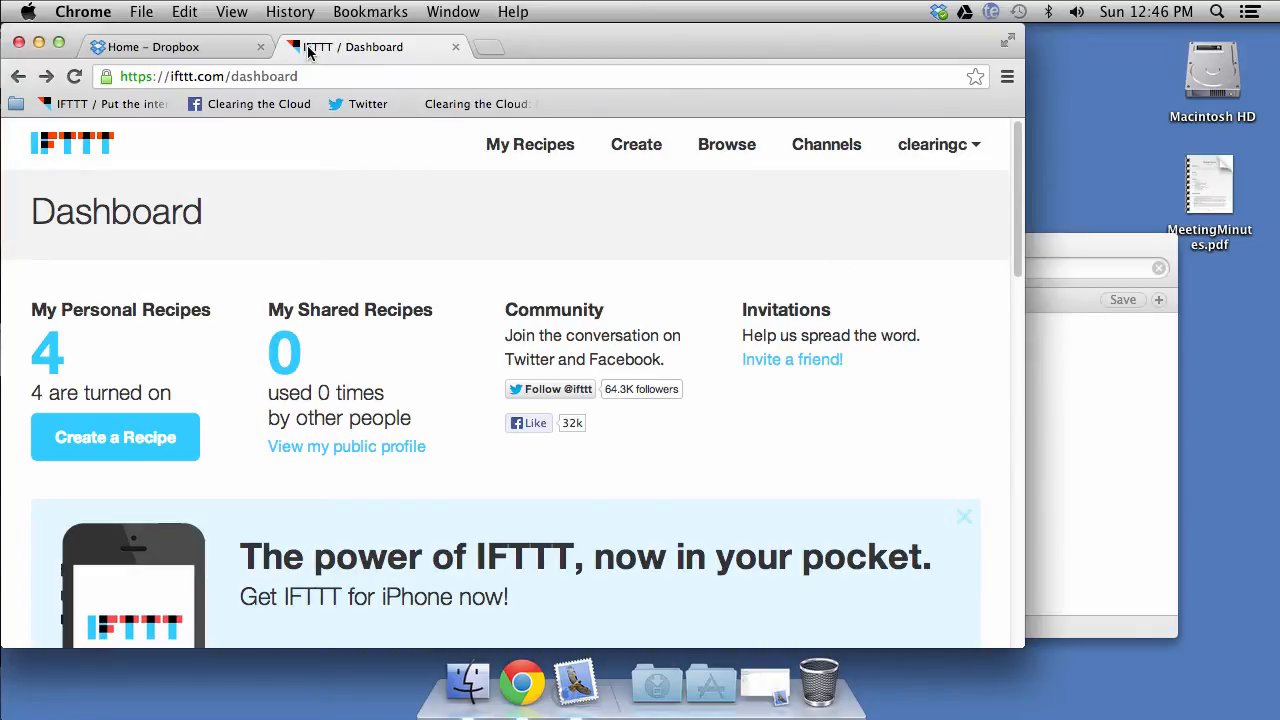
{"action": "mouse_move", "coordinate": [322, 58]}
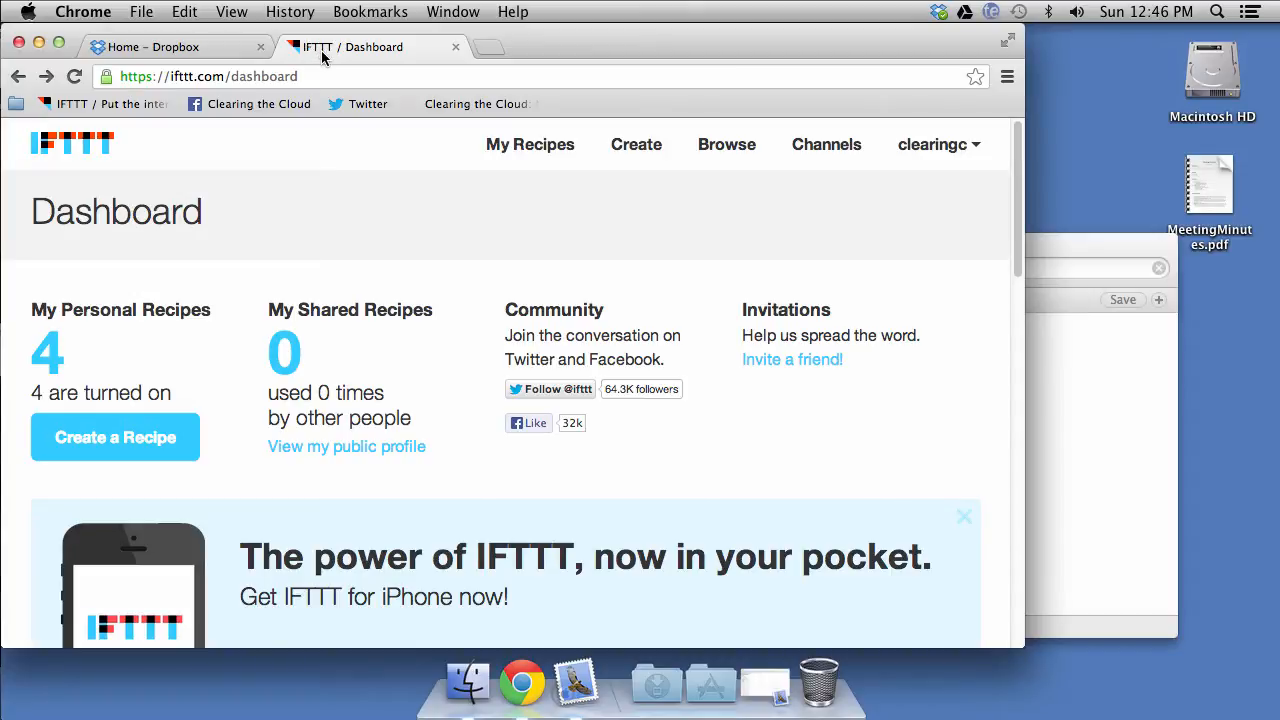
{"action": "mouse_move", "coordinate": [362, 56]}
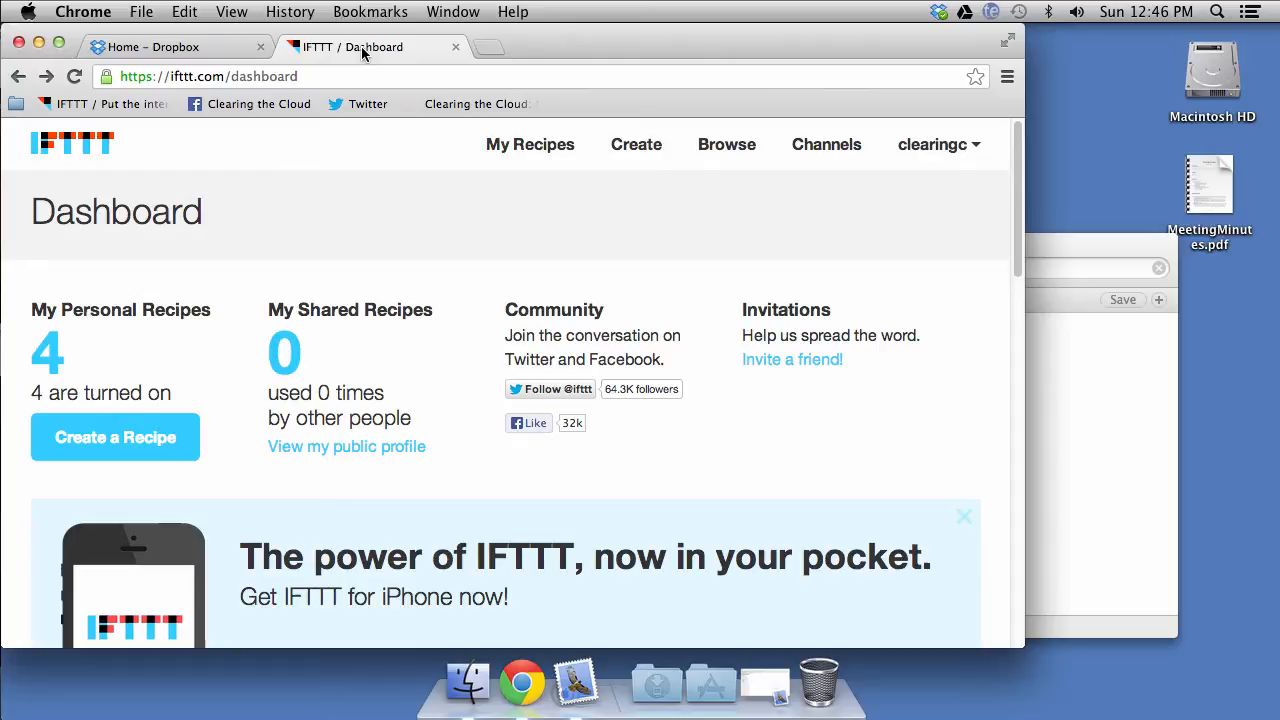
{"action": "mouse_move", "coordinate": [508, 52]}
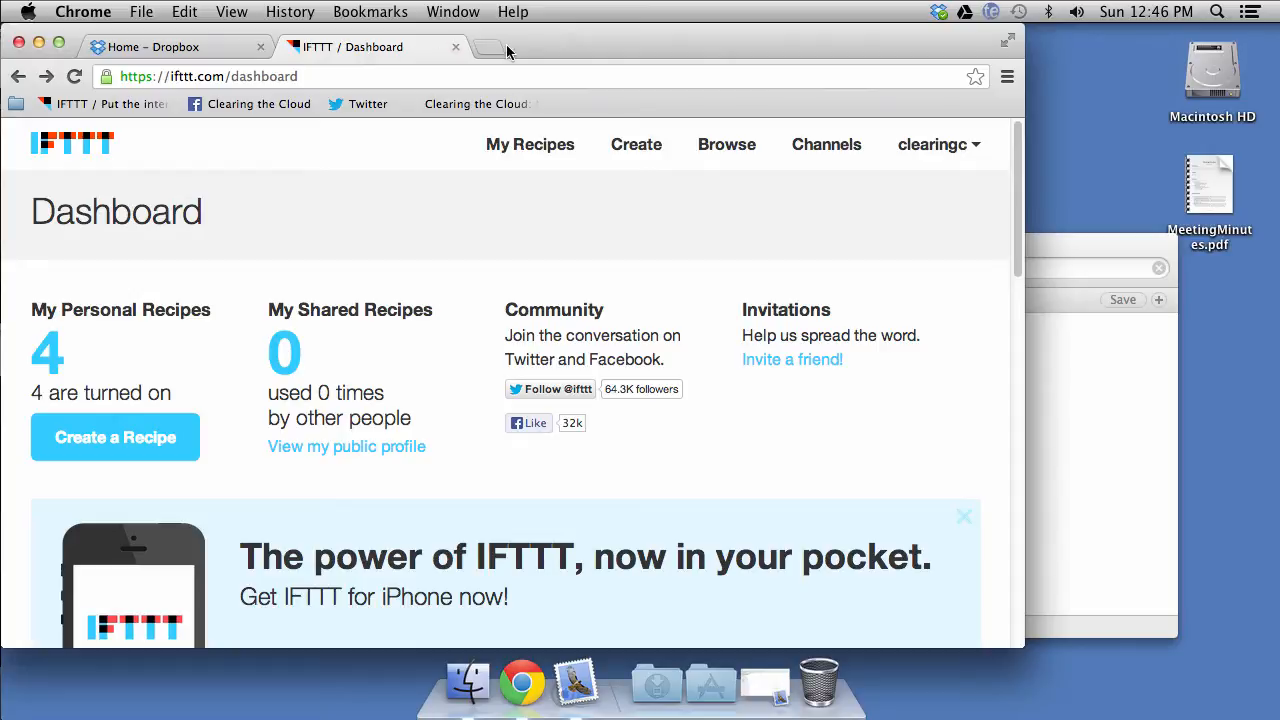
{"action": "mouse_move", "coordinate": [588, 68]}
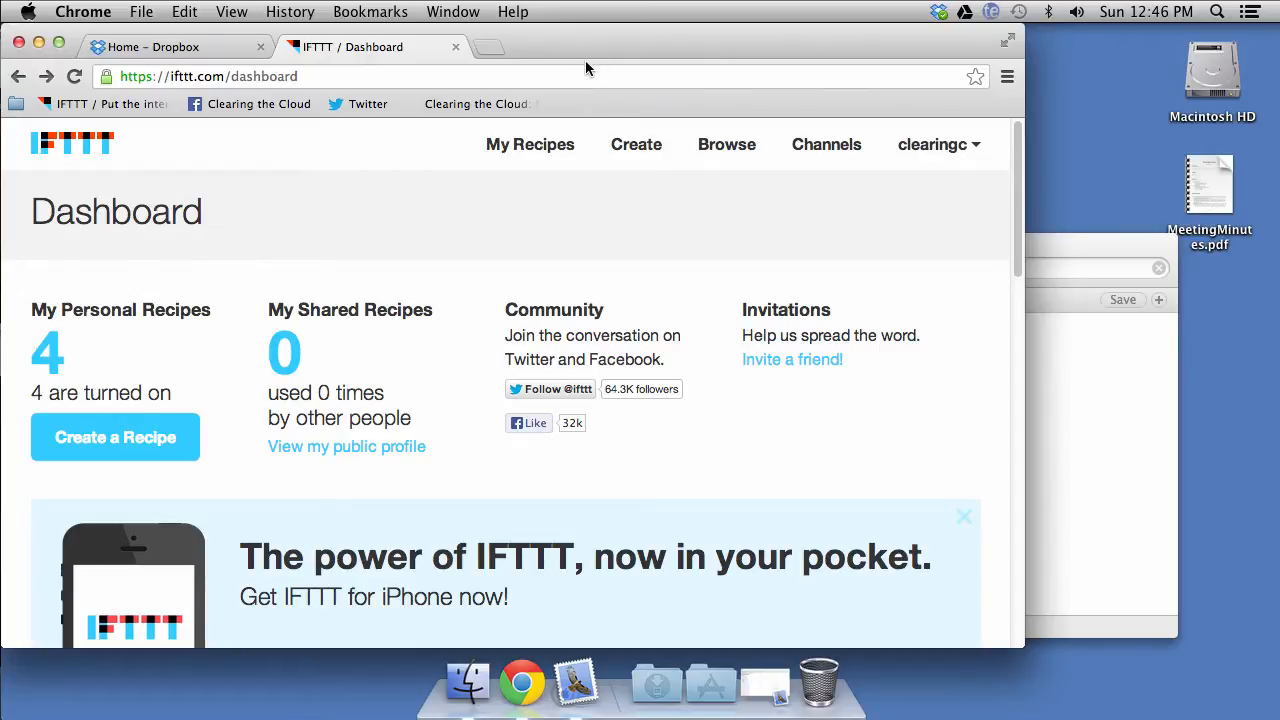
{"action": "mouse_move", "coordinate": [356, 56]}
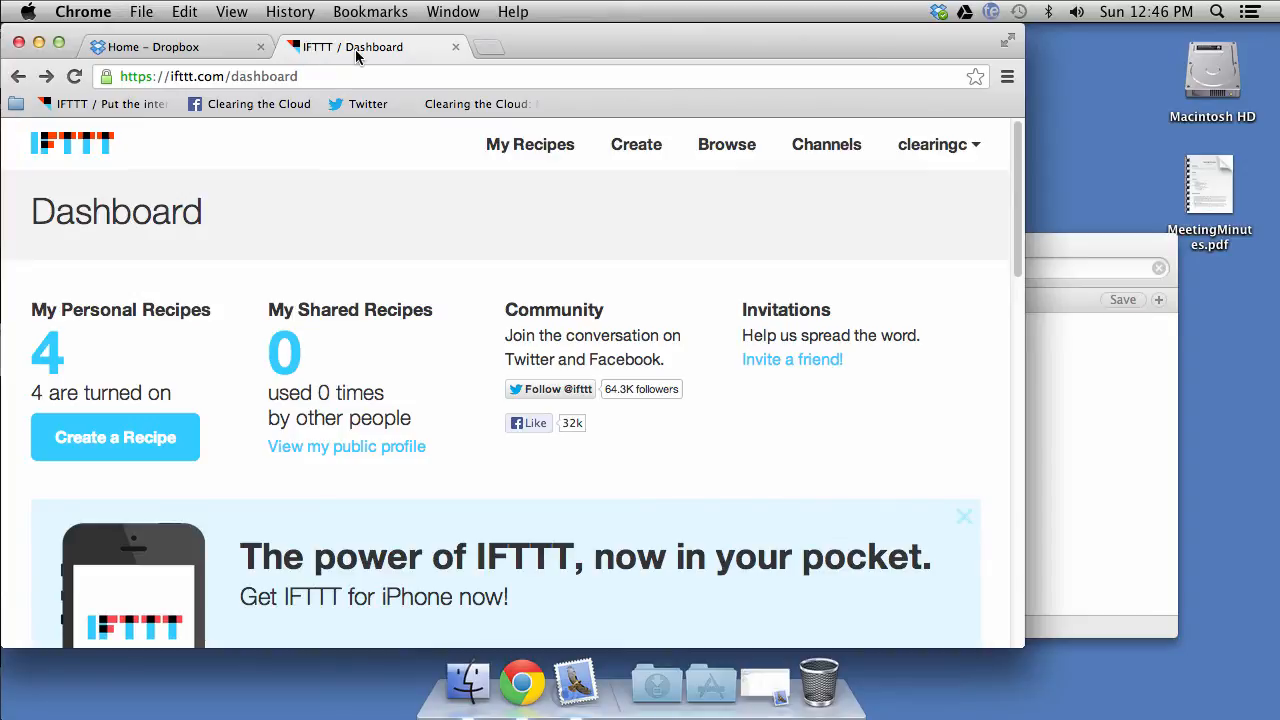
{"action": "mouse_move", "coordinate": [300, 504]}
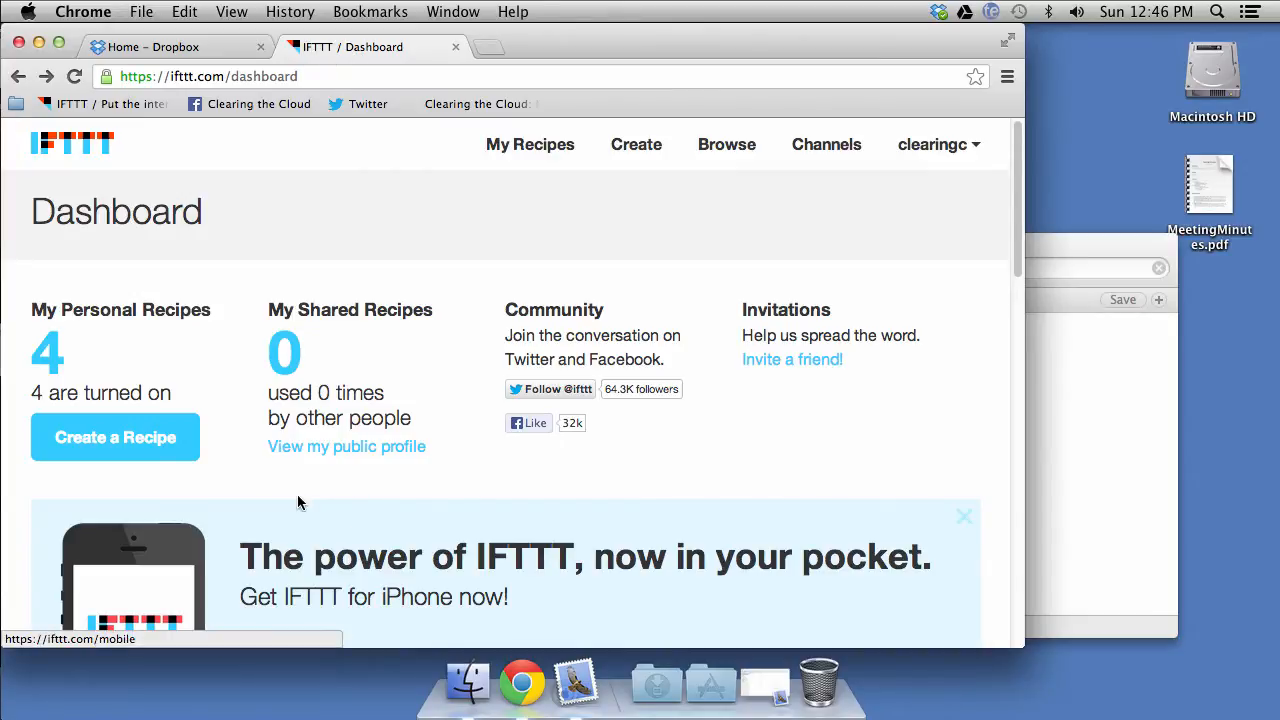
{"action": "mouse_move", "coordinate": [848, 152]}
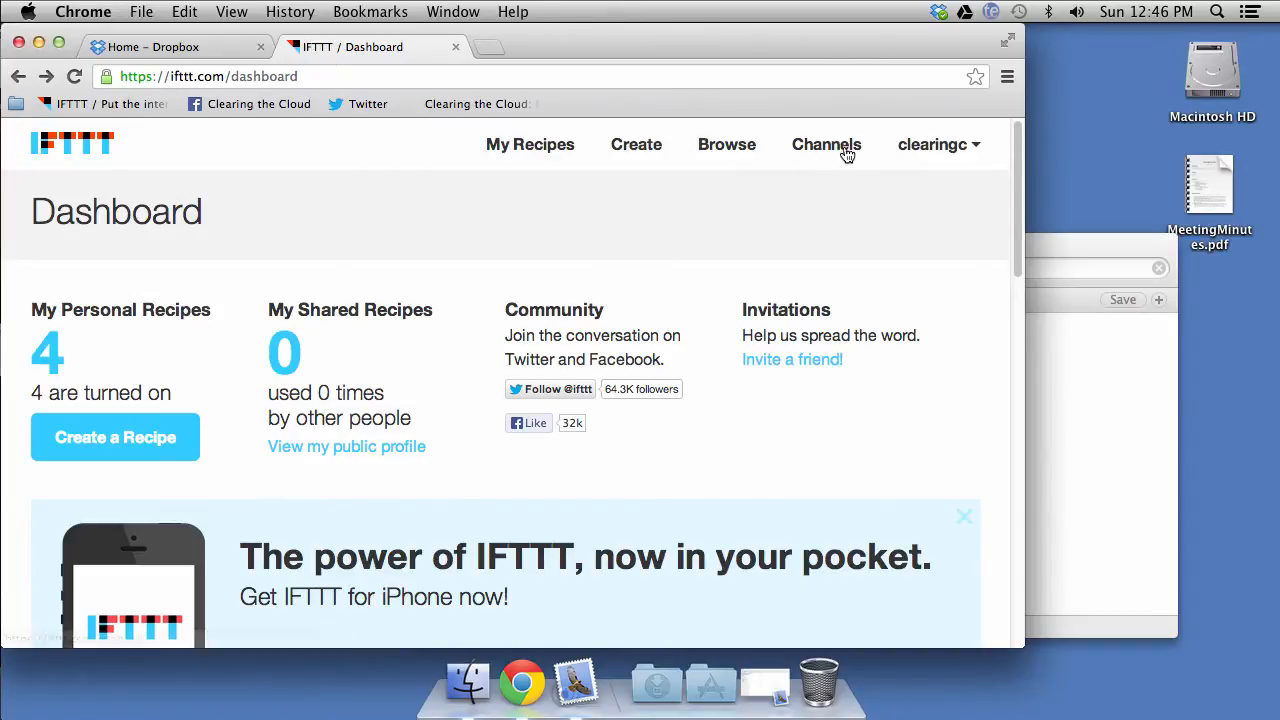
- From Channels, activate Dropbox and allow IFTTT access to all Dropbox files and folders
{"action": "left_click", "coordinate": [826, 144]}
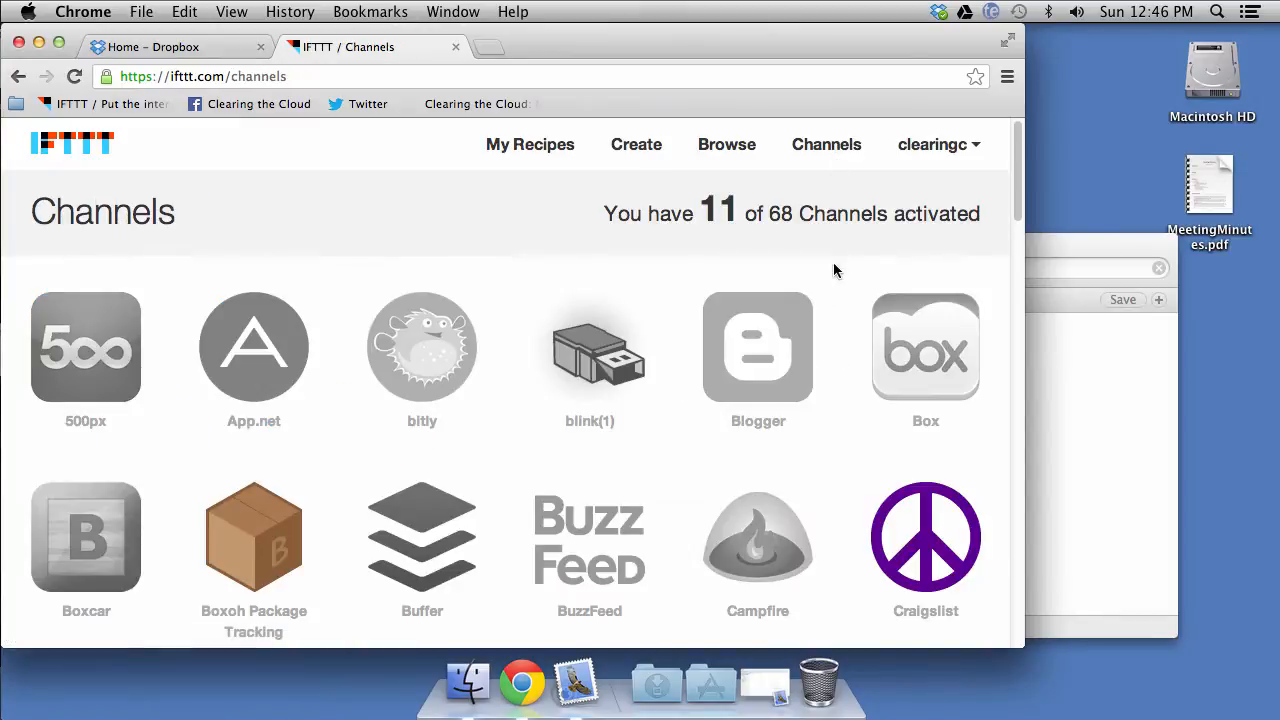
{"action": "scroll", "scroll_direction": "down", "scroll_amount": 3}
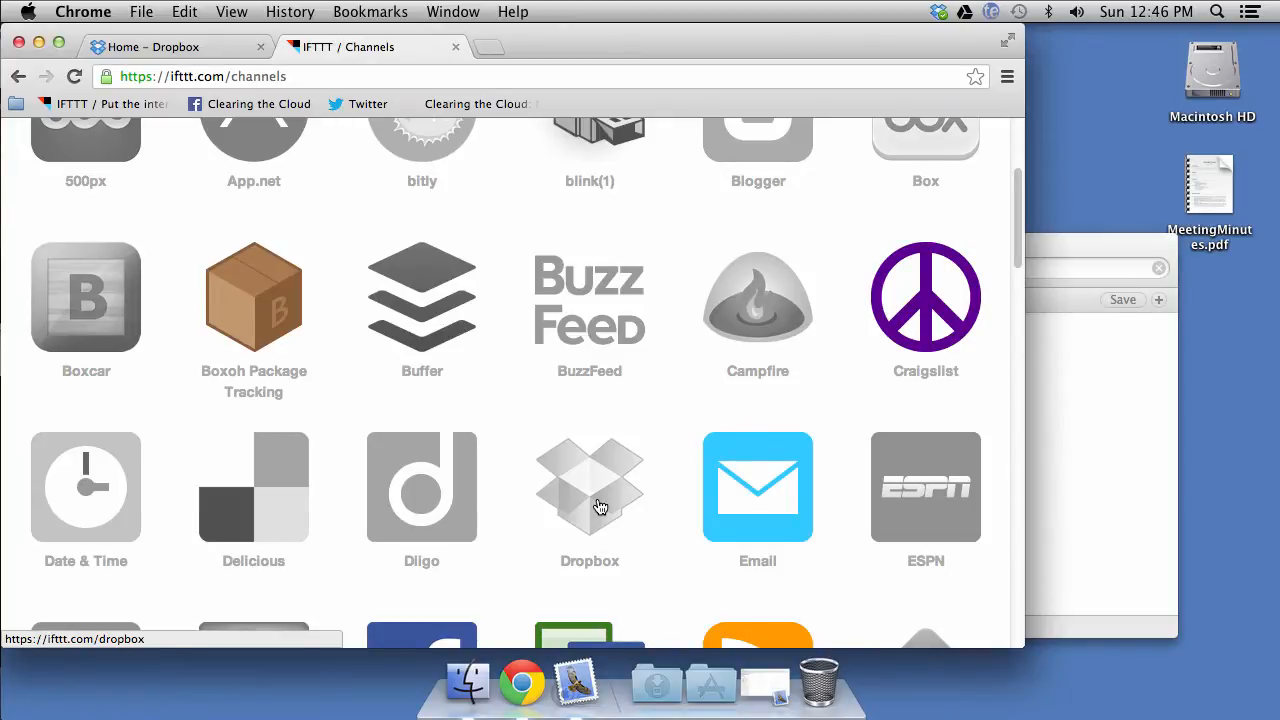
{"action": "left_click", "coordinate": [588, 488]}
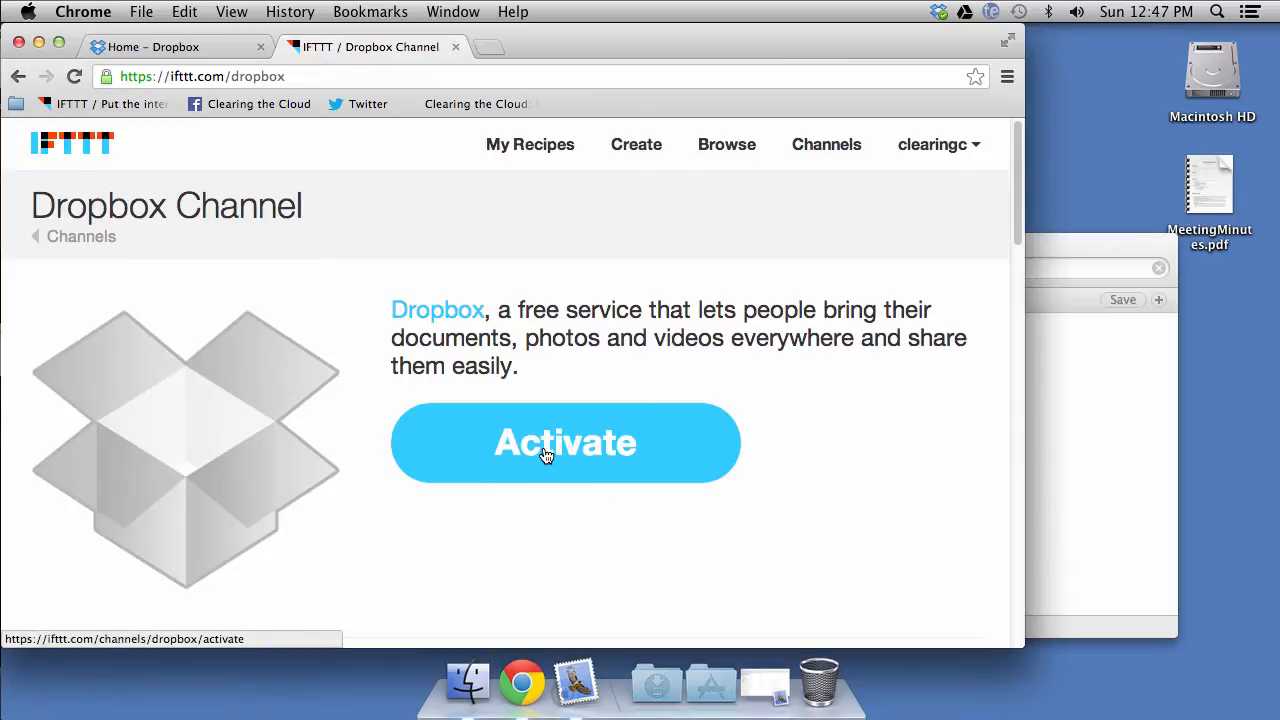
{"action": "left_click", "coordinate": [564, 444]}
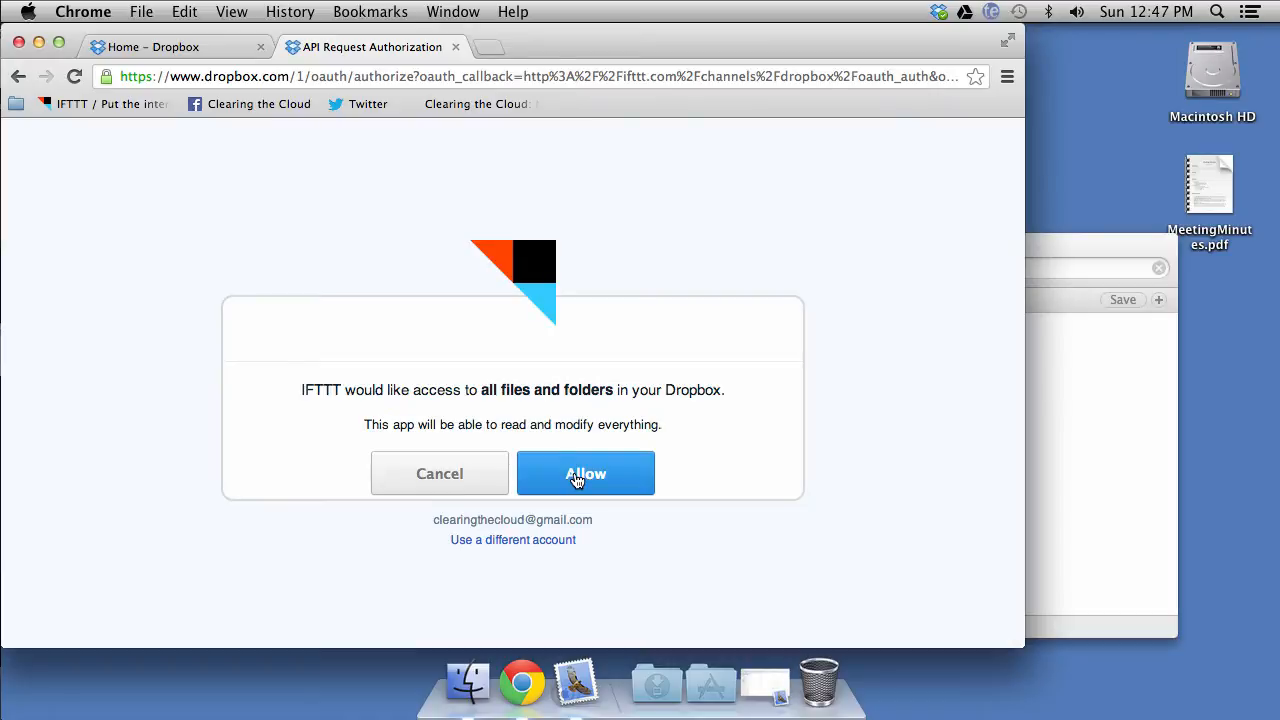
{"action": "left_click", "coordinate": [584, 472]}
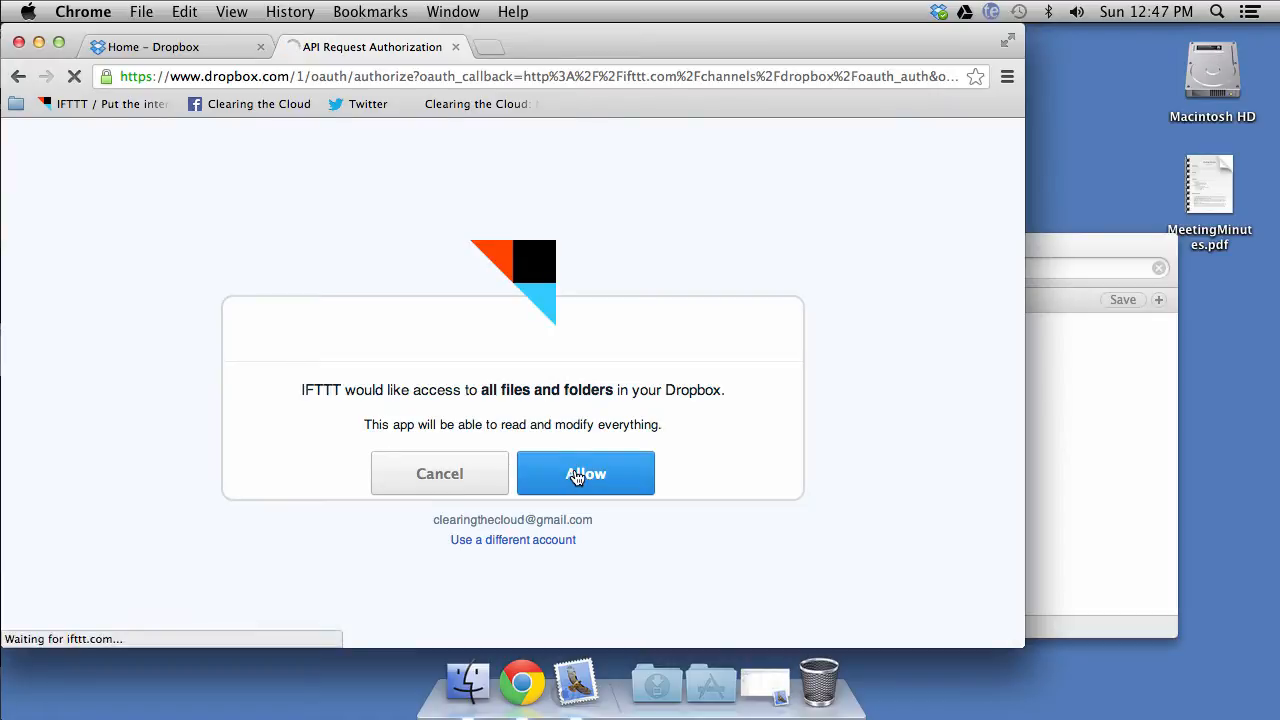
{"action": "mouse_move", "coordinate": [464, 164]}
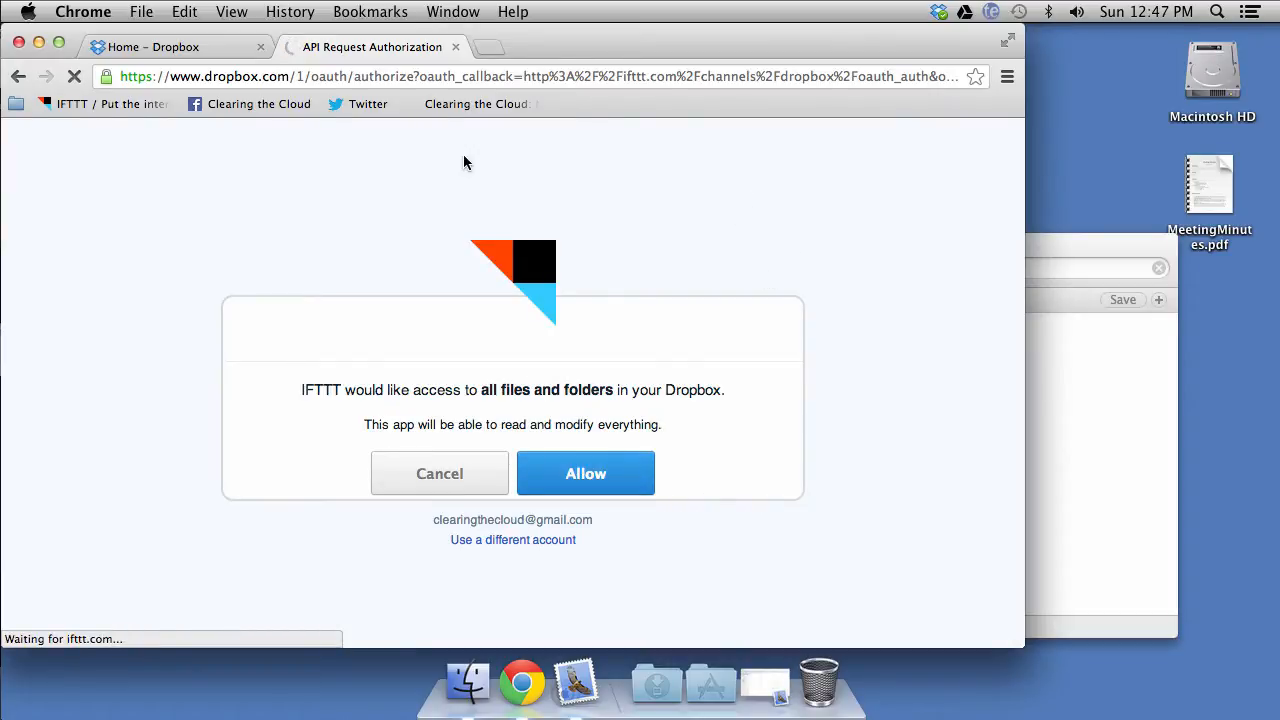
- Confirm the Dropbox channel is activated and go to the My Recipes list
{"action": "left_click", "coordinate": [584, 472]}
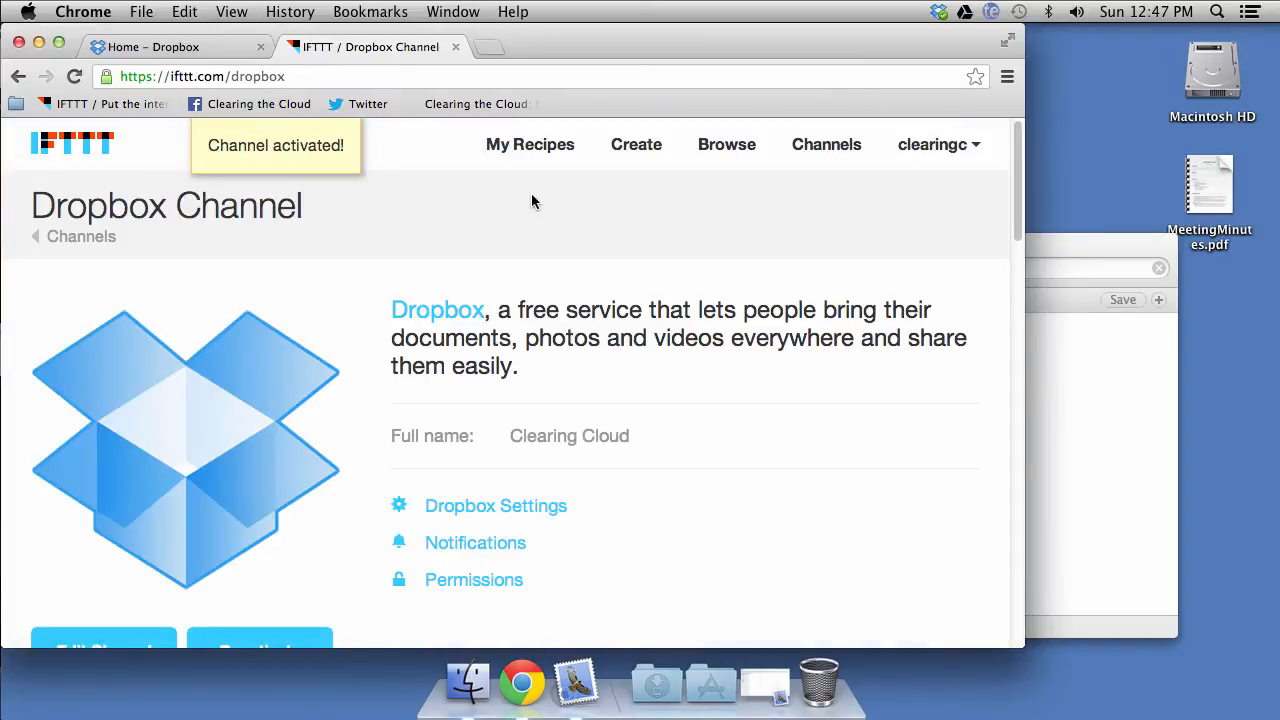
{"action": "scroll", "scroll_direction": "down", "scroll_amount": 3}
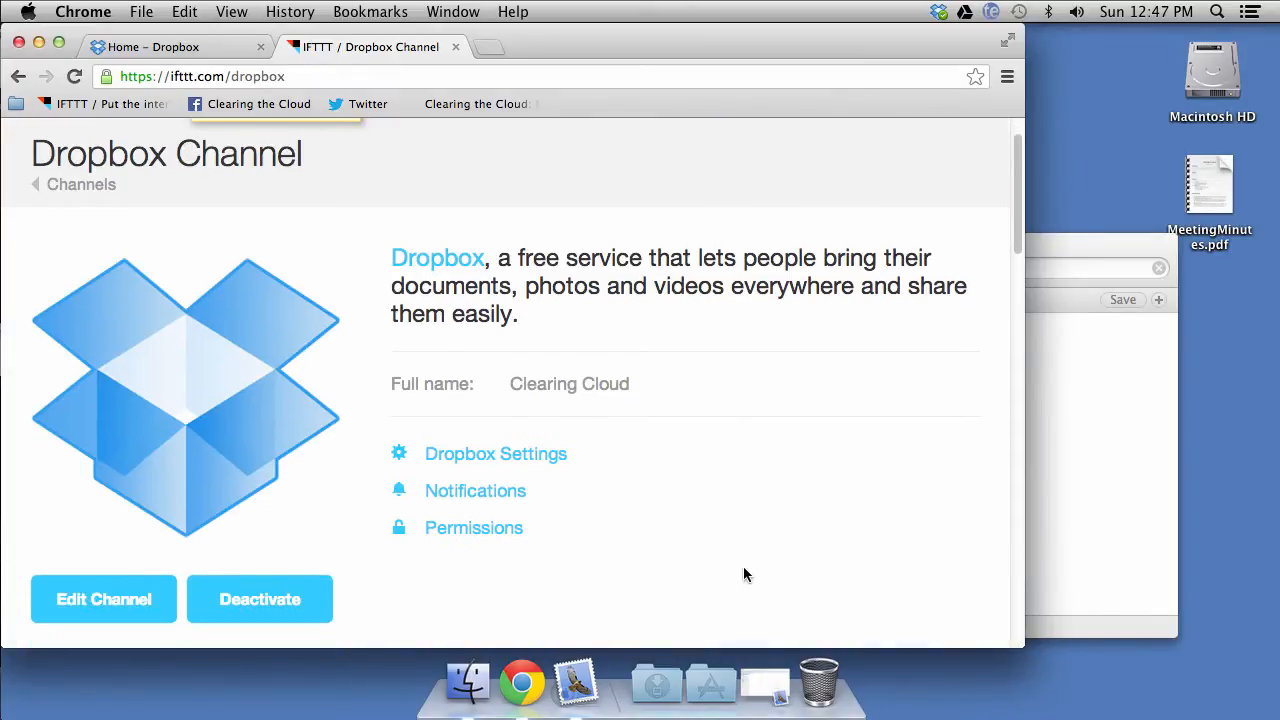
{"action": "scroll", "scroll_direction": "up", "scroll_amount": 3}
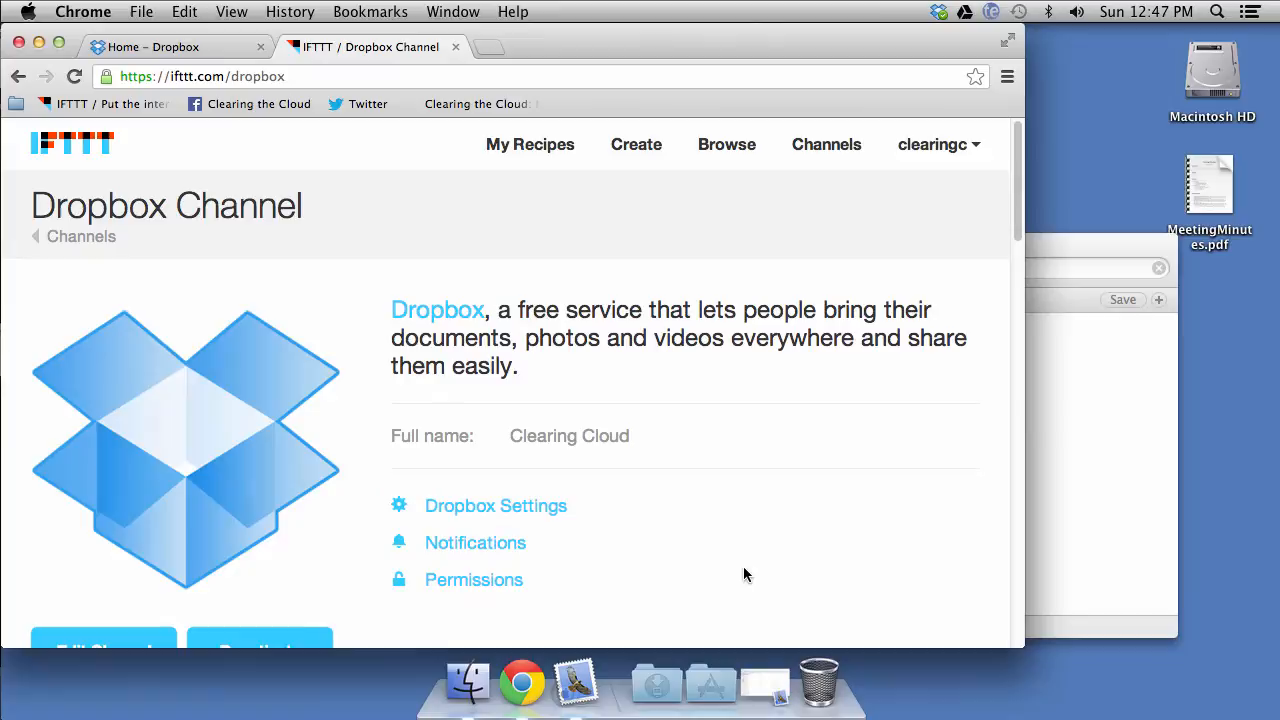
{"action": "mouse_move", "coordinate": [510, 160]}
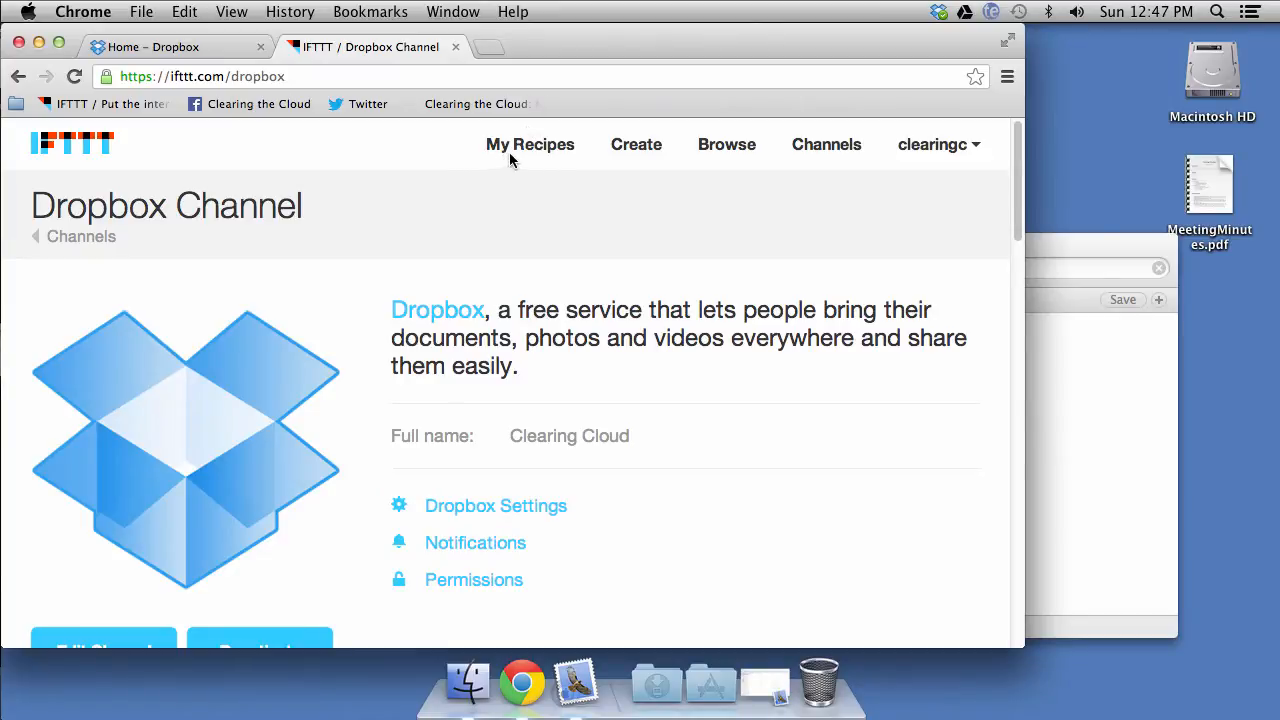
{"action": "left_click", "coordinate": [530, 144]}
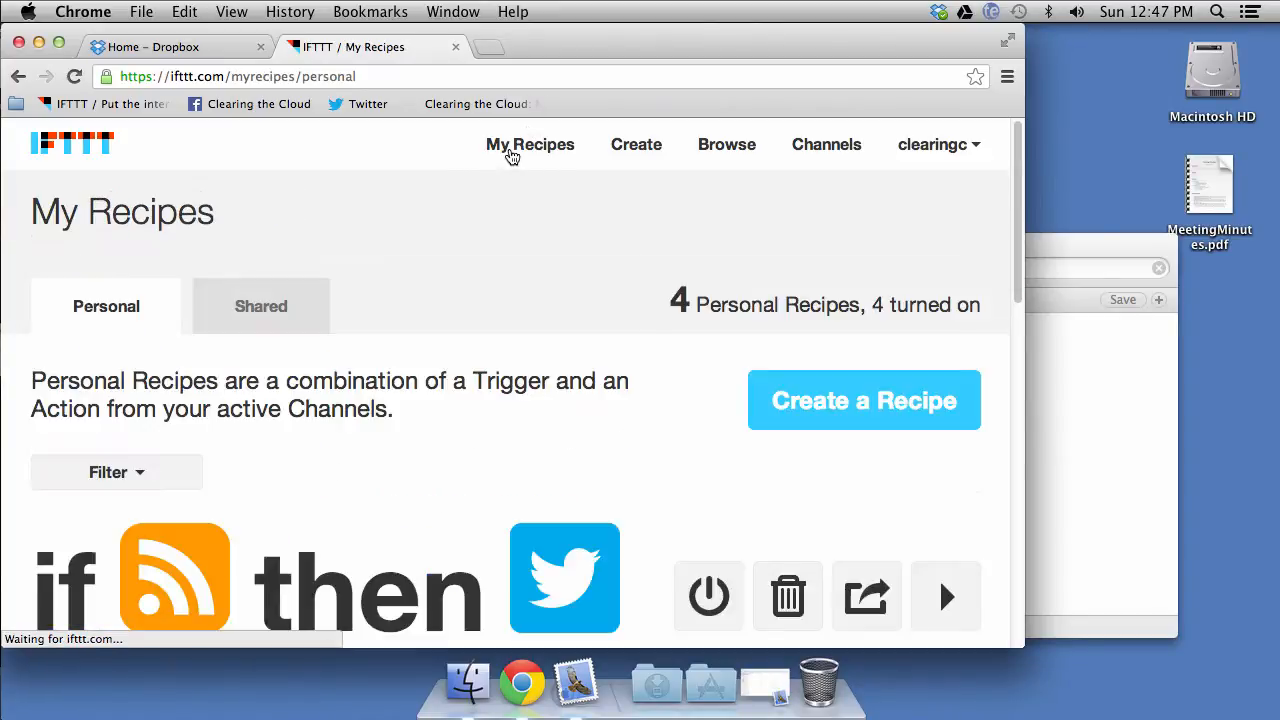
{"action": "mouse_move", "coordinate": [808, 422]}
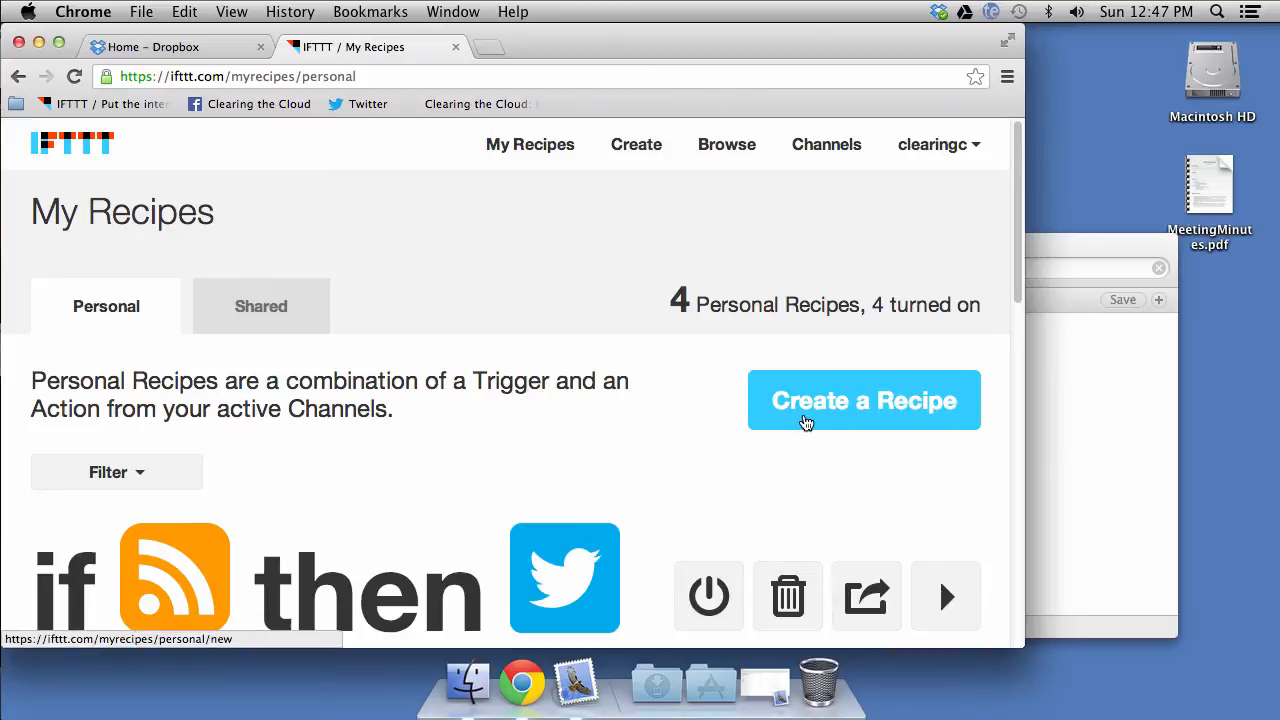
- Start a new recipe with Dropbox's 'New file in your Public folder' trigger
{"action": "left_click", "coordinate": [864, 400]}
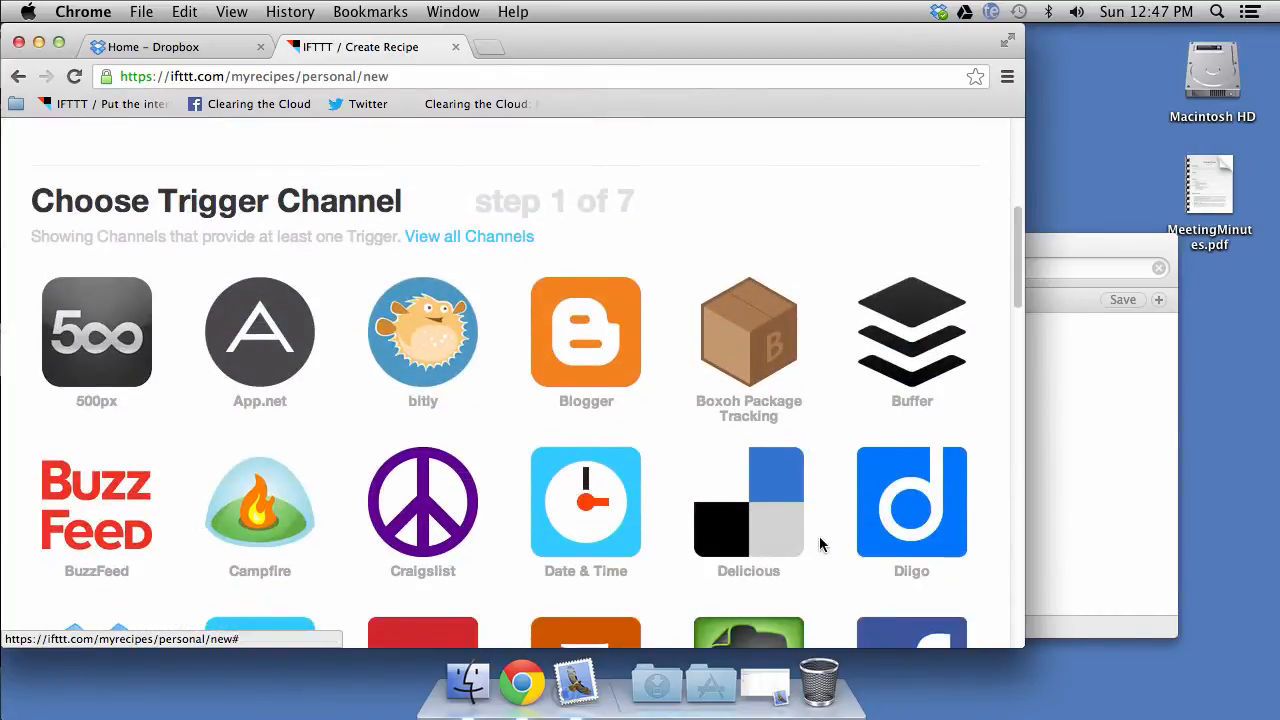
{"action": "scroll", "scroll_direction": "down", "scroll_amount": 3}
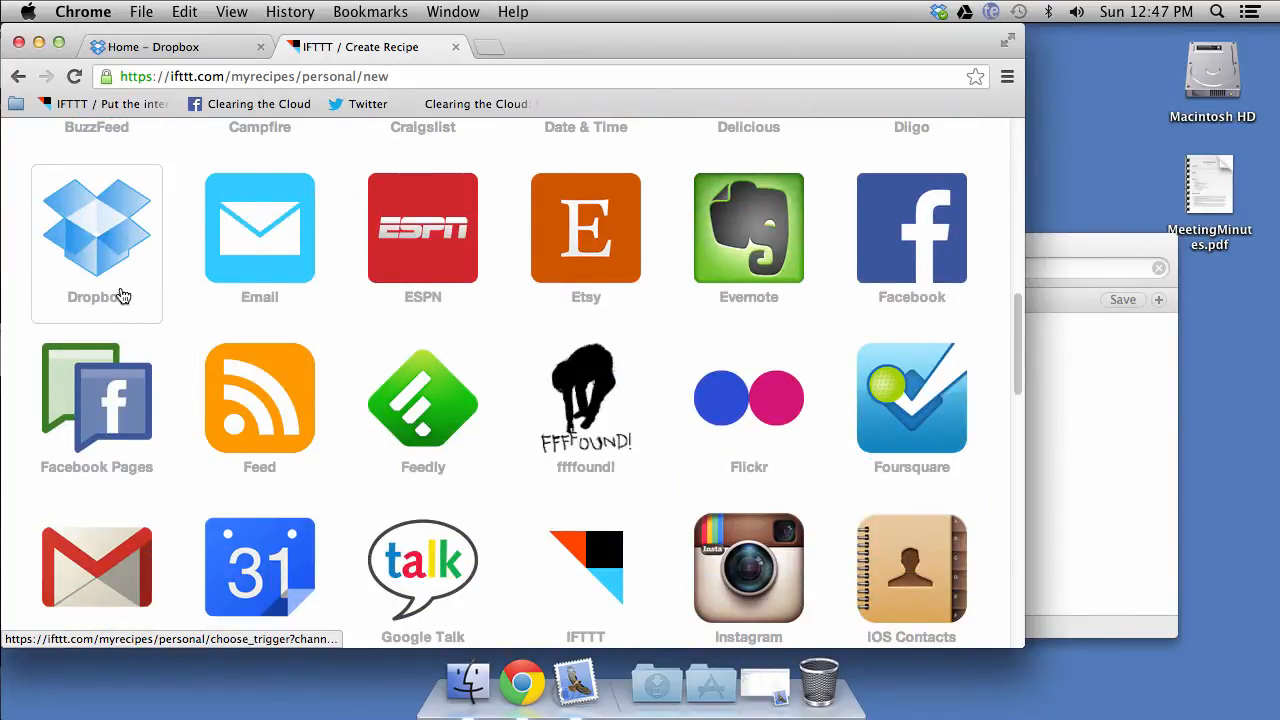
{"action": "left_click", "coordinate": [96, 228]}
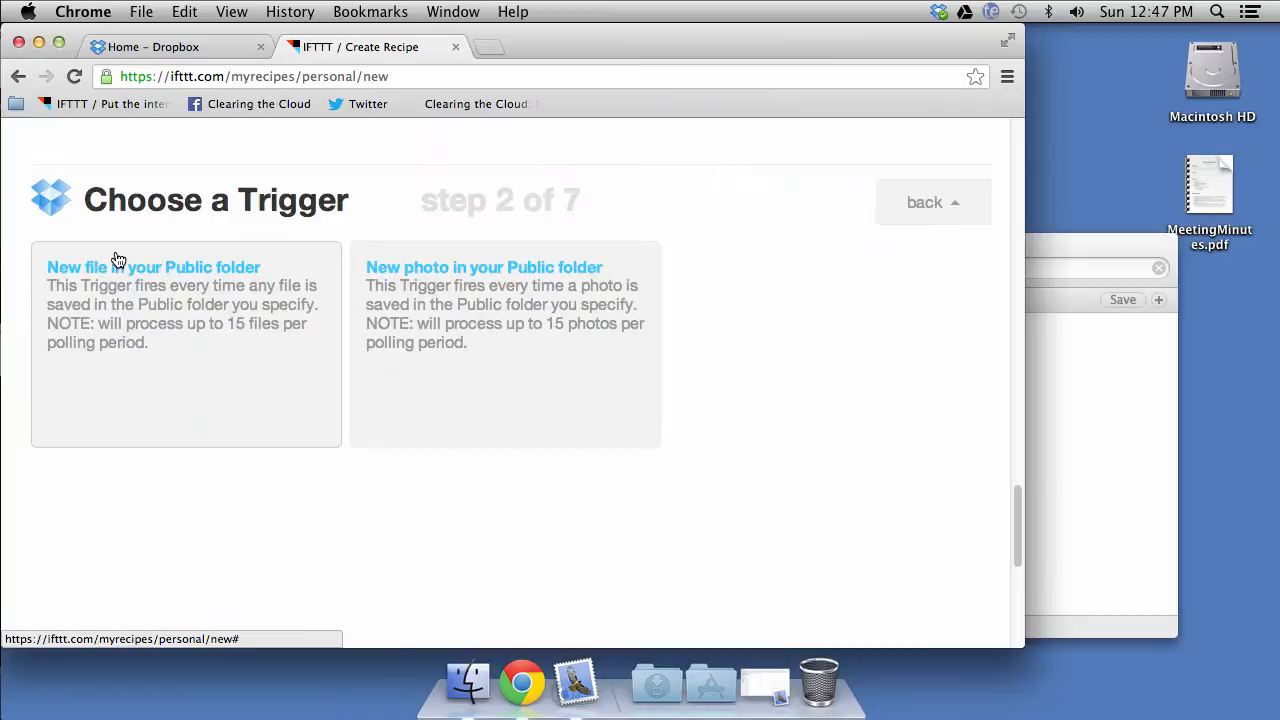
{"action": "mouse_move", "coordinate": [744, 508]}
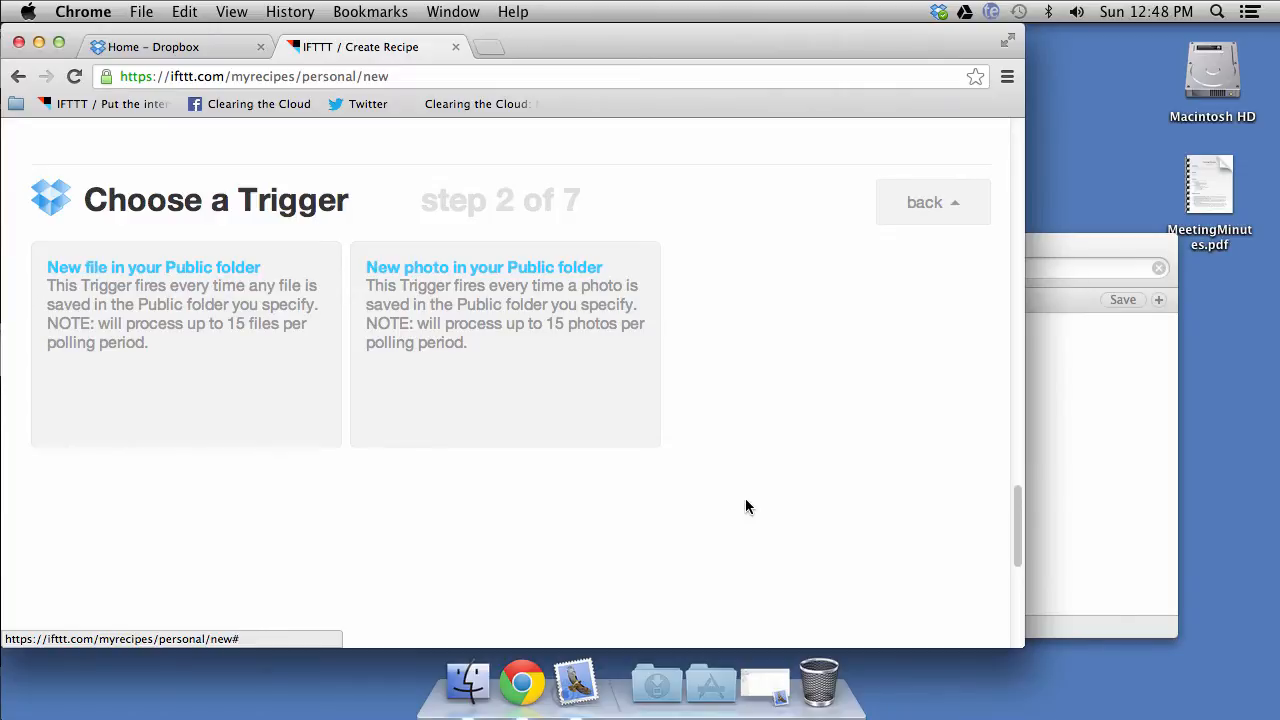
{"action": "mouse_move", "coordinate": [204, 328]}
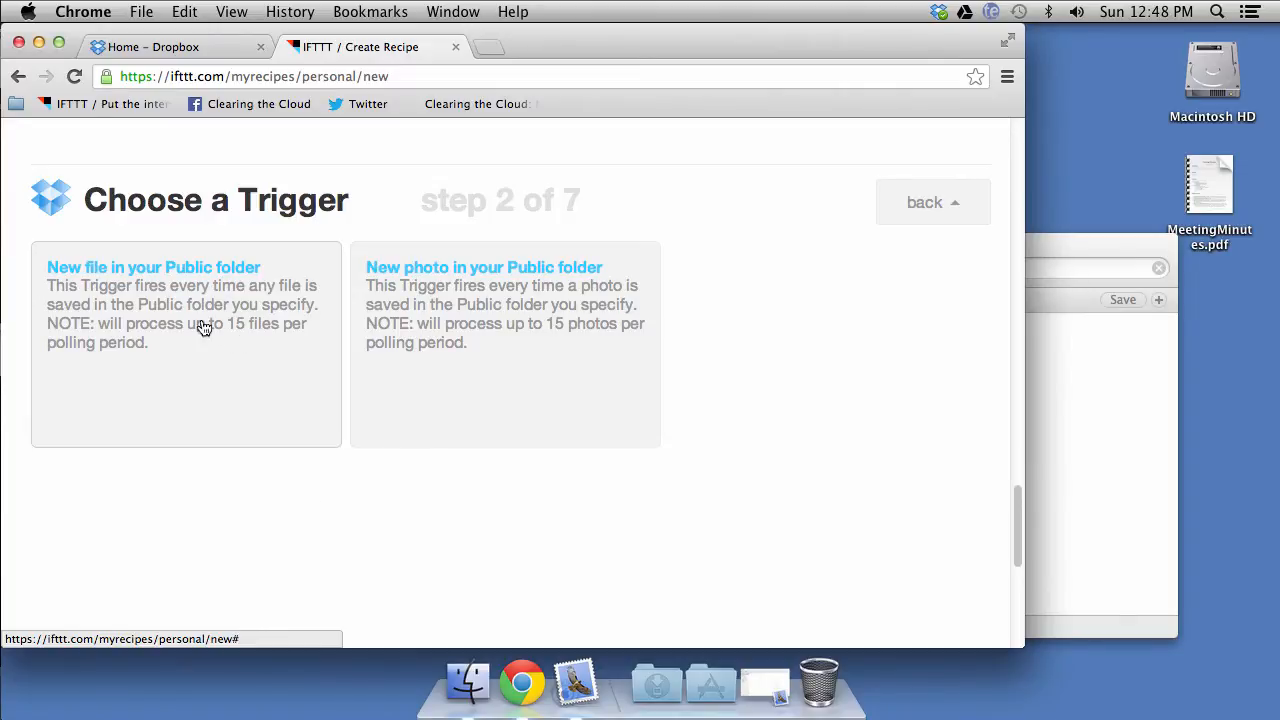
{"action": "mouse_move", "coordinate": [188, 292]}
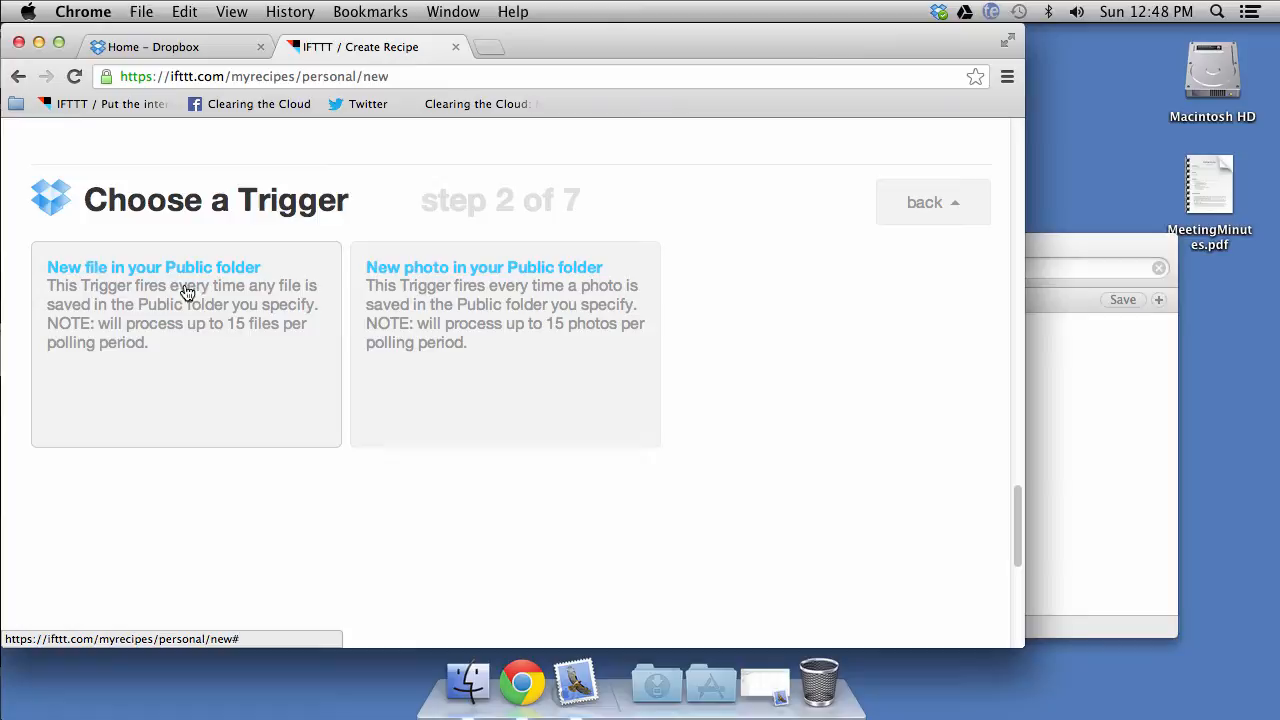
{"action": "mouse_move", "coordinate": [150, 270]}
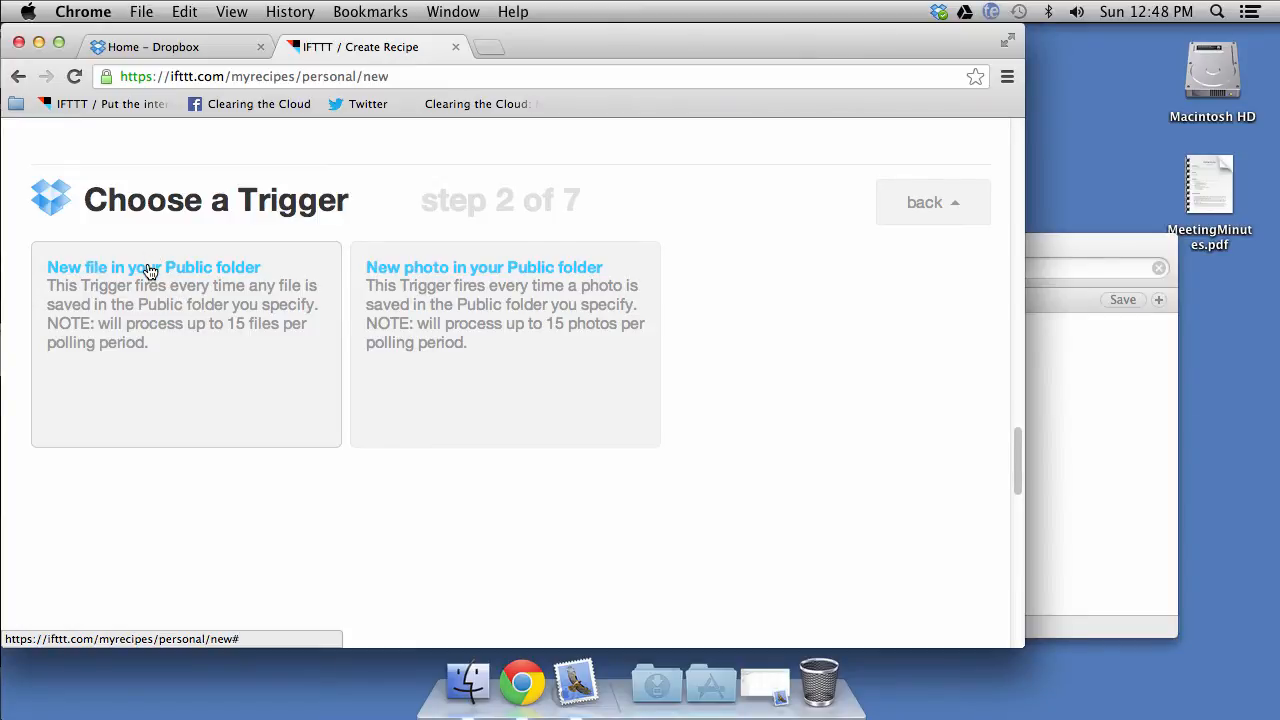
{"action": "left_click", "coordinate": [152, 268]}
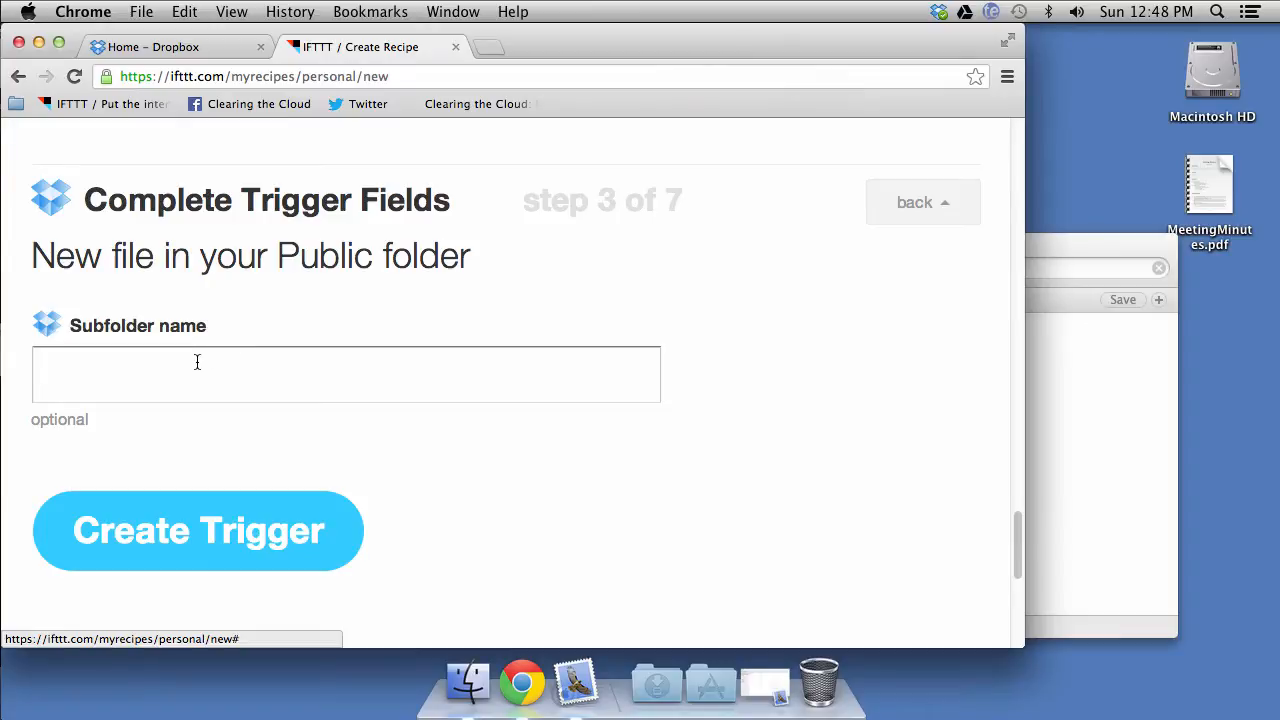
- Create the trigger watching the Public/ifttt subfolder for new files
{"action": "left_click", "coordinate": [344, 374]}
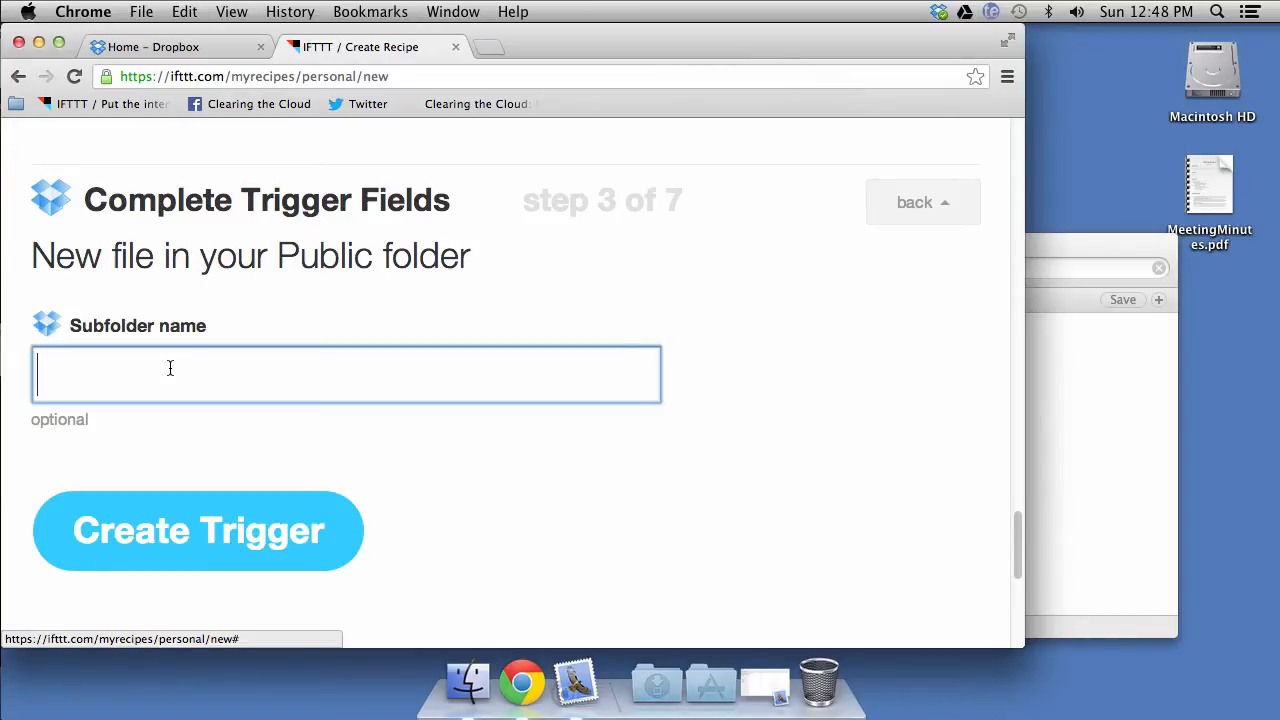
{"action": "mouse_move", "coordinate": [548, 516]}
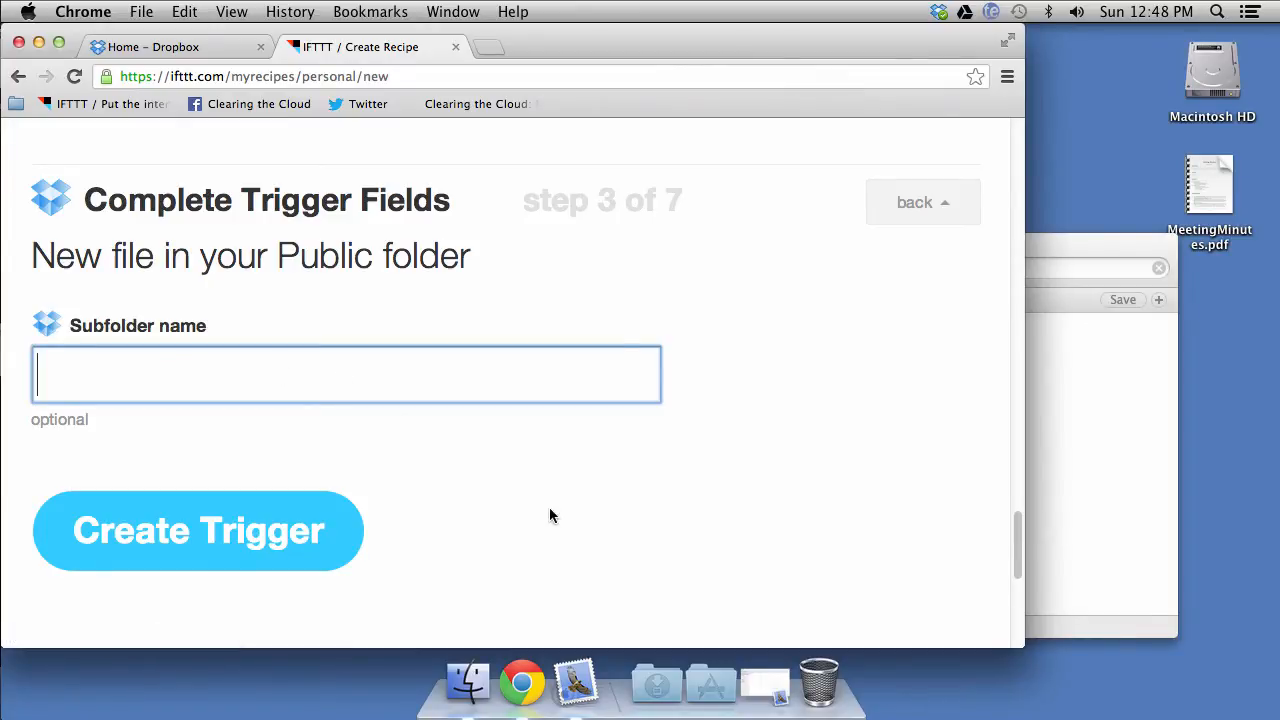
{"action": "mouse_move", "coordinate": [648, 518]}
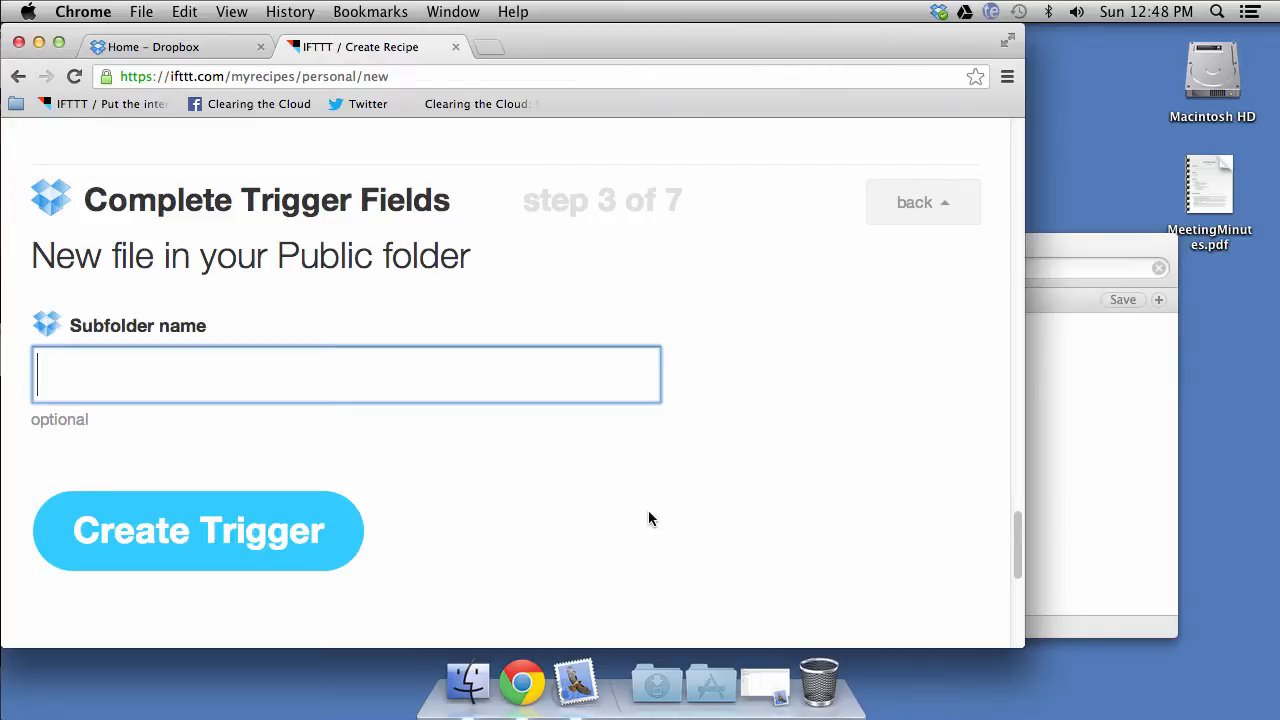
{"action": "type", "text": "ift"}
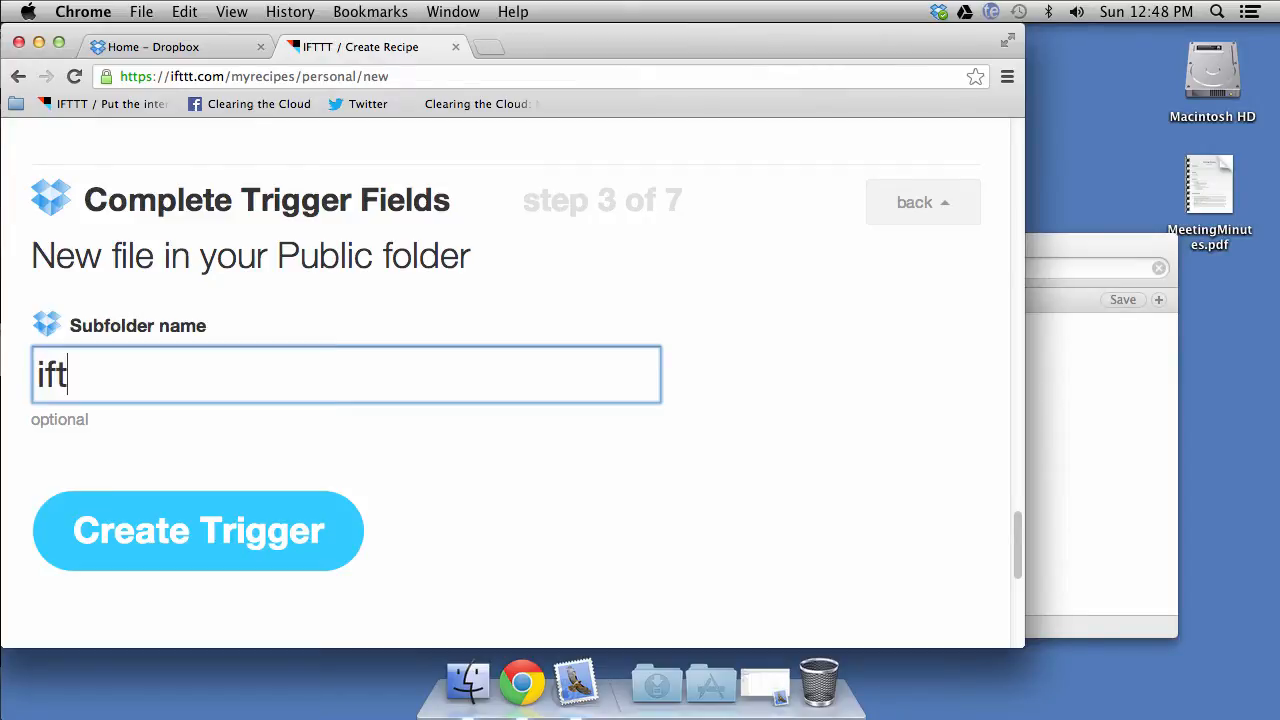
{"action": "type", "text": "tt"}
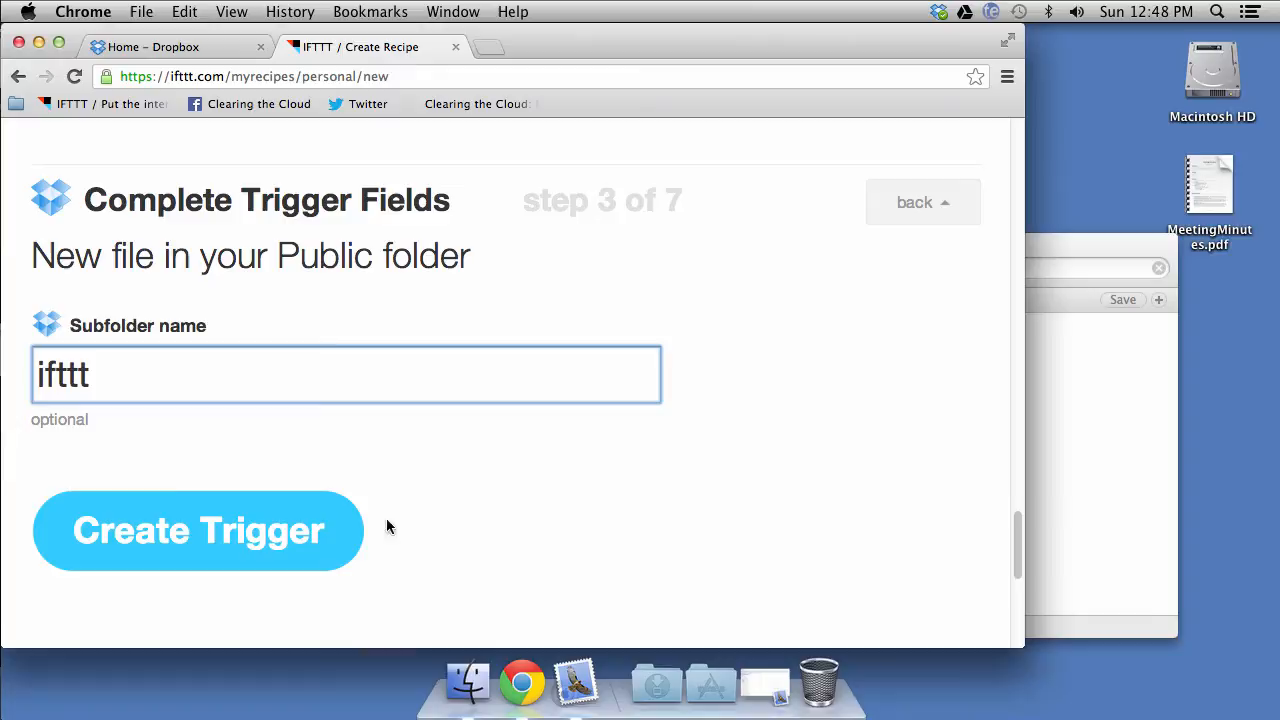
{"action": "left_click", "coordinate": [198, 530]}
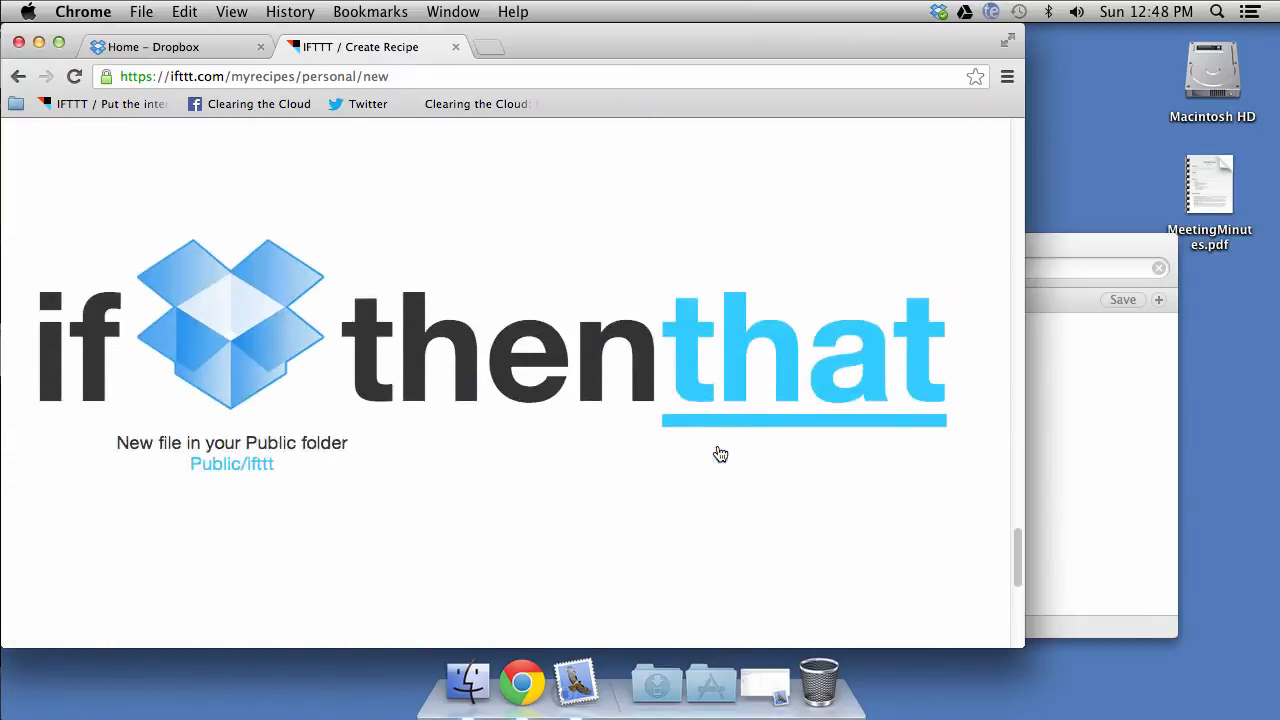
- Choose Gmail as the recipe's action channel
{"action": "scroll", "scroll_direction": "down", "scroll_amount": 3}
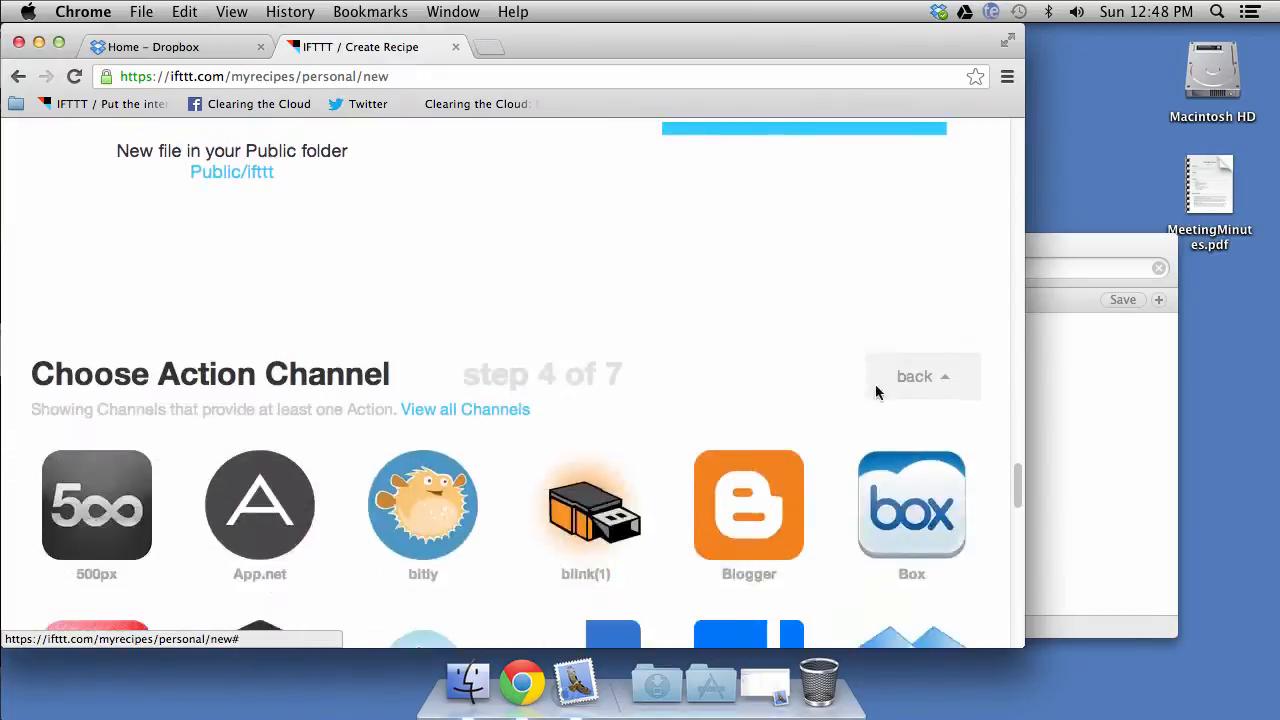
{"action": "scroll", "scroll_direction": "down", "scroll_amount": 3}
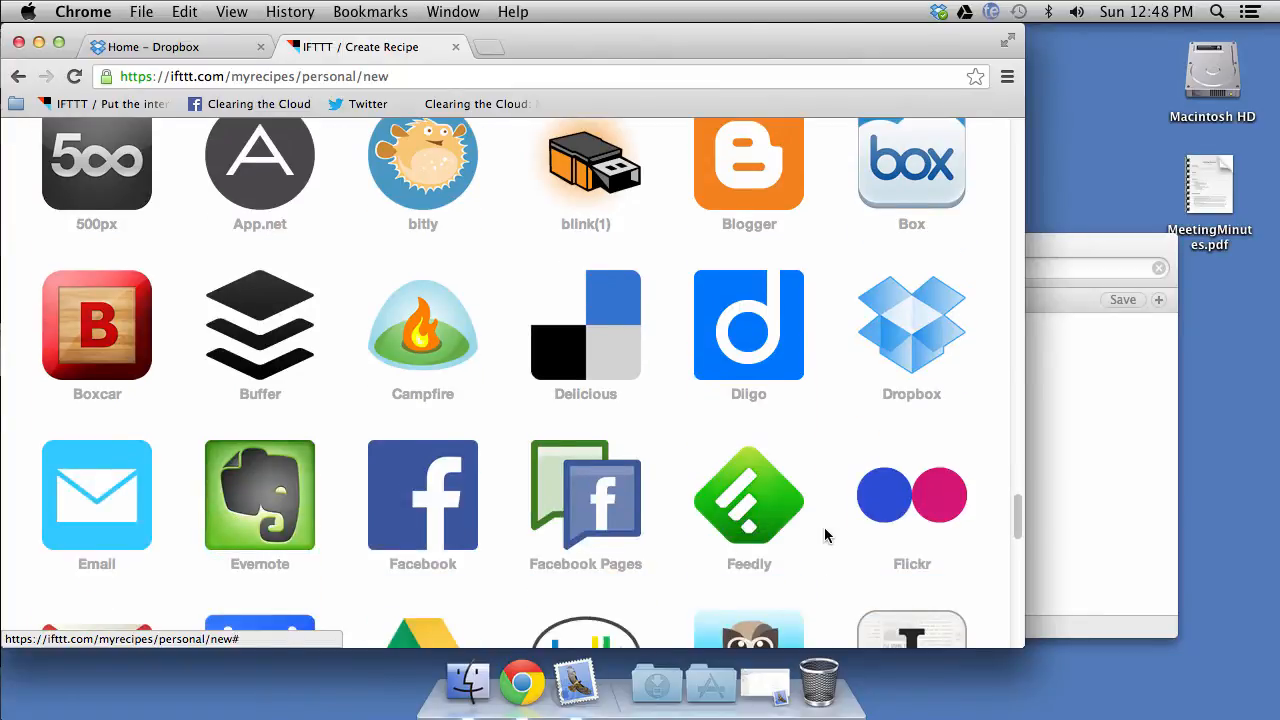
{"action": "scroll", "scroll_direction": "down", "scroll_amount": 3}
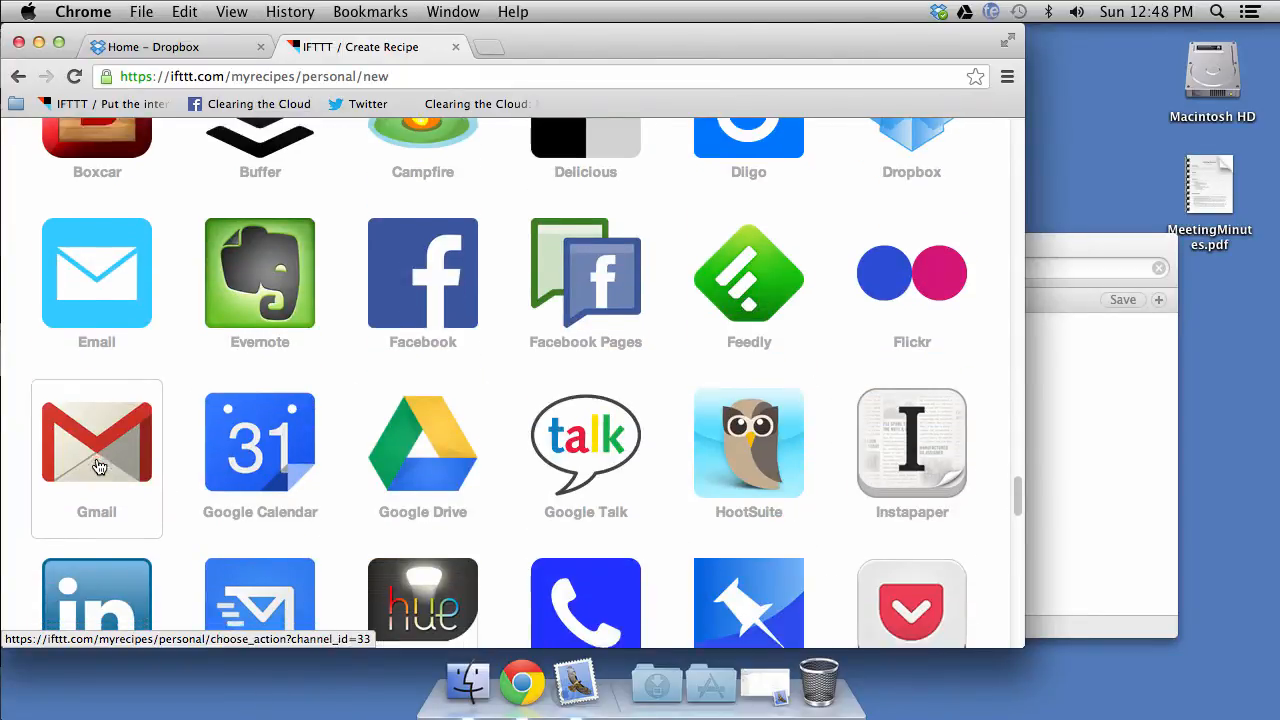
{"action": "left_click", "coordinate": [96, 444]}
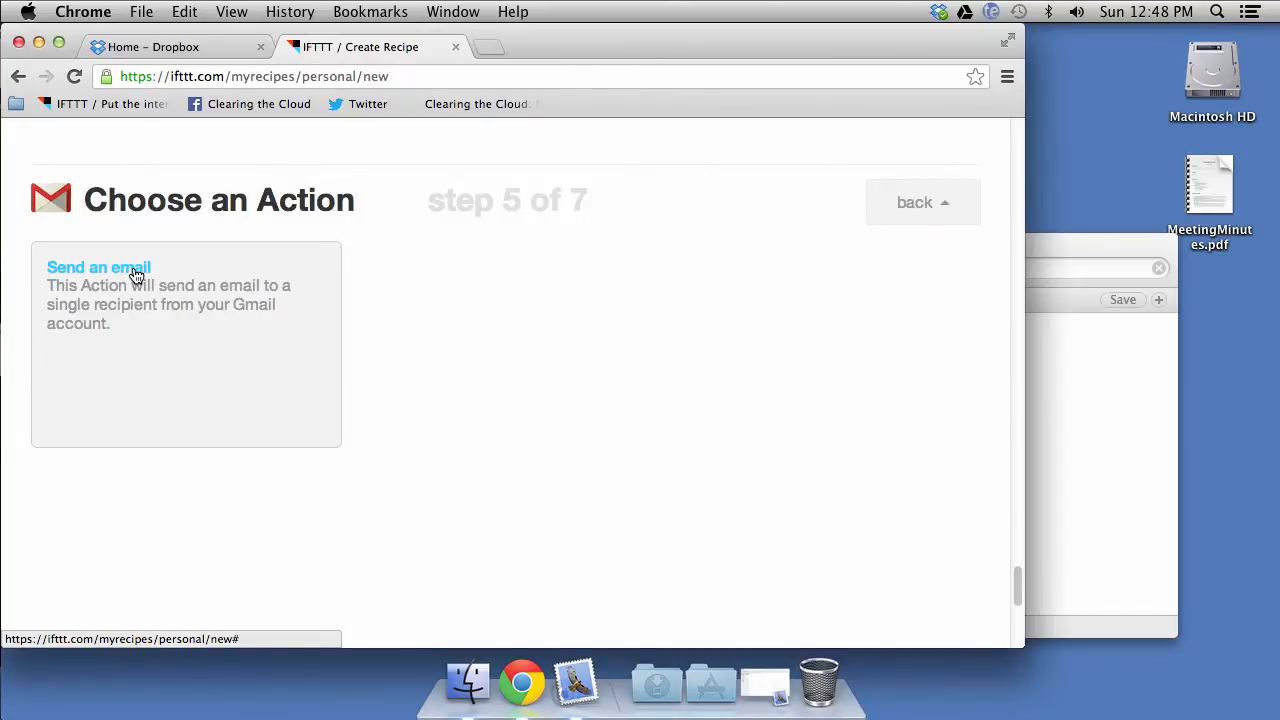
{"action": "left_click", "coordinate": [98, 268]}
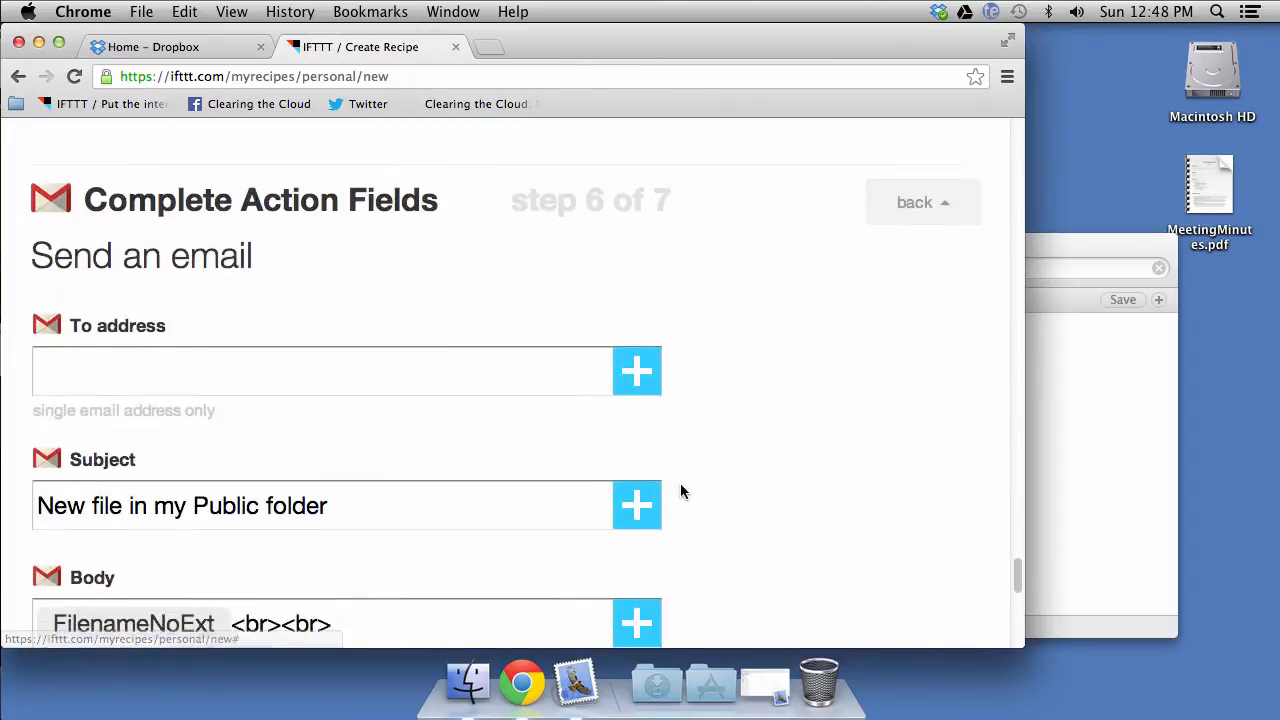
{"action": "left_click", "coordinate": [320, 370]}
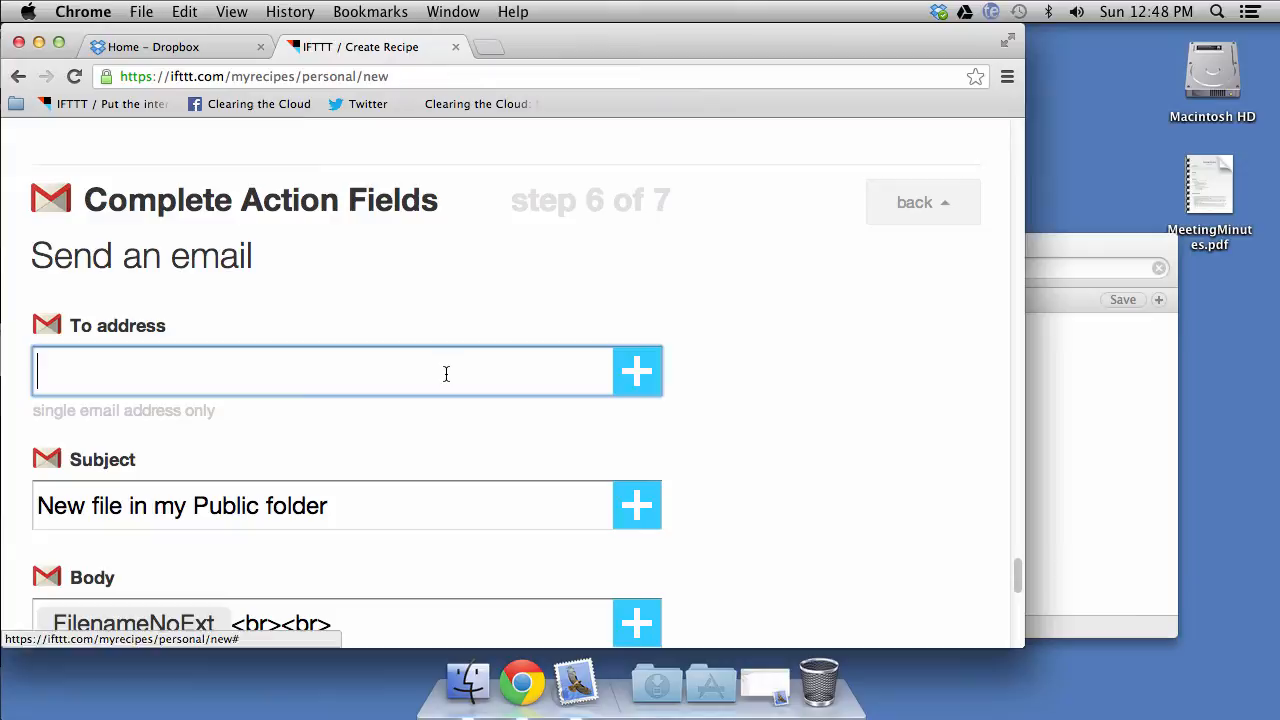
{"action": "mouse_move", "coordinate": [784, 400]}
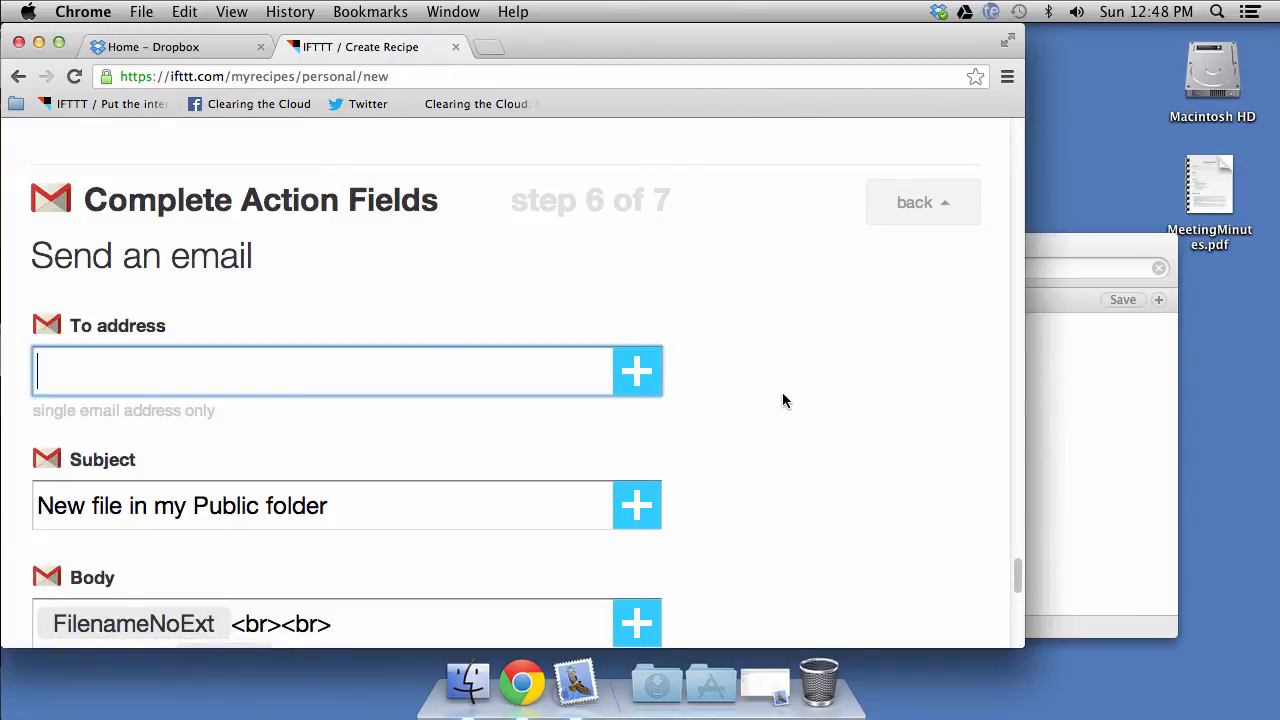
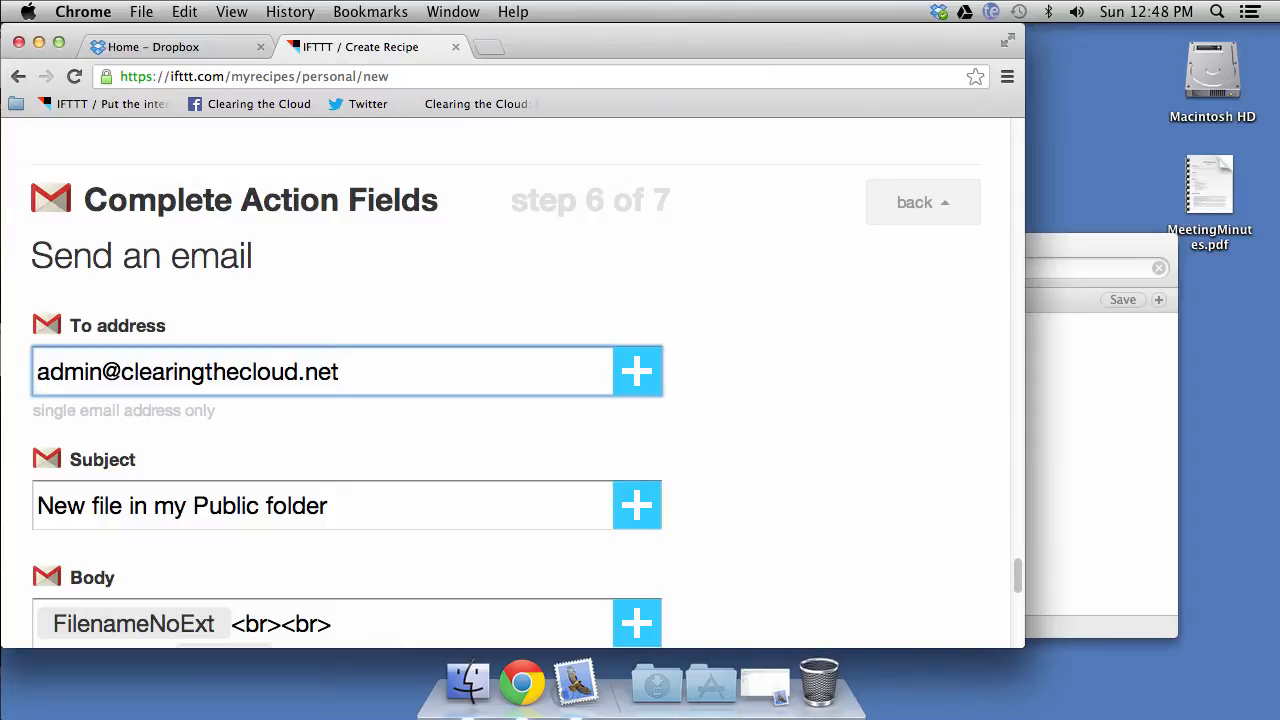
{"action": "mouse_move", "coordinate": [756, 424]}
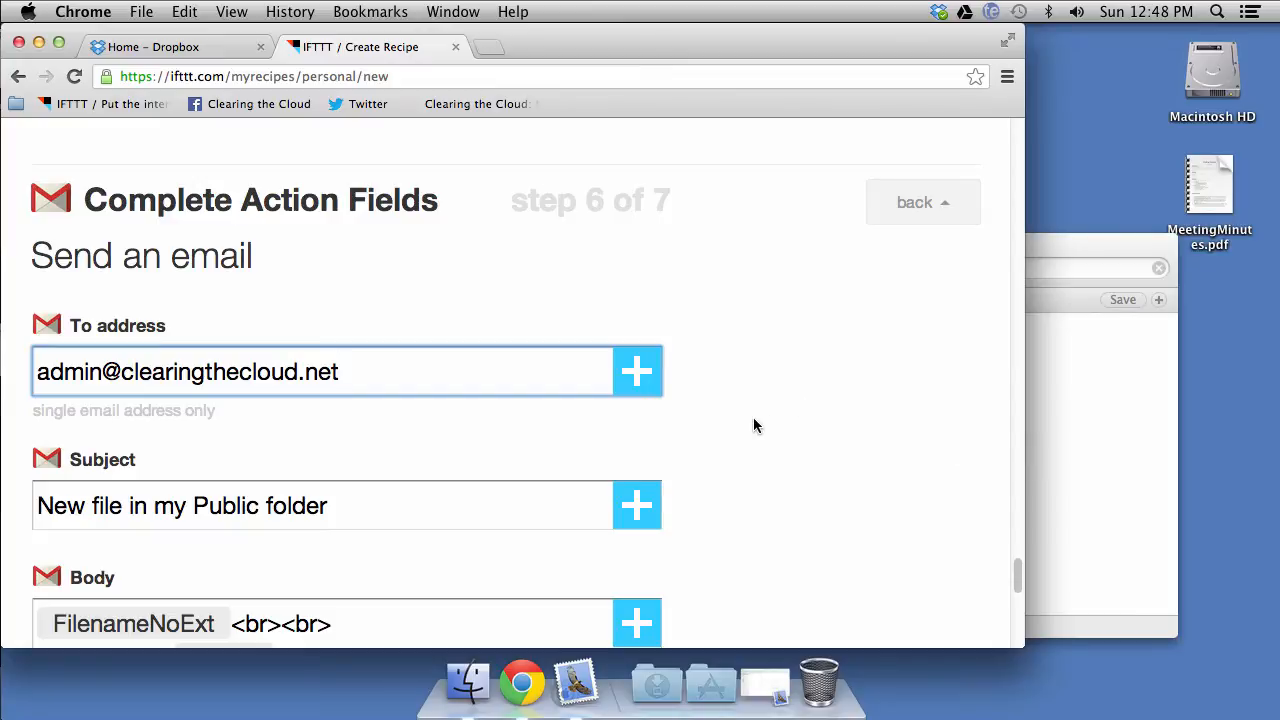
{"action": "scroll", "scroll_direction": "down", "scroll_amount": 3}
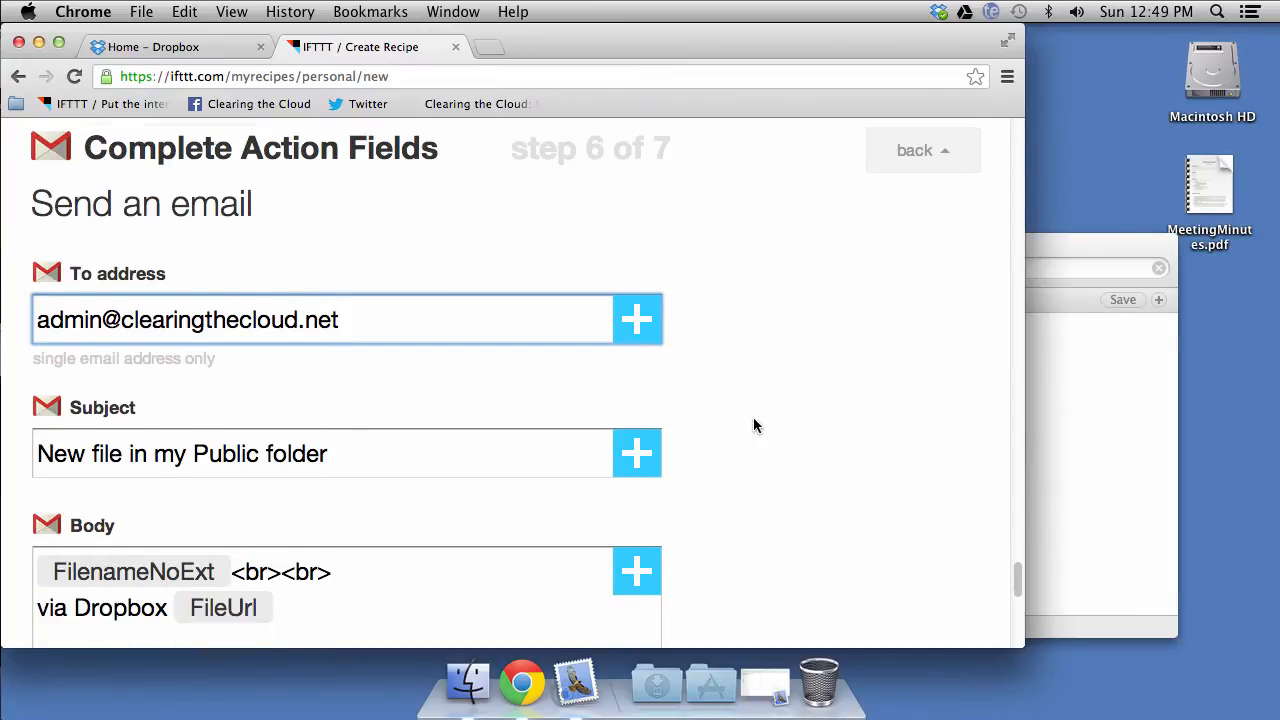
{"action": "scroll", "scroll_direction": "down", "scroll_amount": 3}
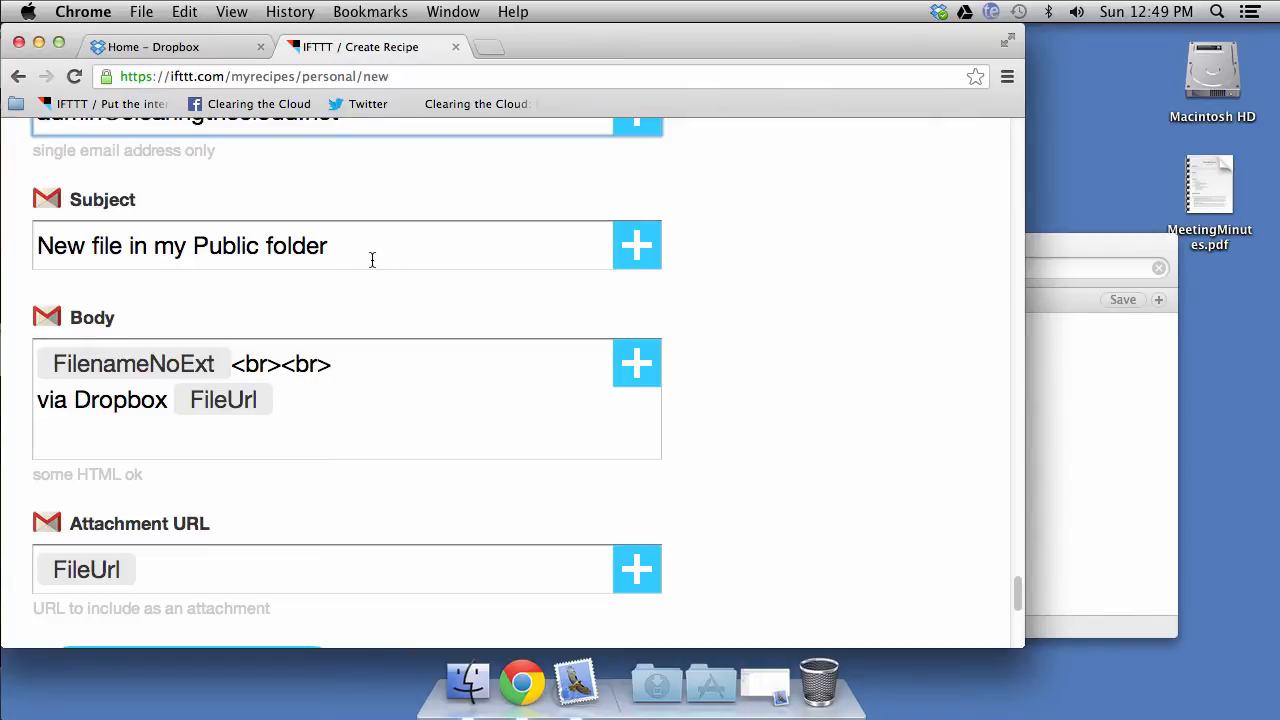
{"action": "mouse_move", "coordinate": [392, 400]}
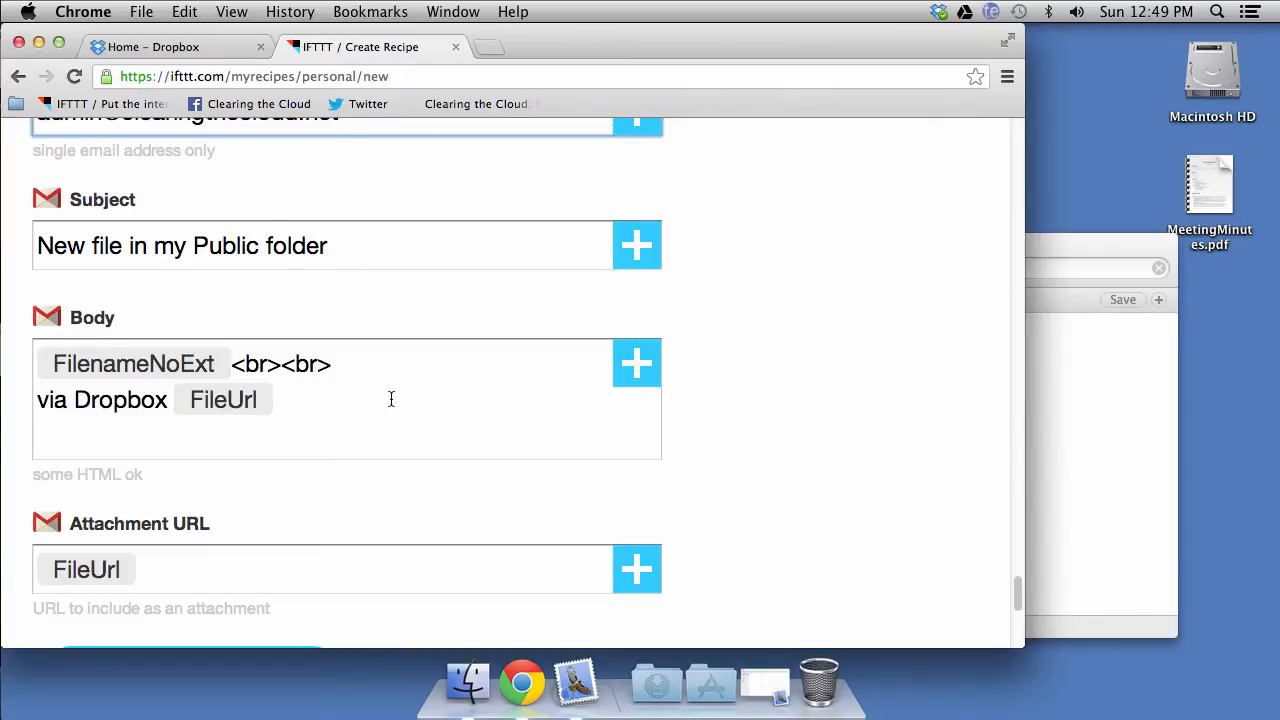
{"action": "mouse_move", "coordinate": [336, 444]}
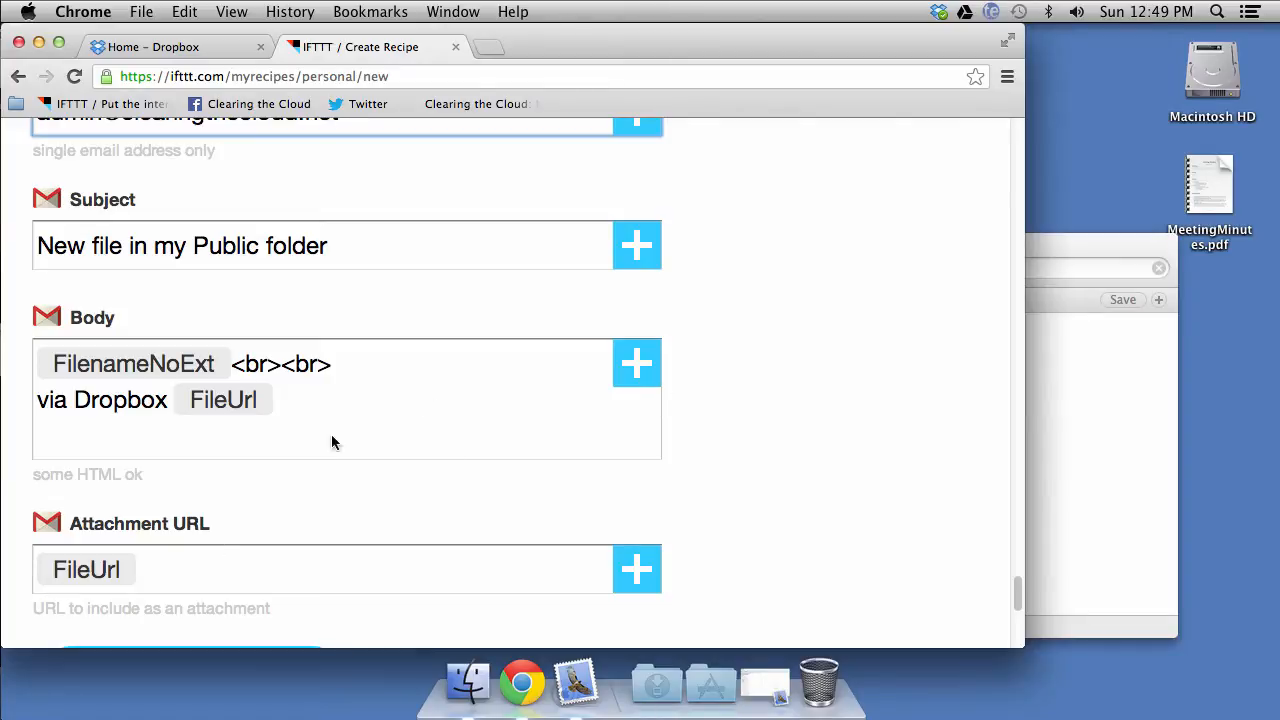
{"action": "mouse_move", "coordinate": [850, 414]}
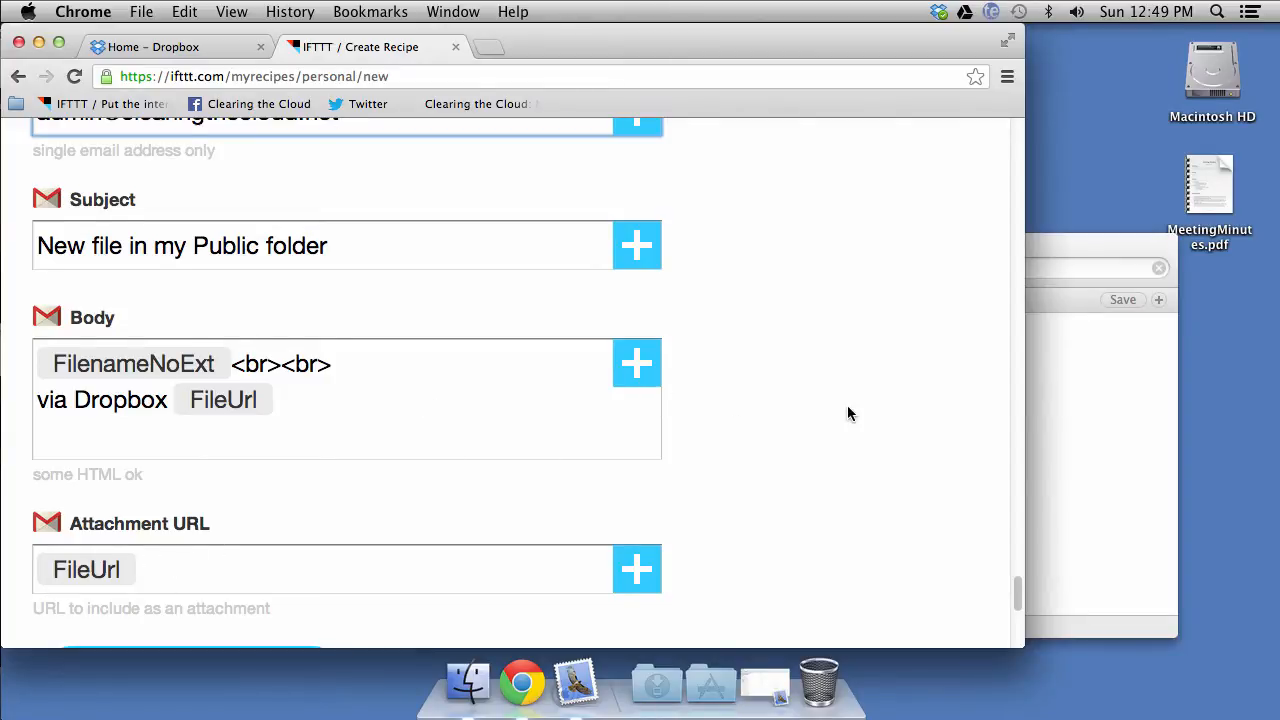
{"action": "scroll", "scroll_direction": "down", "scroll_amount": 3}
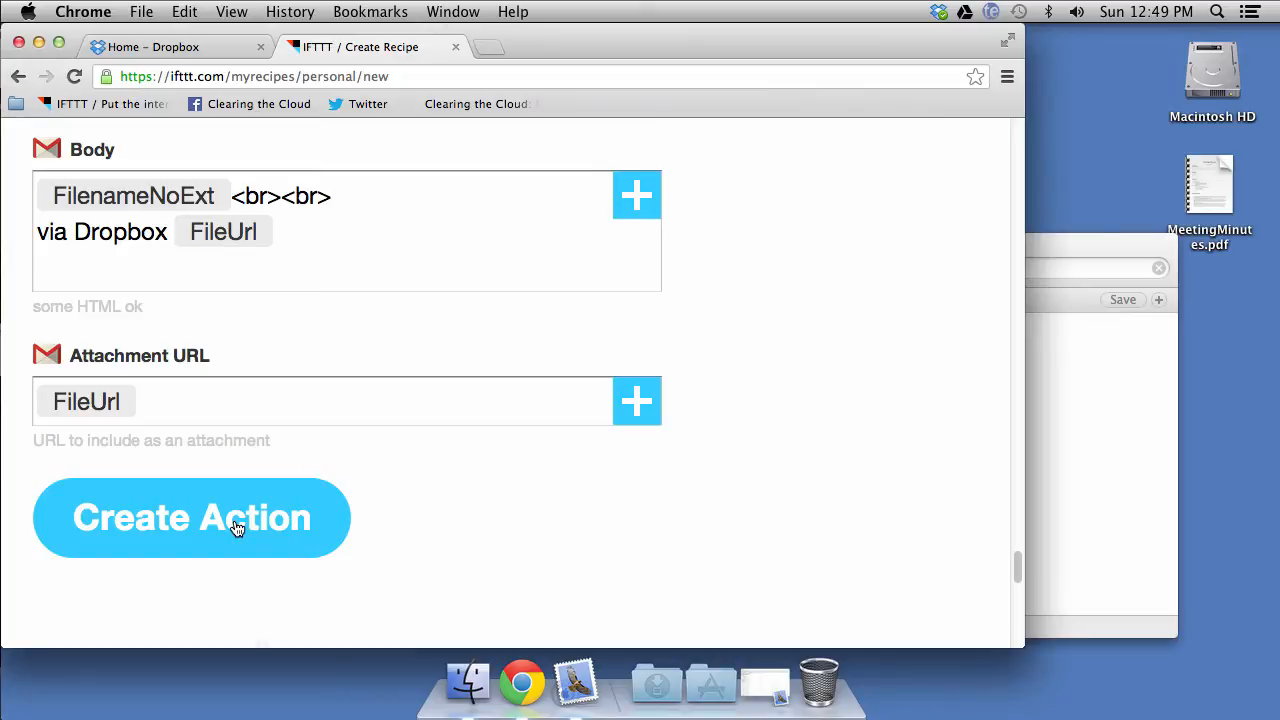
{"action": "left_click", "coordinate": [192, 518]}
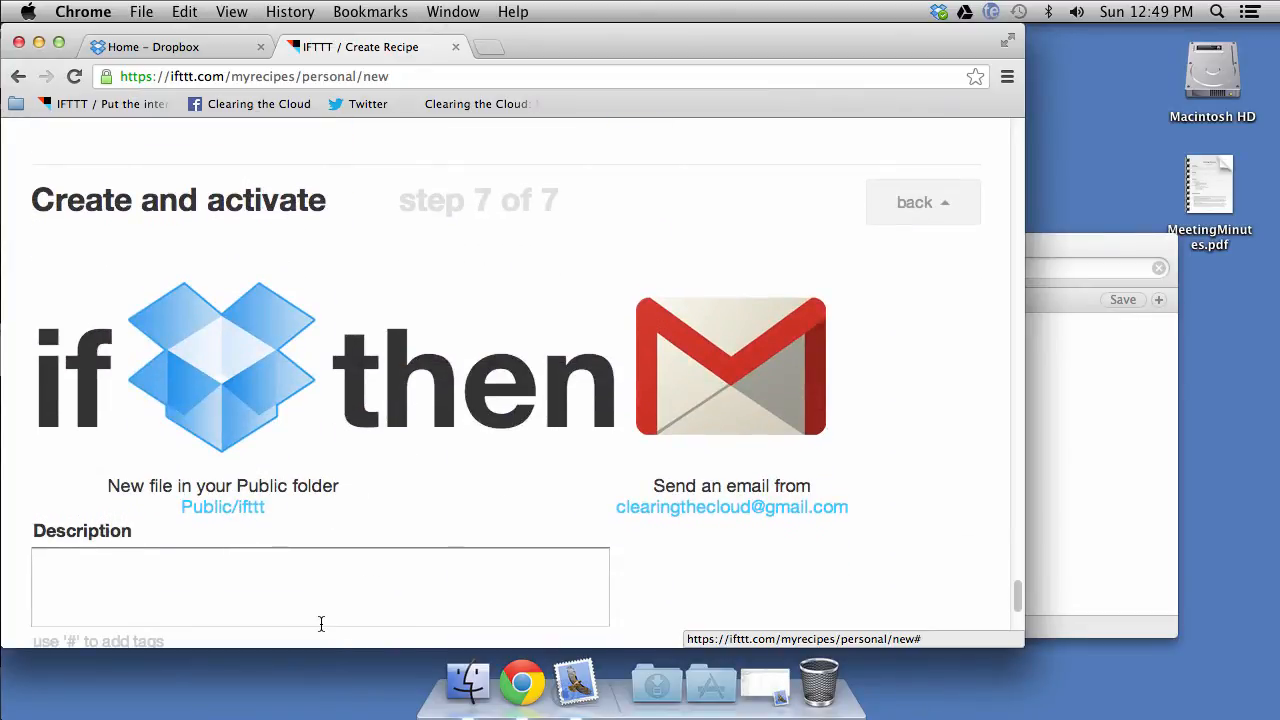
- Create the recipe with the description 'Dropbox to Email'
{"action": "left_click", "coordinate": [320, 588]}
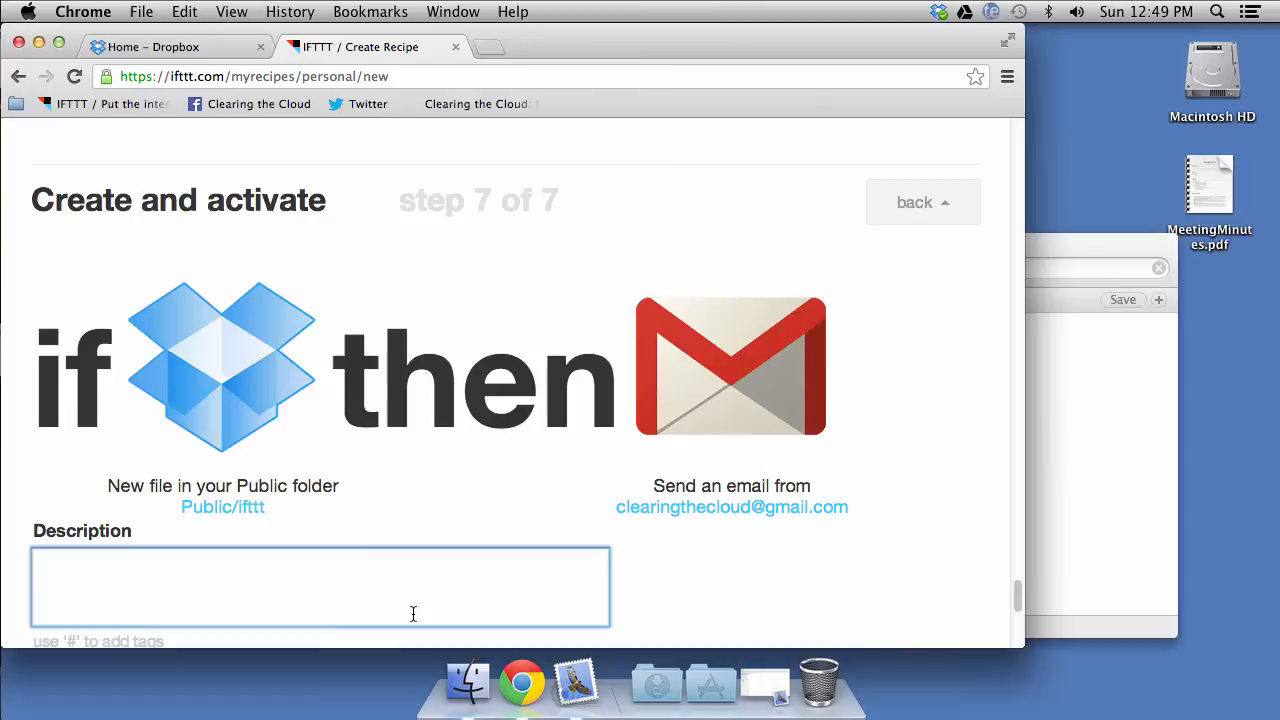
{"action": "type", "text": "Dropbox"}
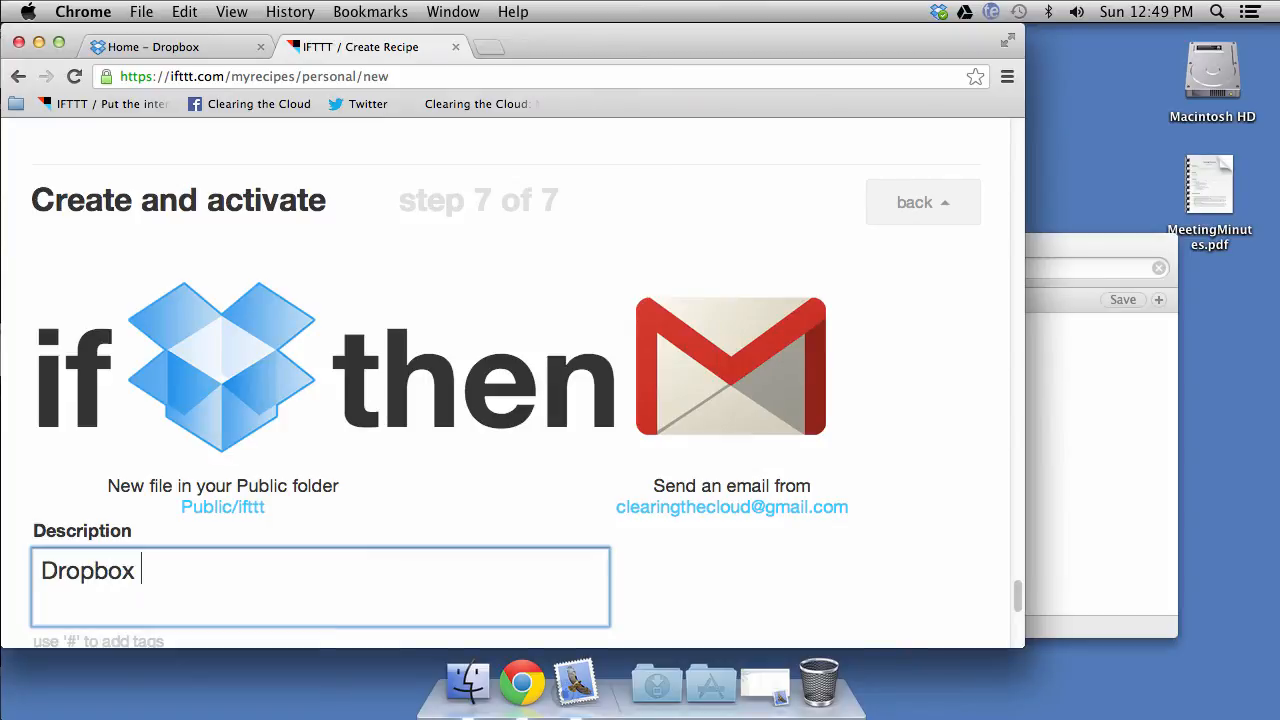
{"action": "type", "text": "to Email"}
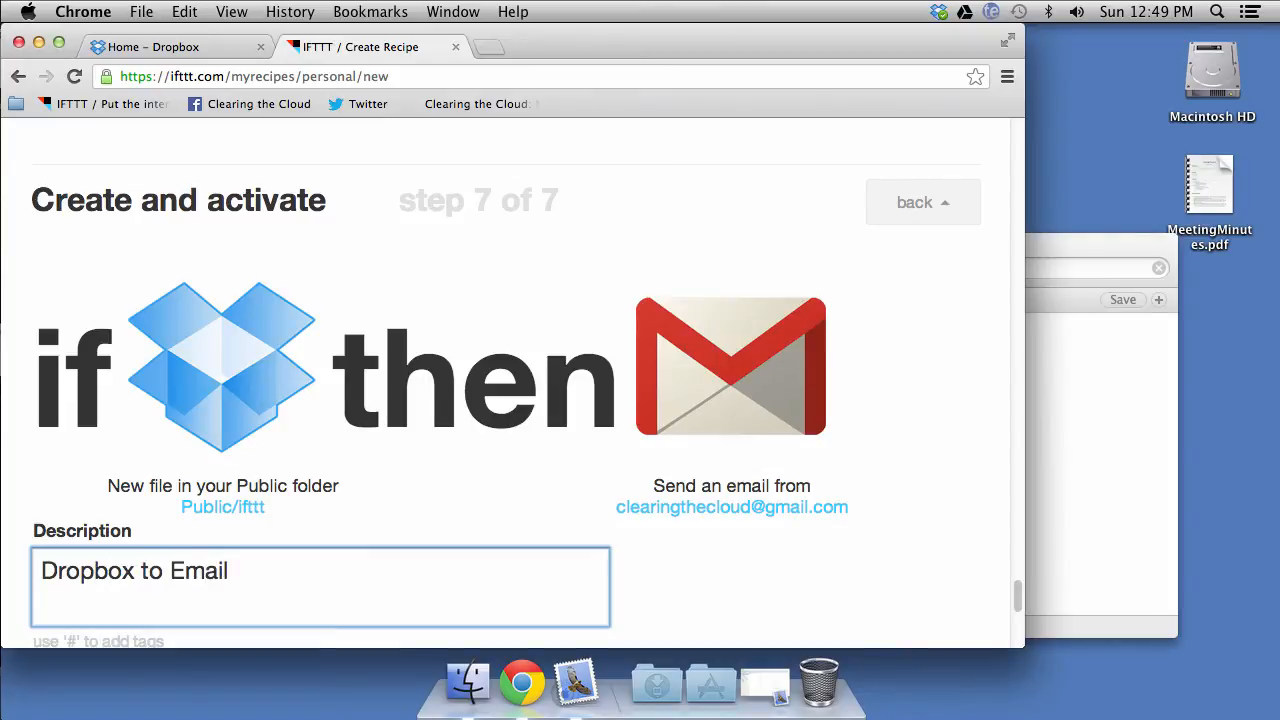
{"action": "scroll", "scroll_direction": "down", "scroll_amount": 3}
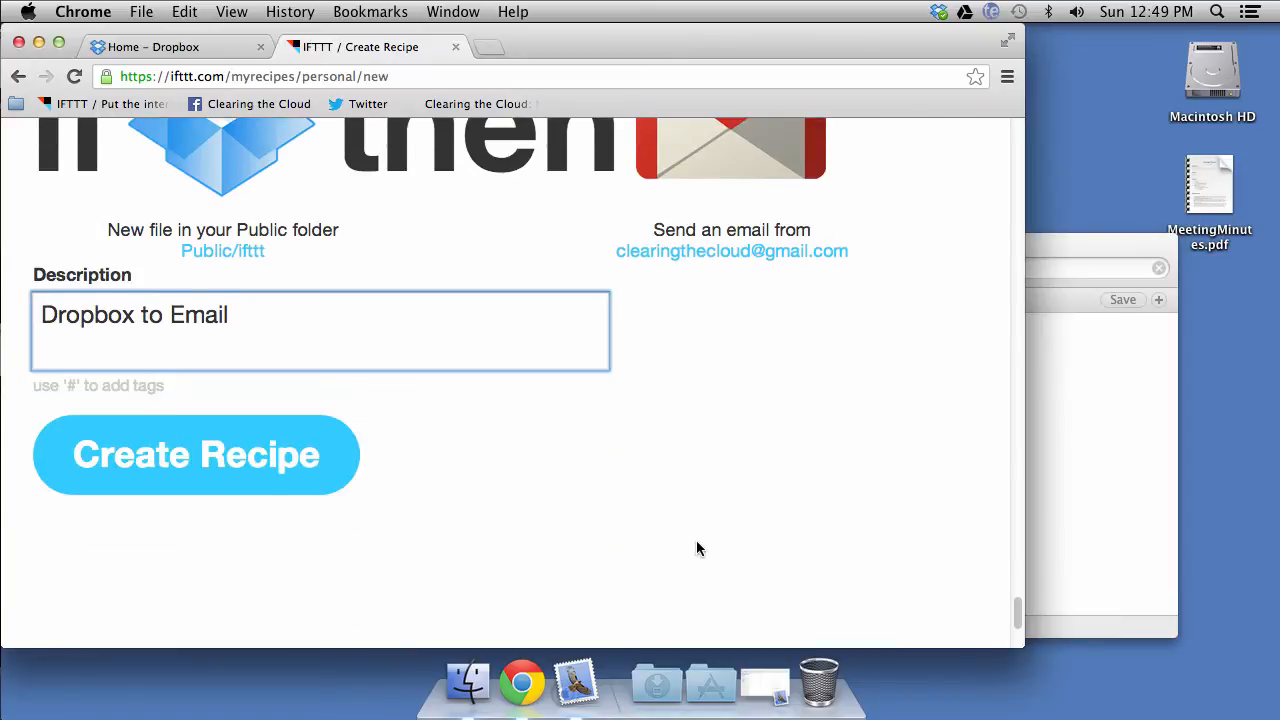
{"action": "left_click", "coordinate": [196, 454]}
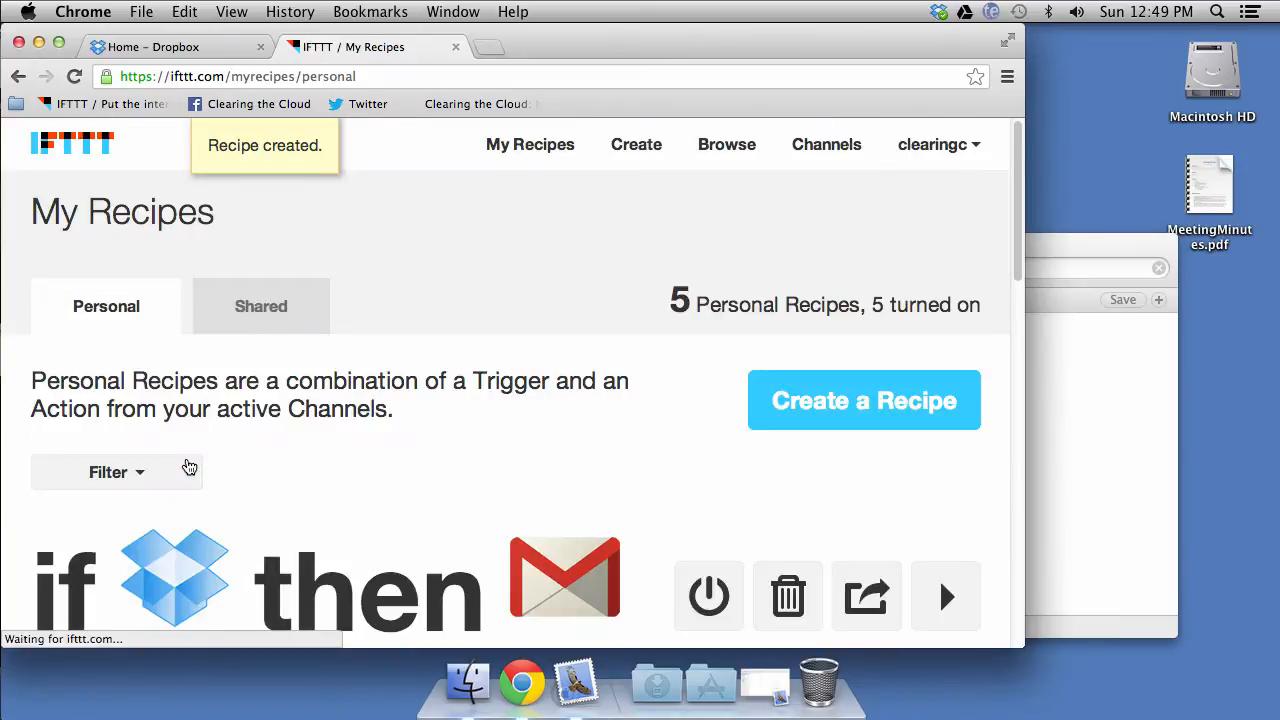
{"action": "mouse_move", "coordinate": [1072, 418]}
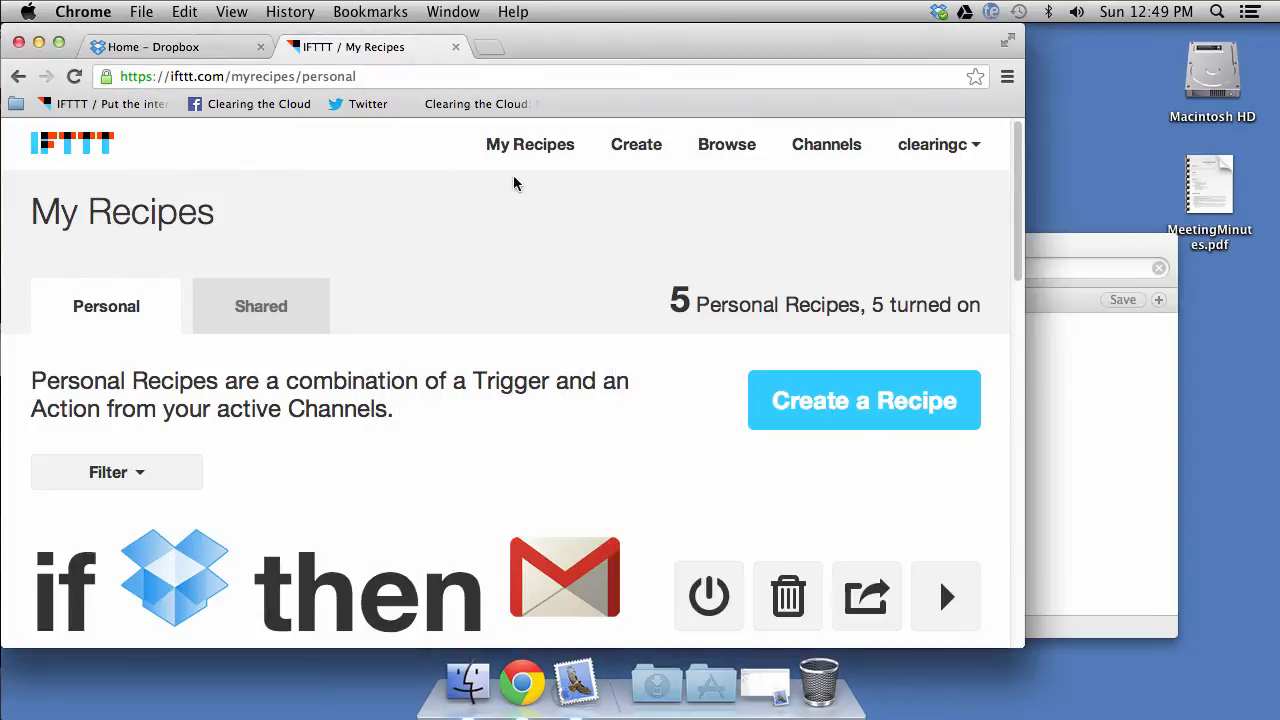
- Open the Dropbox to Email recipe and run Check so it looks for new files now
{"action": "scroll", "scroll_direction": "down", "scroll_amount": 3}
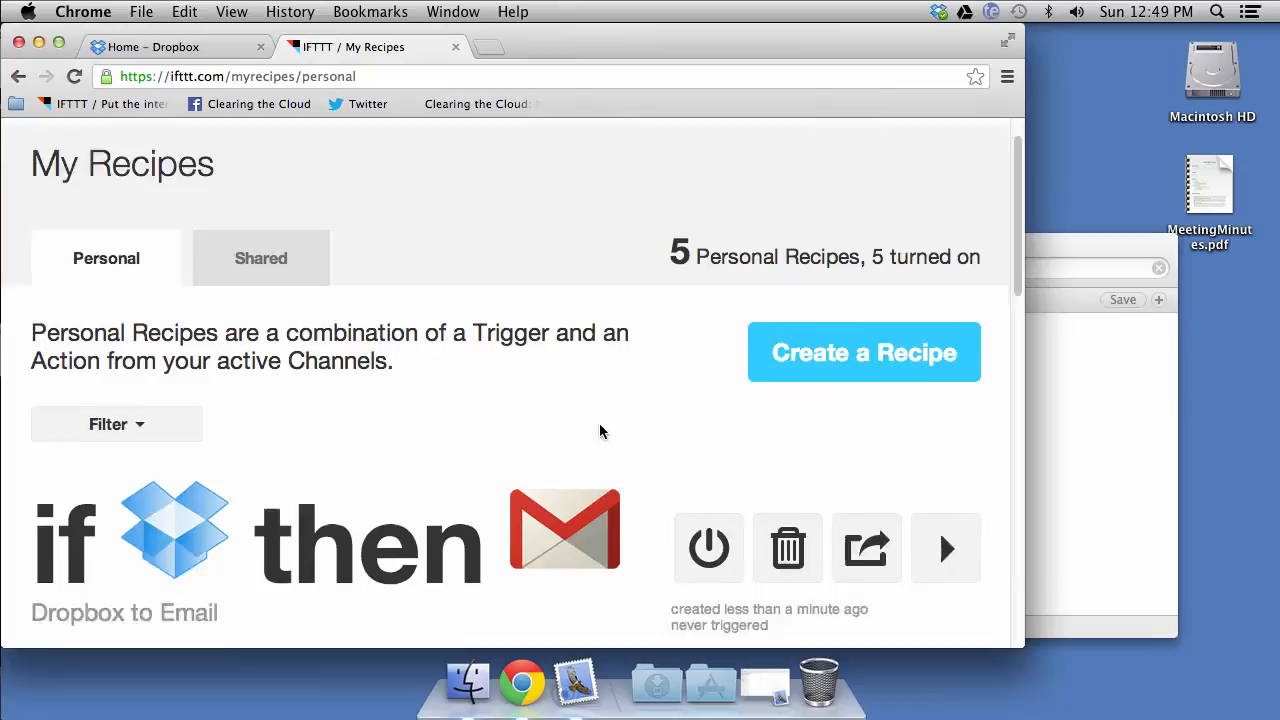
{"action": "scroll", "scroll_direction": "down", "scroll_amount": 3}
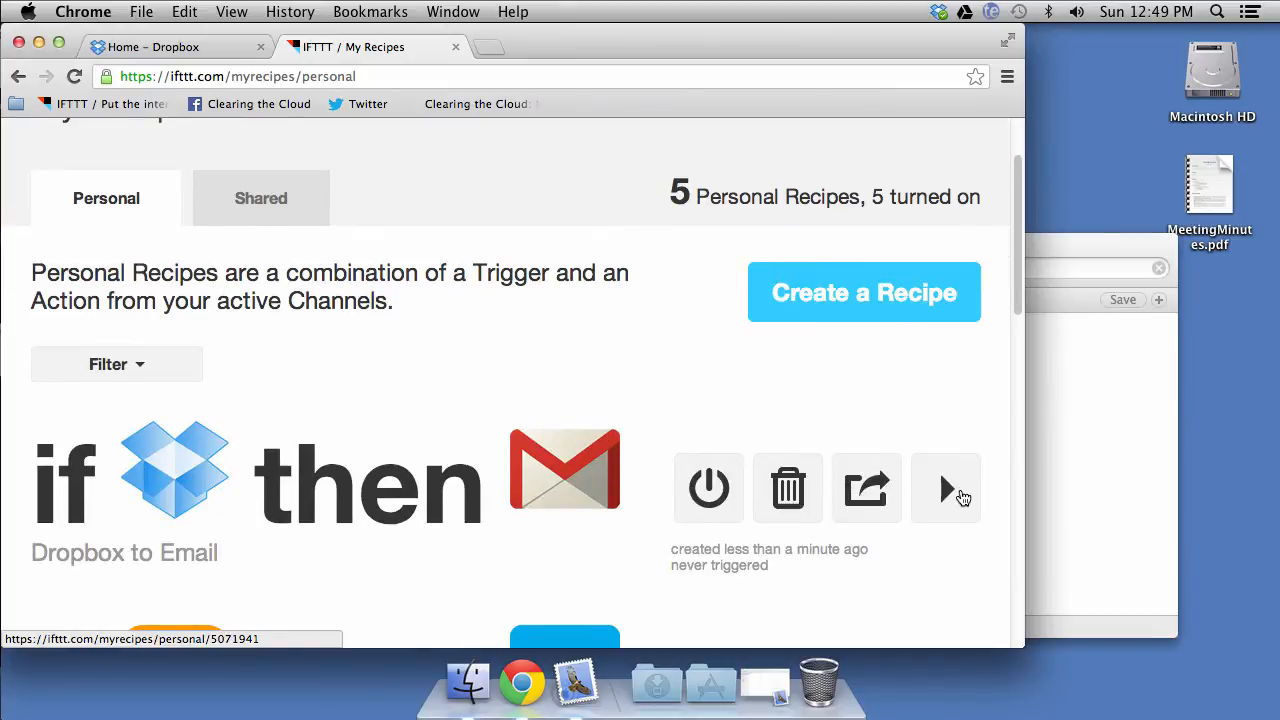
{"action": "left_click", "coordinate": [944, 488]}
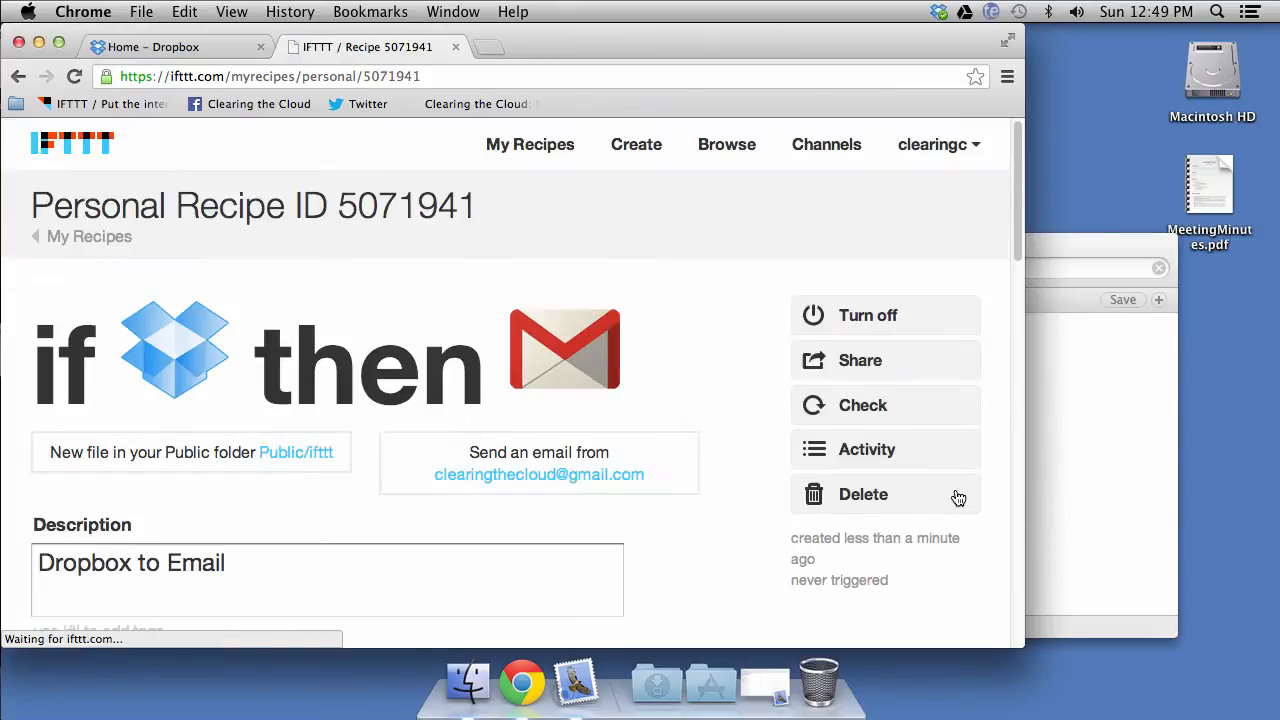
{"action": "left_click", "coordinate": [862, 404]}
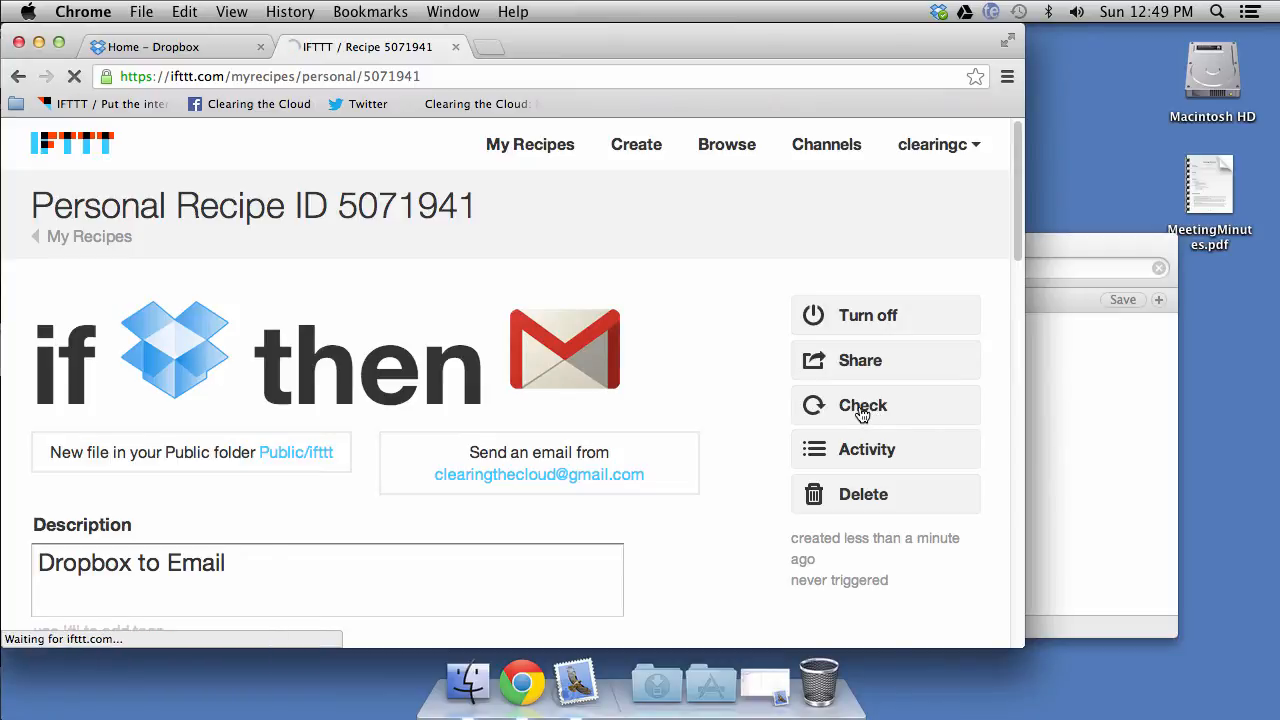
{"action": "left_click", "coordinate": [862, 404]}
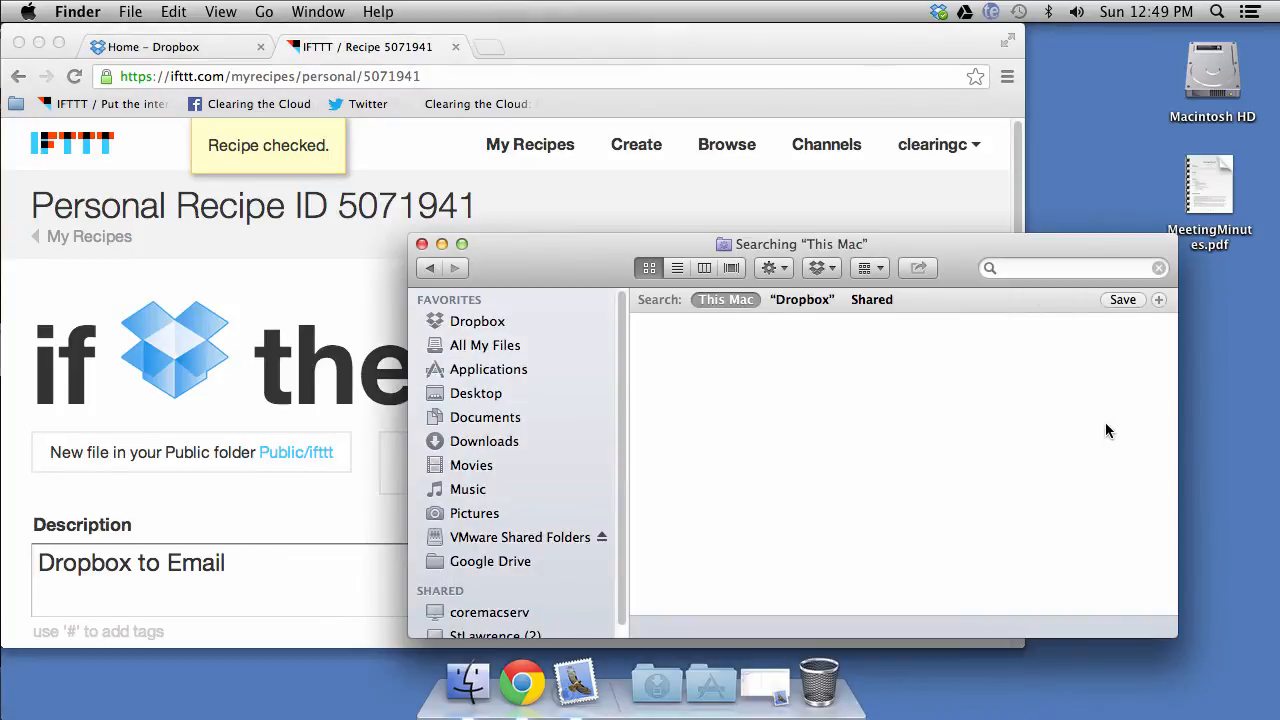
{"action": "mouse_move", "coordinate": [604, 202]}
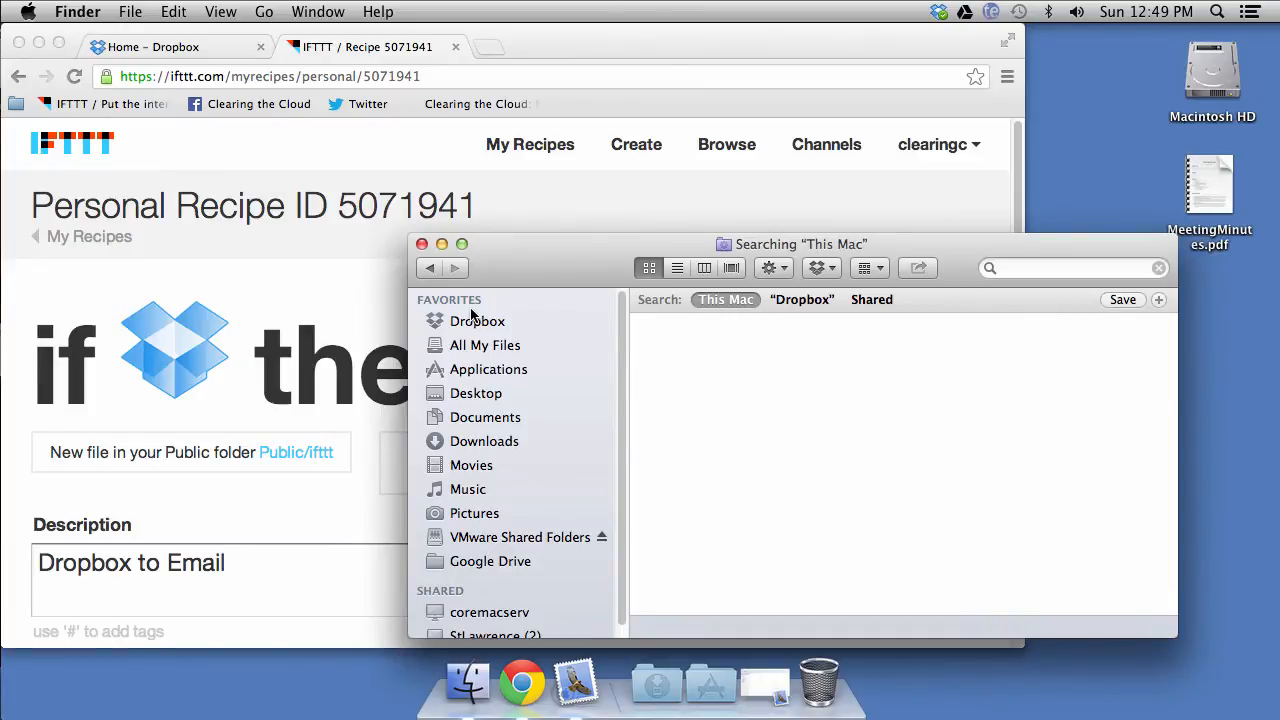
- In Finder, browse into Dropbox's Public folder, revealing the ifttt subfolder
{"action": "left_click", "coordinate": [476, 392]}
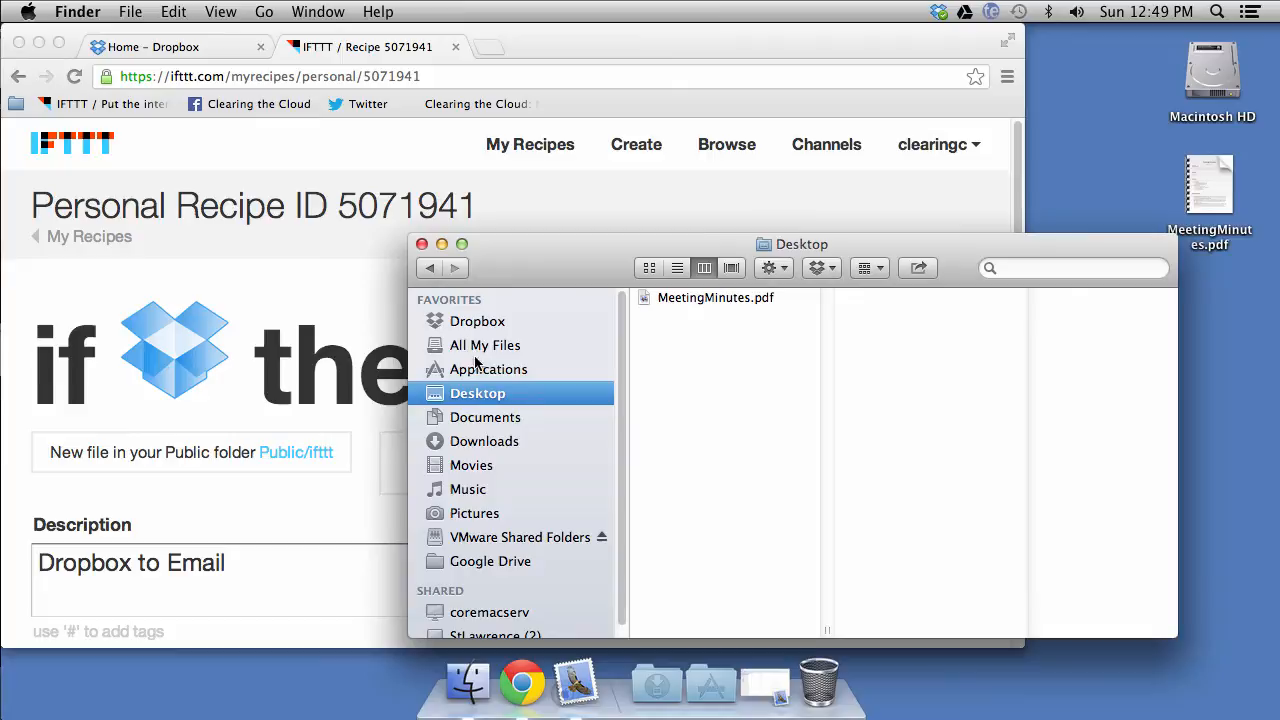
{"action": "left_click", "coordinate": [478, 320]}
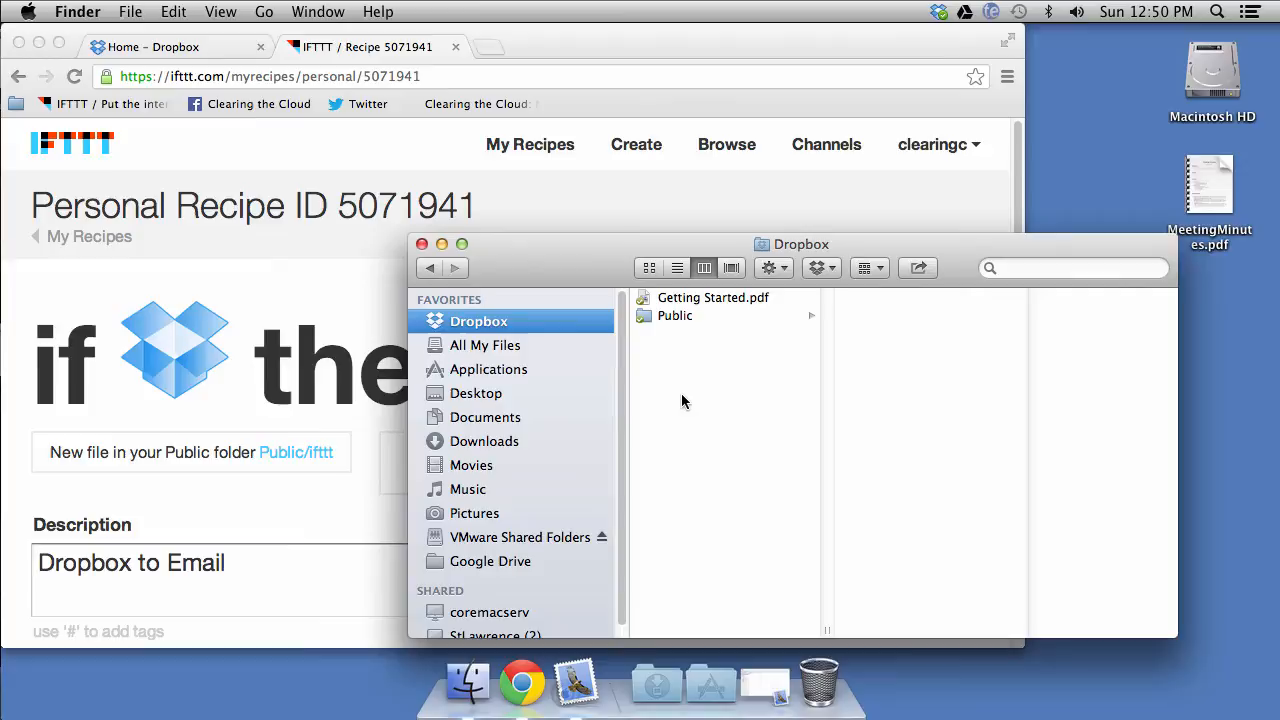
{"action": "mouse_move", "coordinate": [664, 328]}
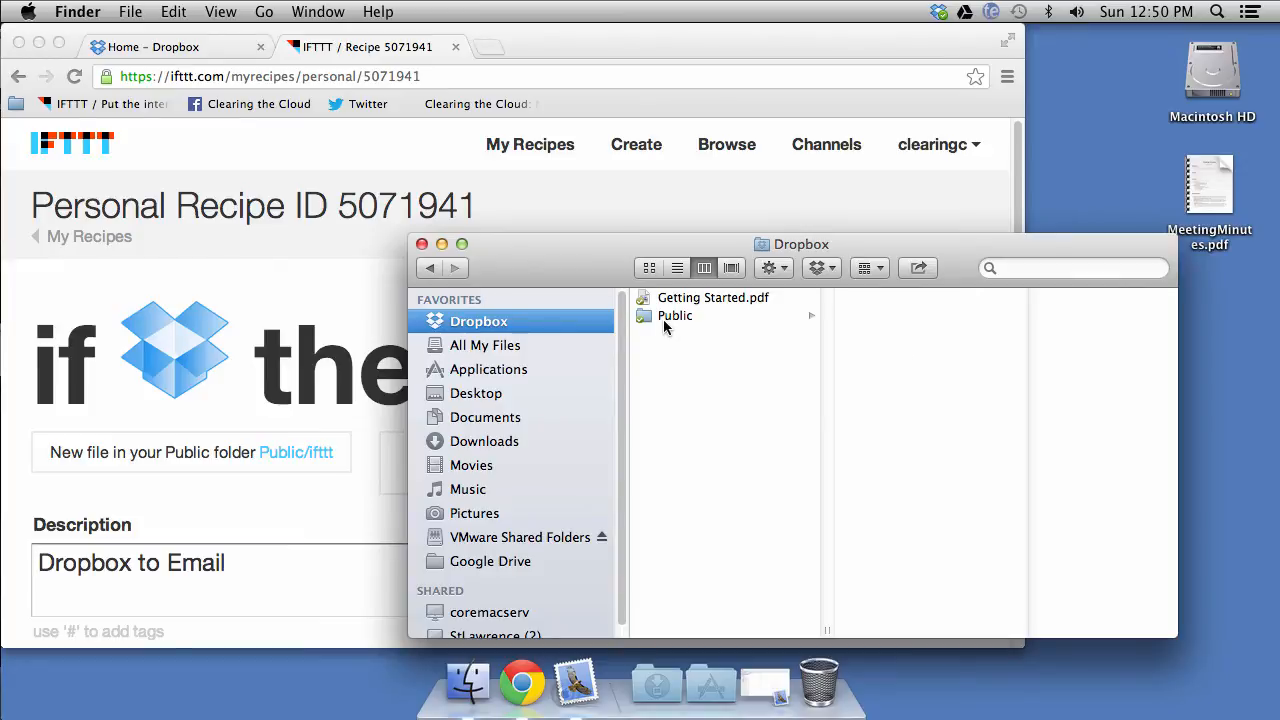
{"action": "left_click", "coordinate": [676, 316]}
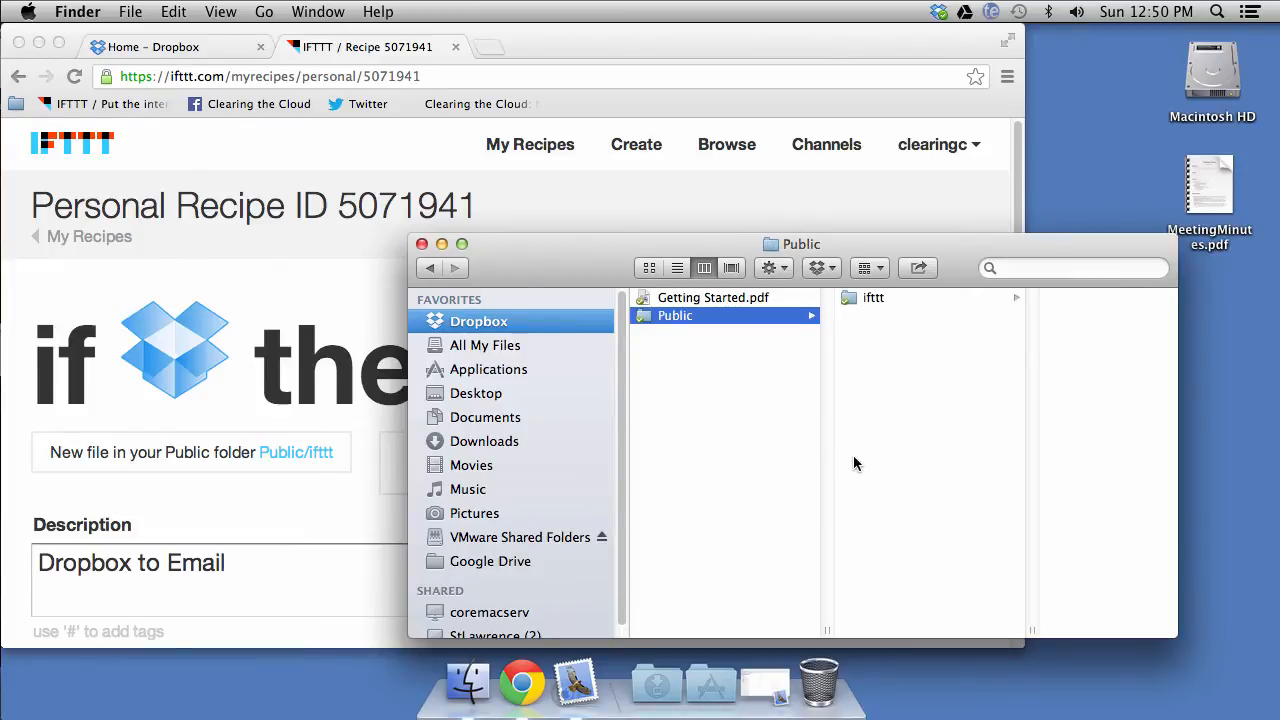
{"action": "mouse_move", "coordinate": [864, 310]}
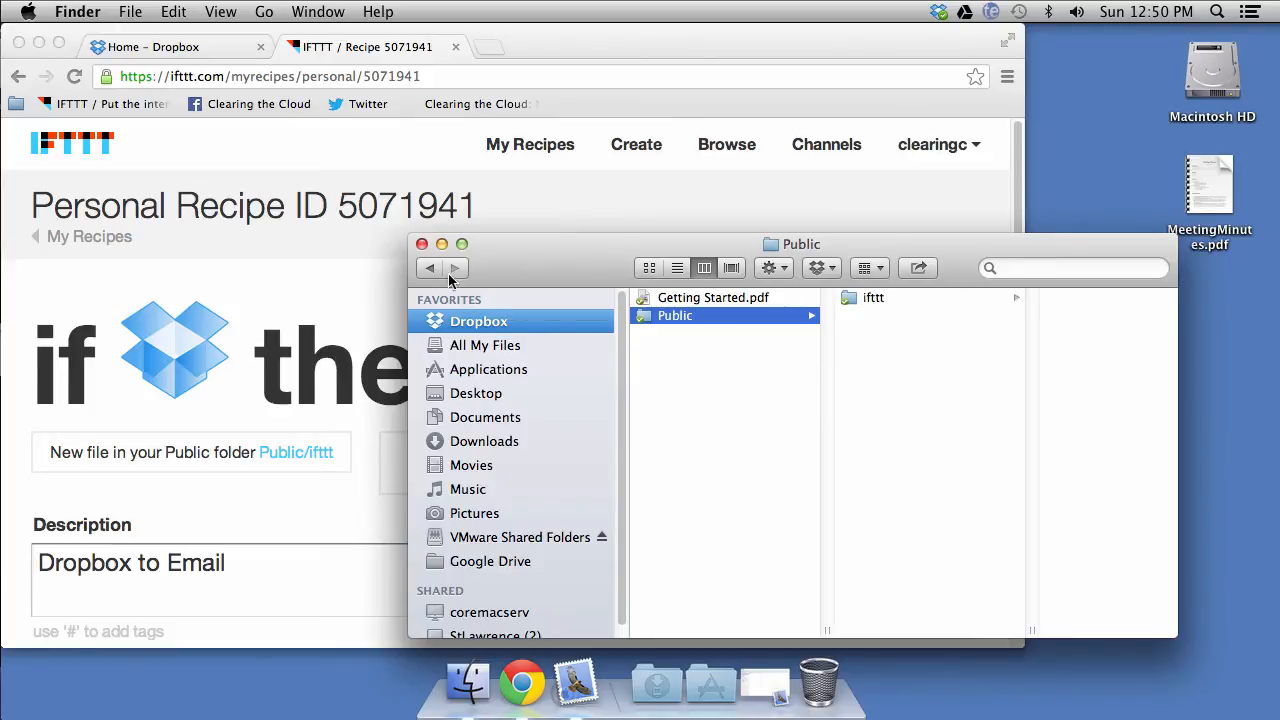
{"action": "mouse_move", "coordinate": [424, 244]}
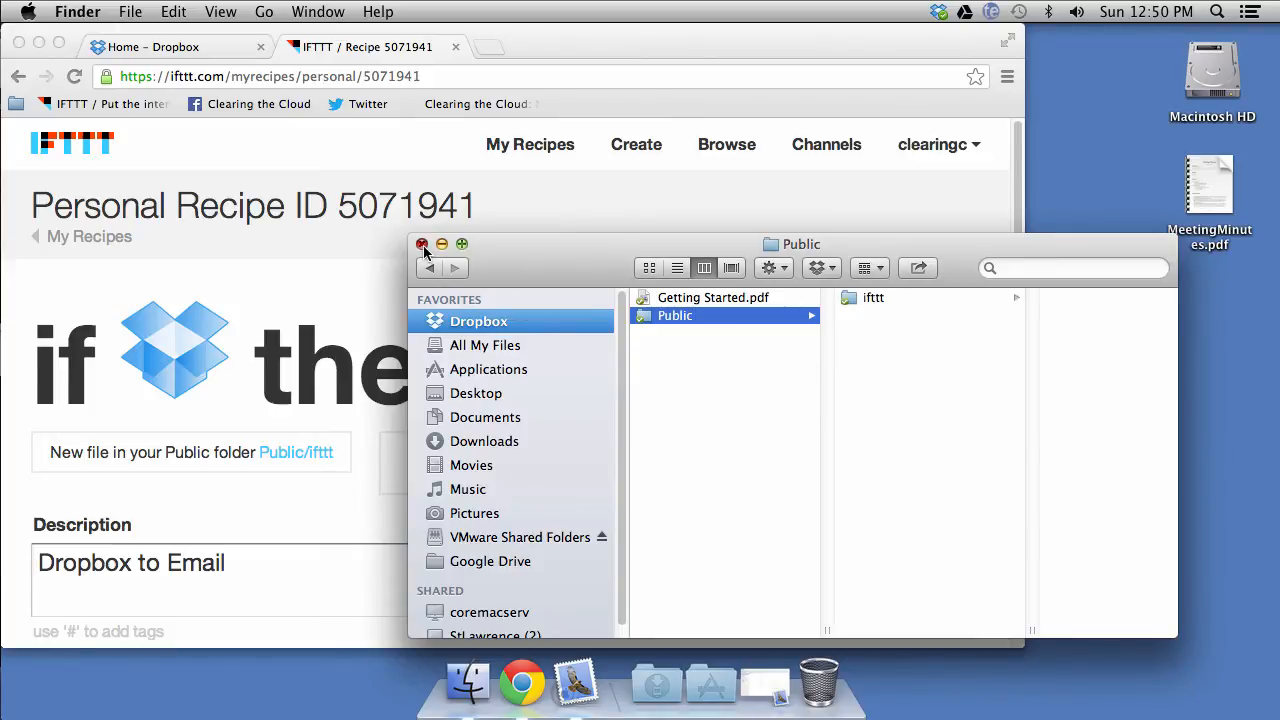
- Reopen Dropbox in Finder and open the empty ifttt folder inside Public
{"action": "left_click", "coordinate": [422, 244]}
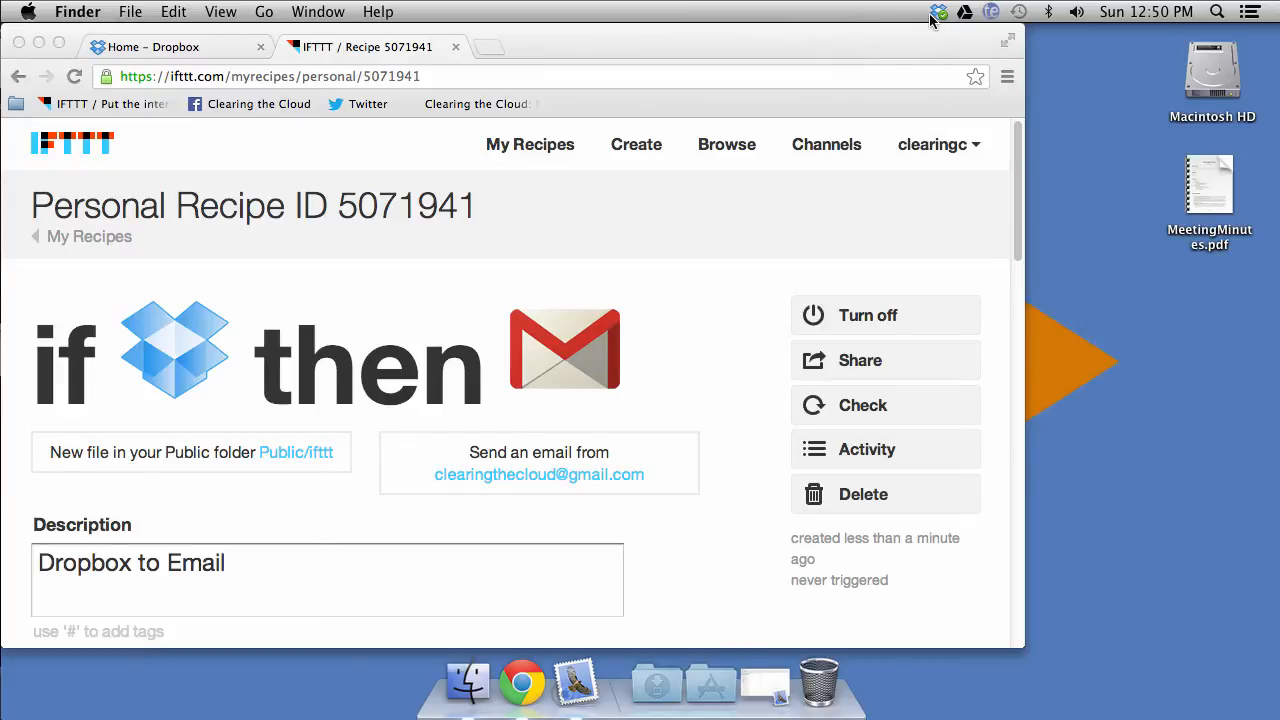
{"action": "mouse_move", "coordinate": [940, 12]}
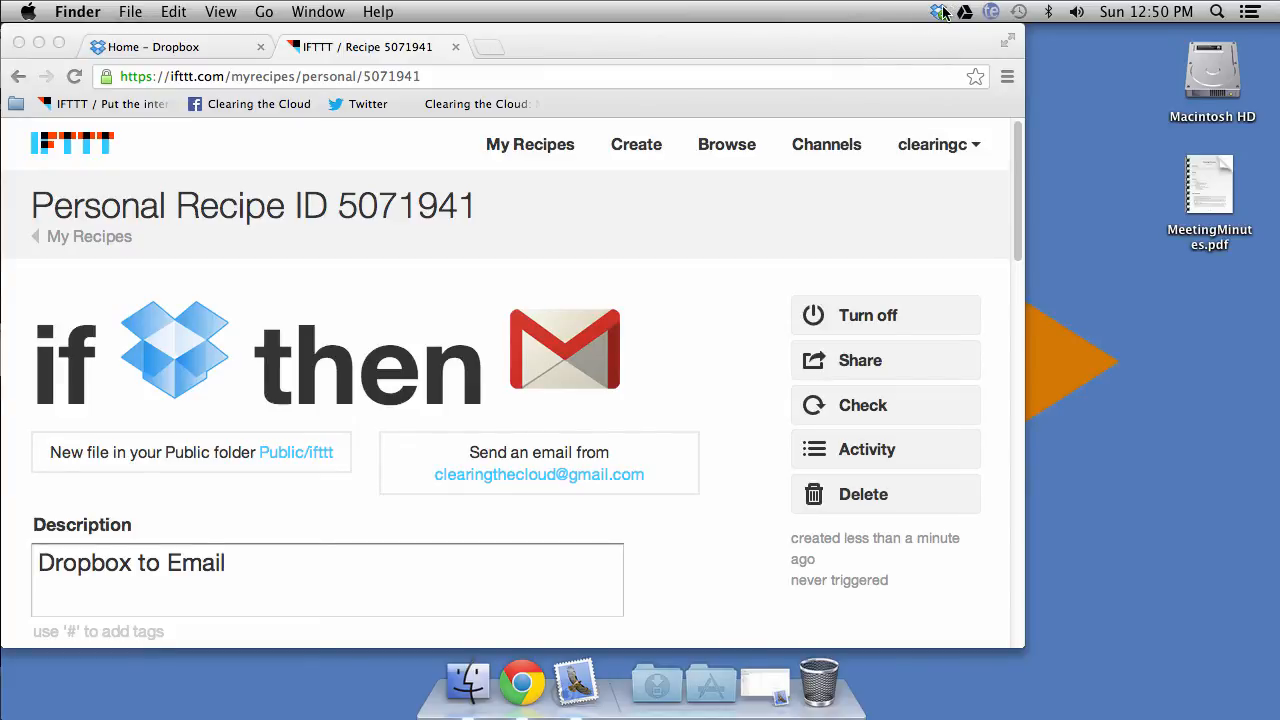
{"action": "mouse_move", "coordinate": [936, 12]}
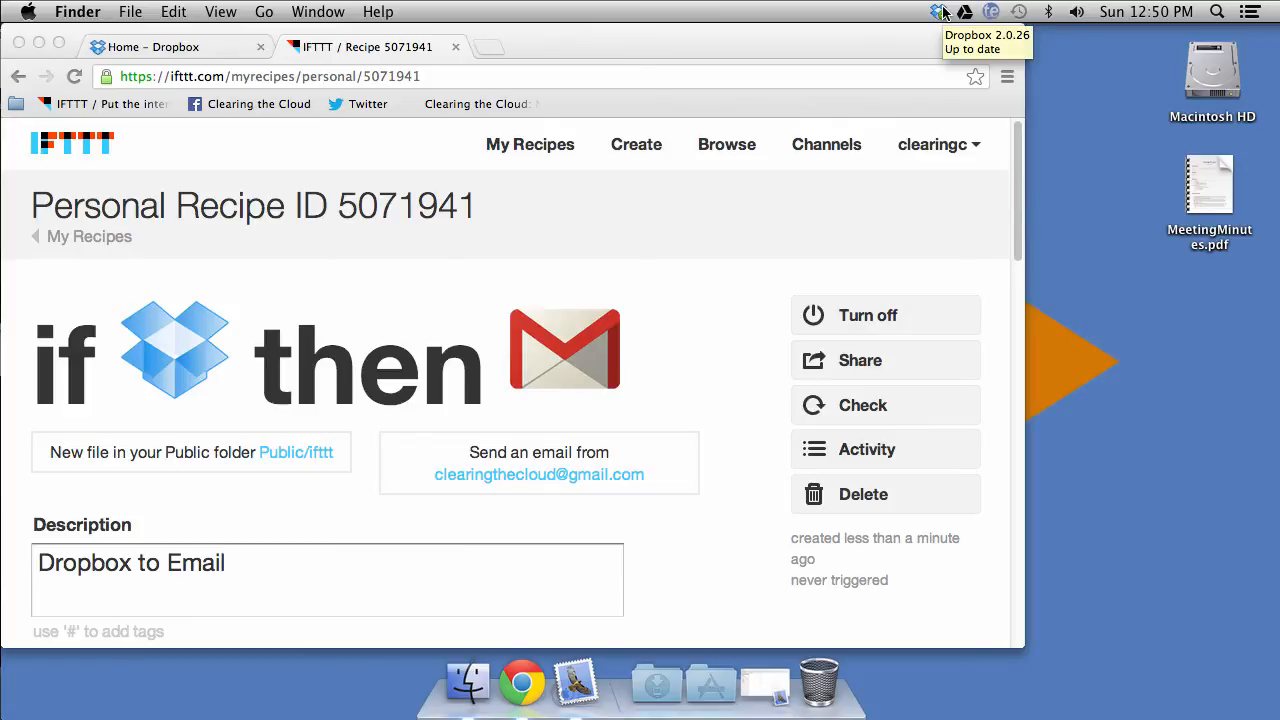
{"action": "left_click", "coordinate": [938, 12]}
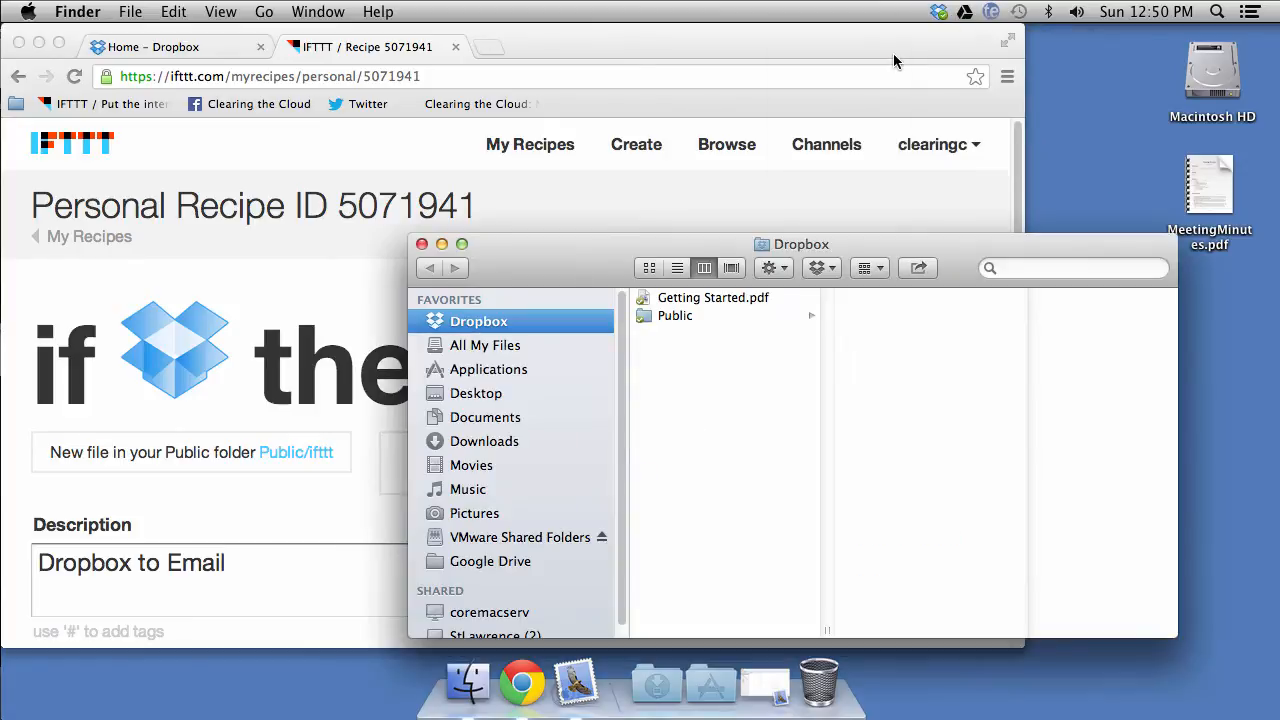
{"action": "left_click", "coordinate": [676, 316]}
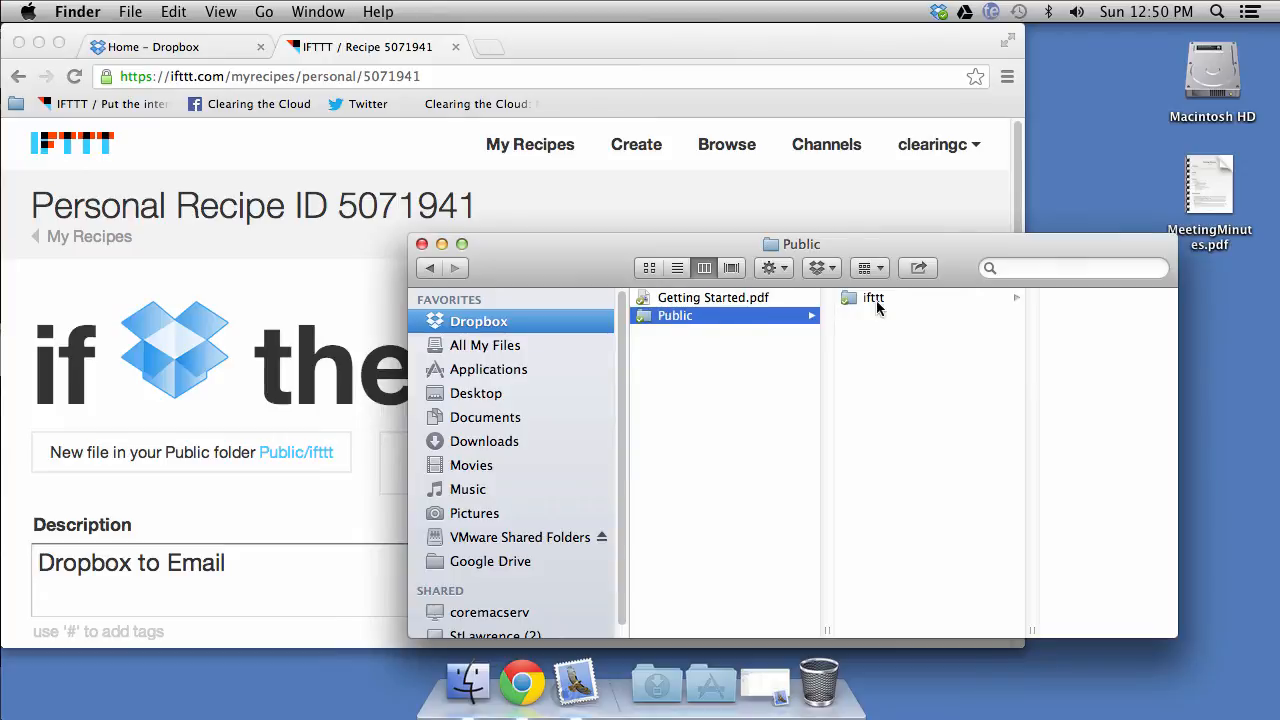
{"action": "left_click", "coordinate": [872, 296]}
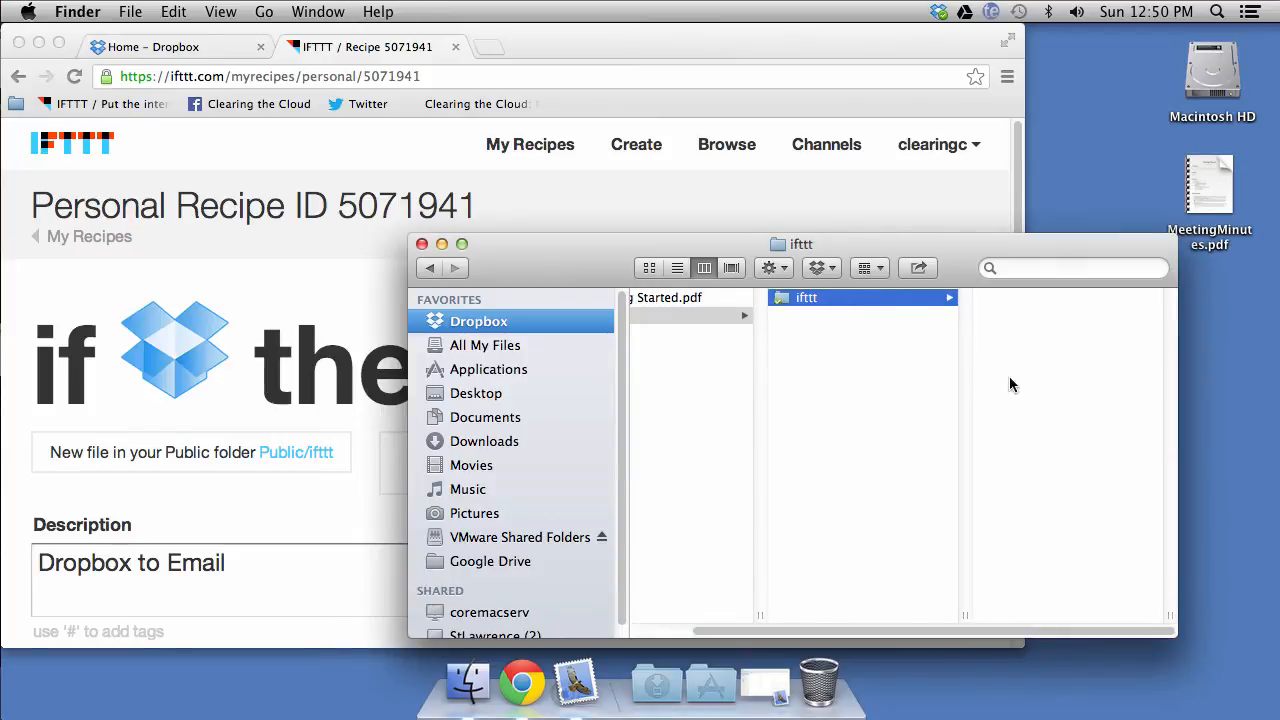
{"action": "mouse_move", "coordinate": [836, 206]}
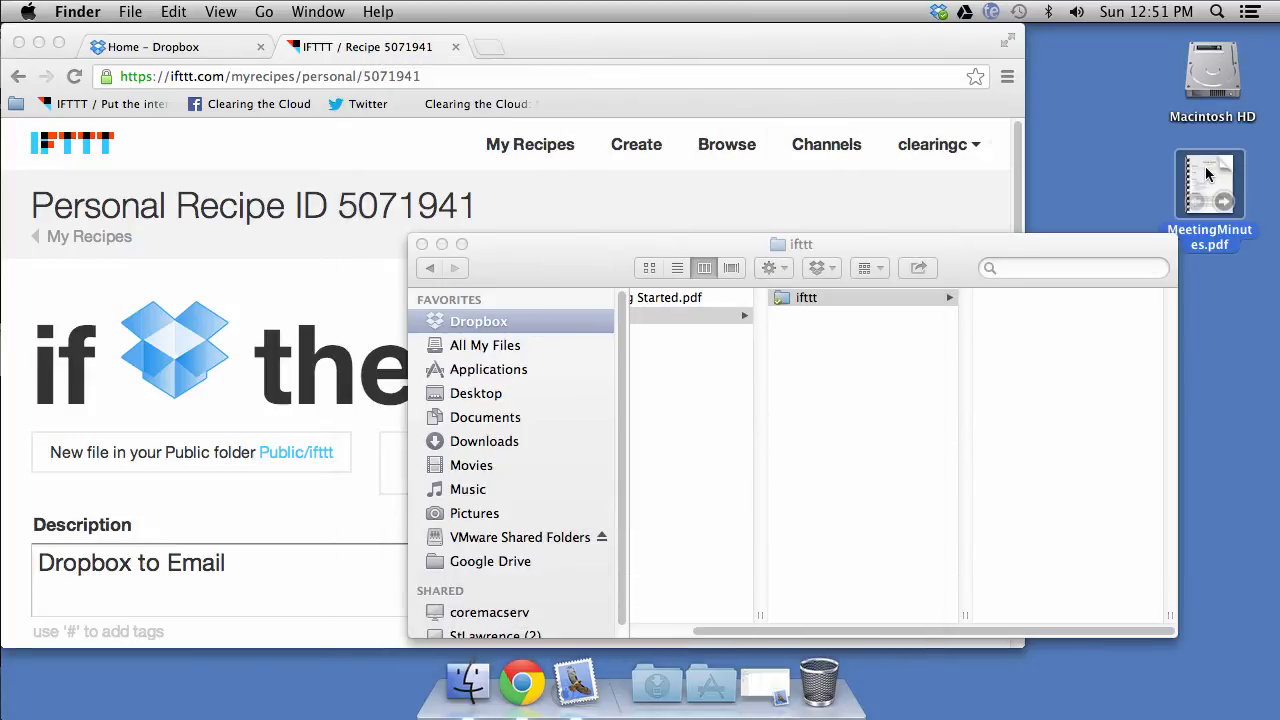
- Drag MeetingMinutes.pdf from the desktop into Dropbox's Public/ifttt folder and select it to preview
{"action": "left_click_drag", "start_coordinate": [1208, 184], "coordinate": [1132, 374]}
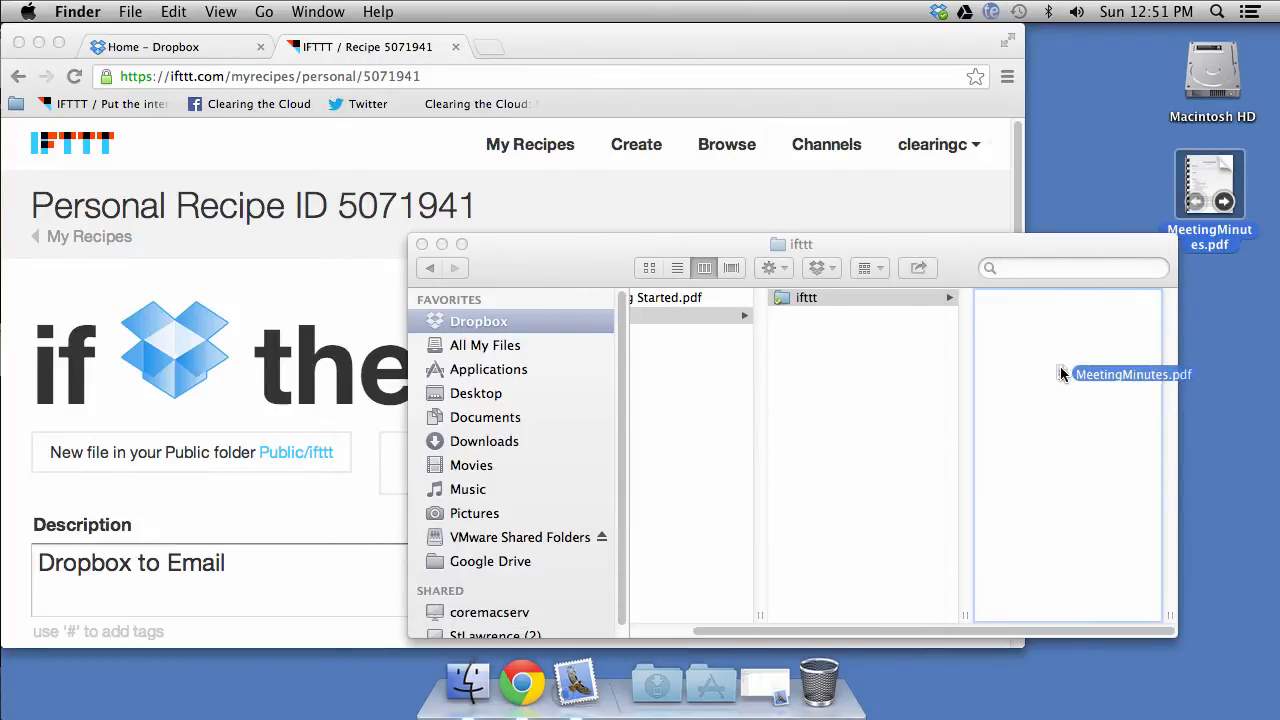
{"action": "left_click", "coordinate": [850, 296]}
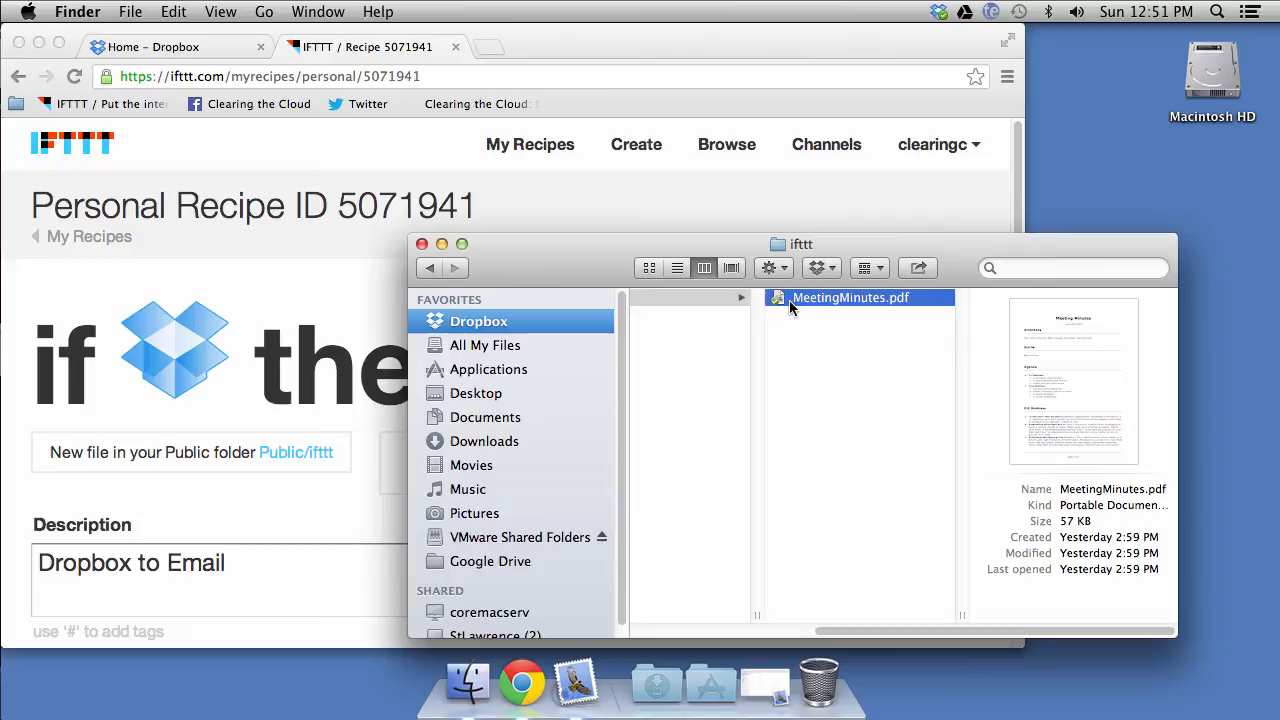
{"action": "mouse_move", "coordinate": [778, 310]}
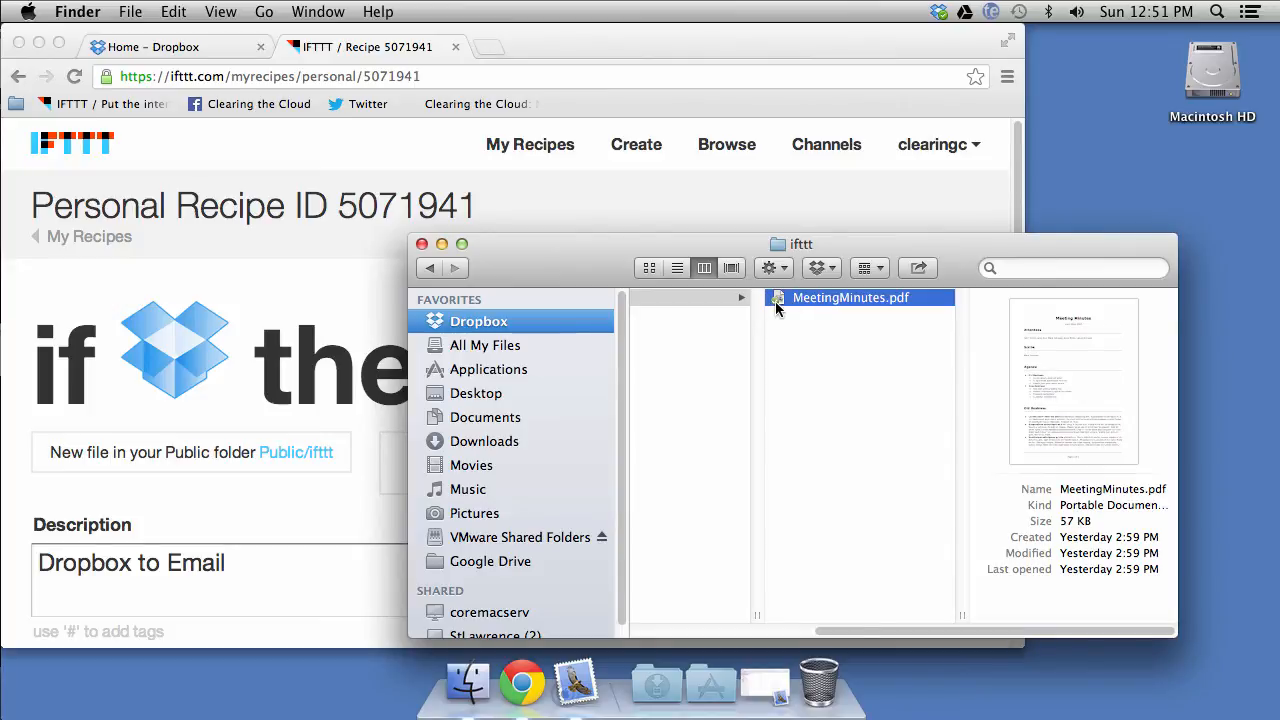
{"action": "mouse_move", "coordinate": [808, 320]}
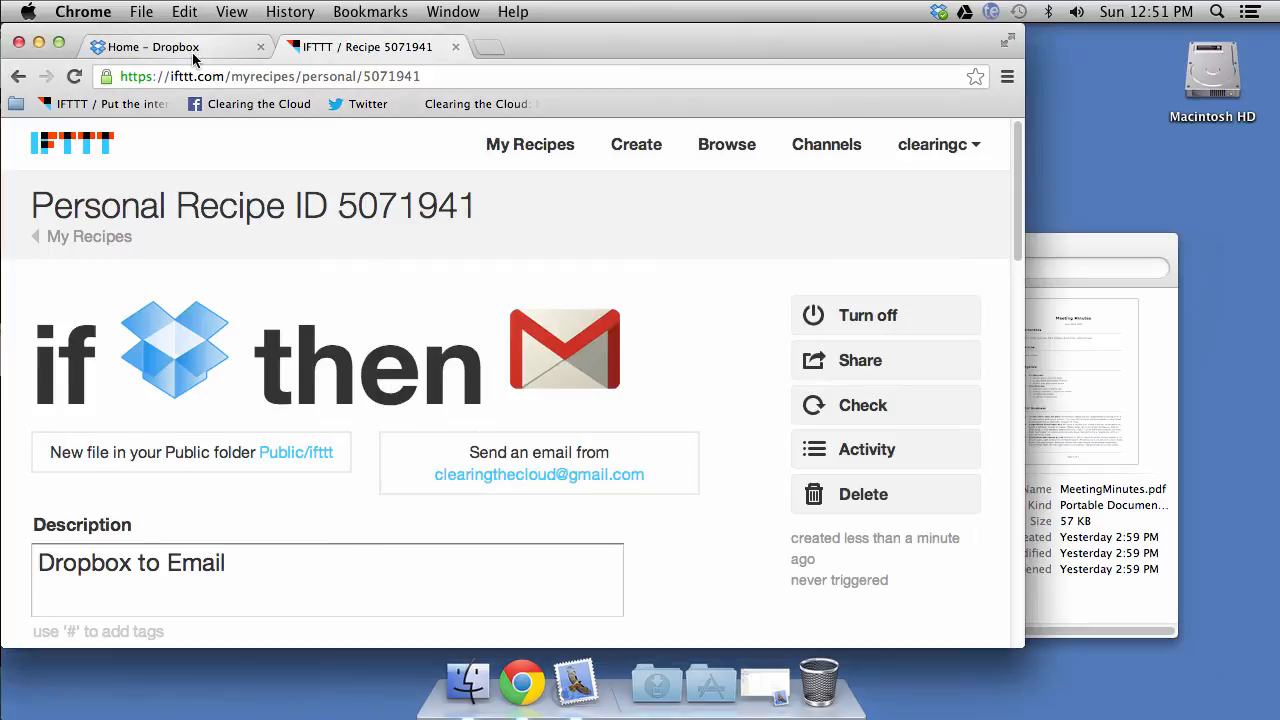
- Check that MeetingMinutes.pdf appears in Public on the Dropbox site, then return to the IFTTT recipe
{"action": "left_click", "coordinate": [170, 48]}
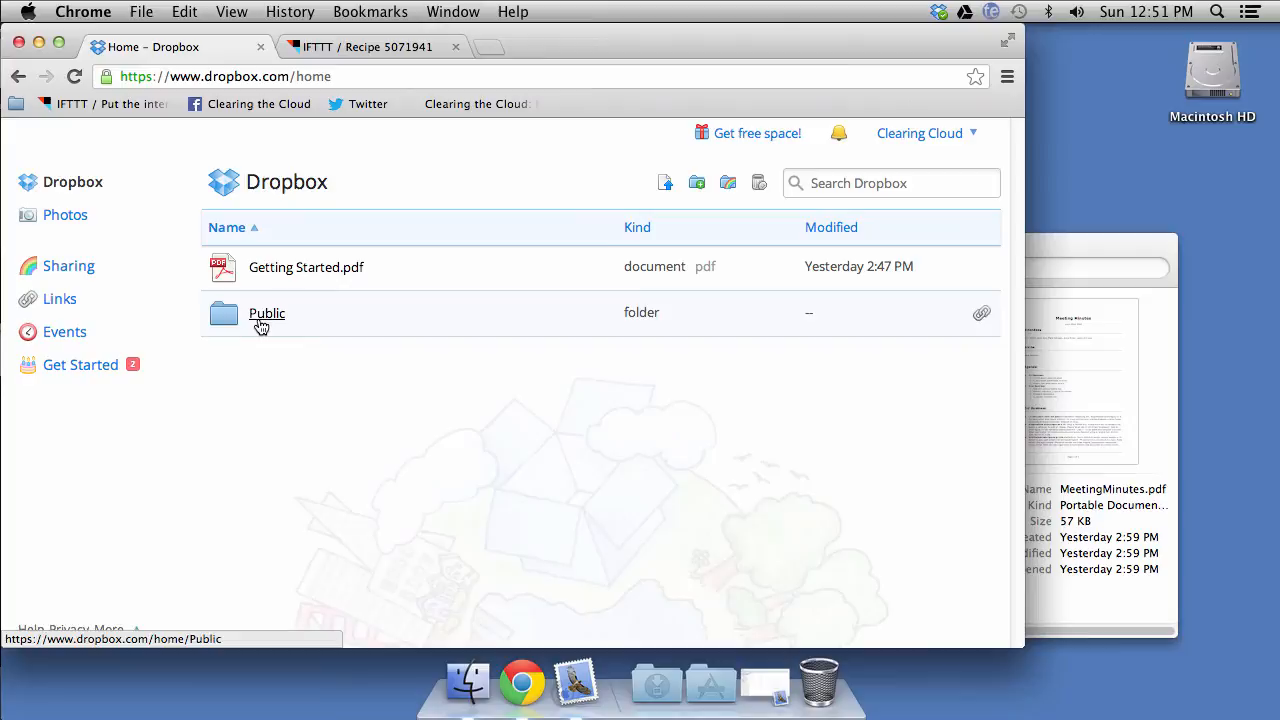
{"action": "left_click", "coordinate": [268, 312]}
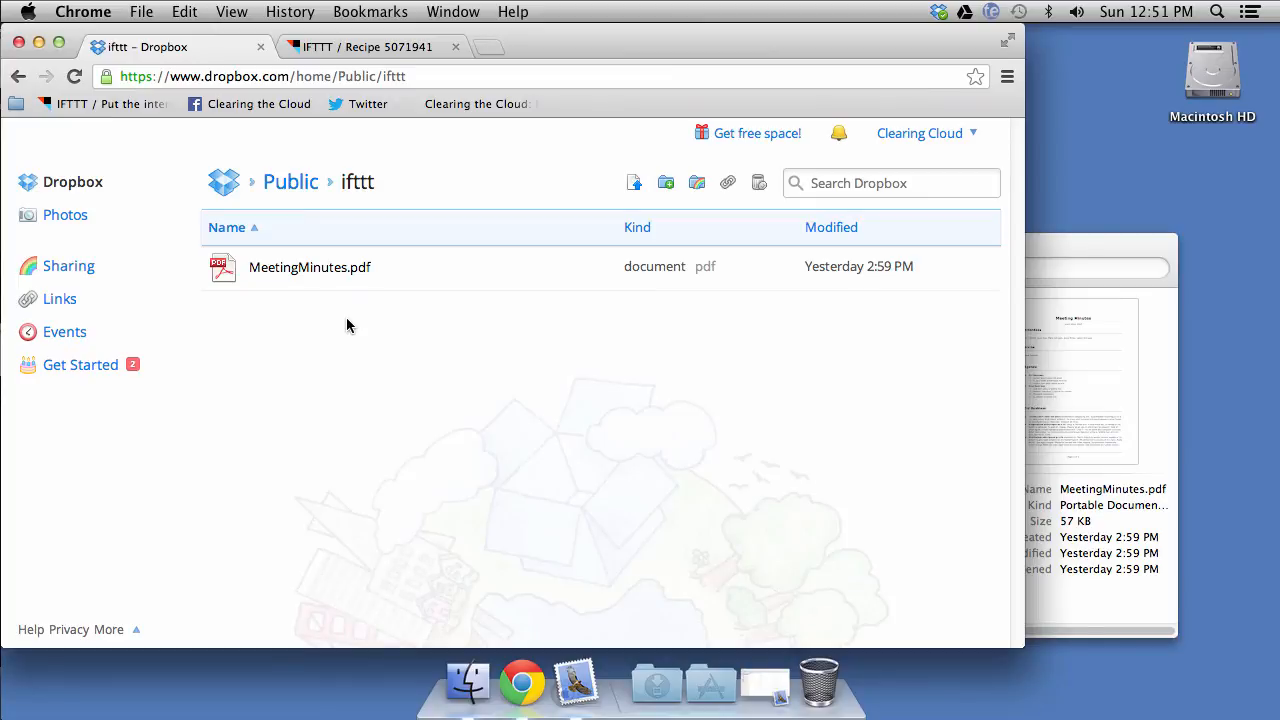
{"action": "mouse_move", "coordinate": [576, 372]}
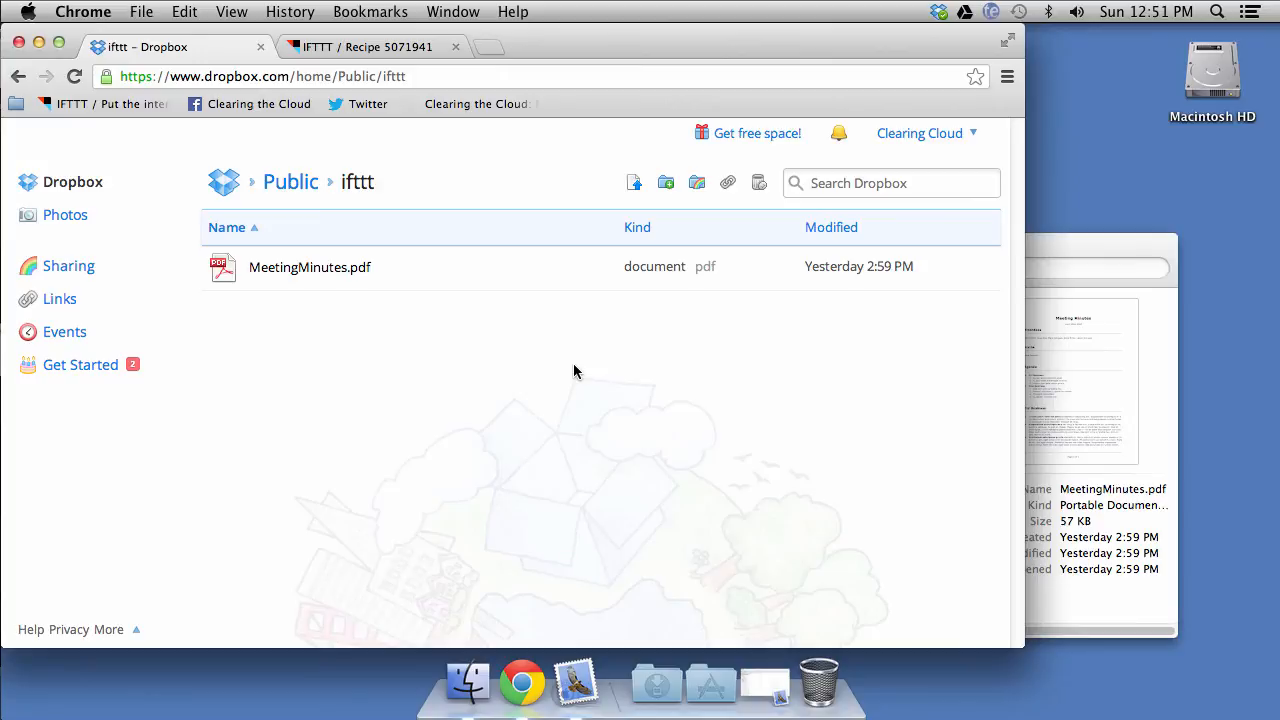
{"action": "mouse_move", "coordinate": [420, 380]}
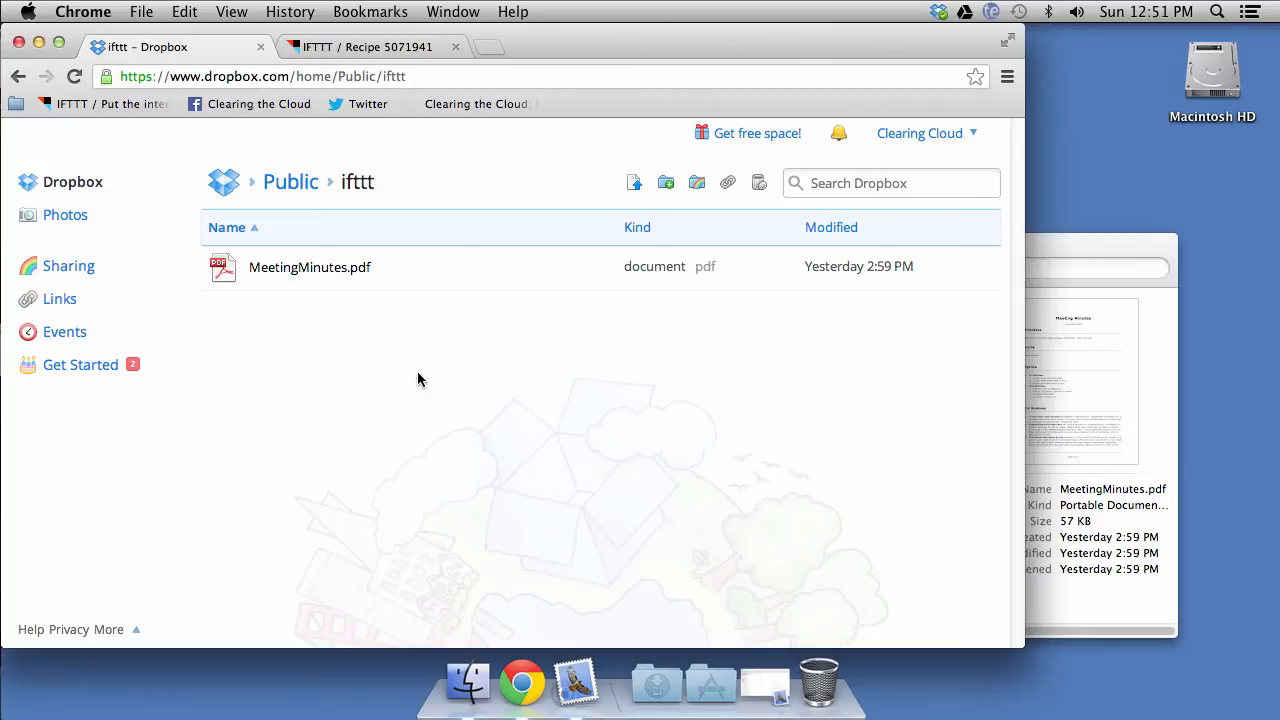
{"action": "mouse_move", "coordinate": [536, 398]}
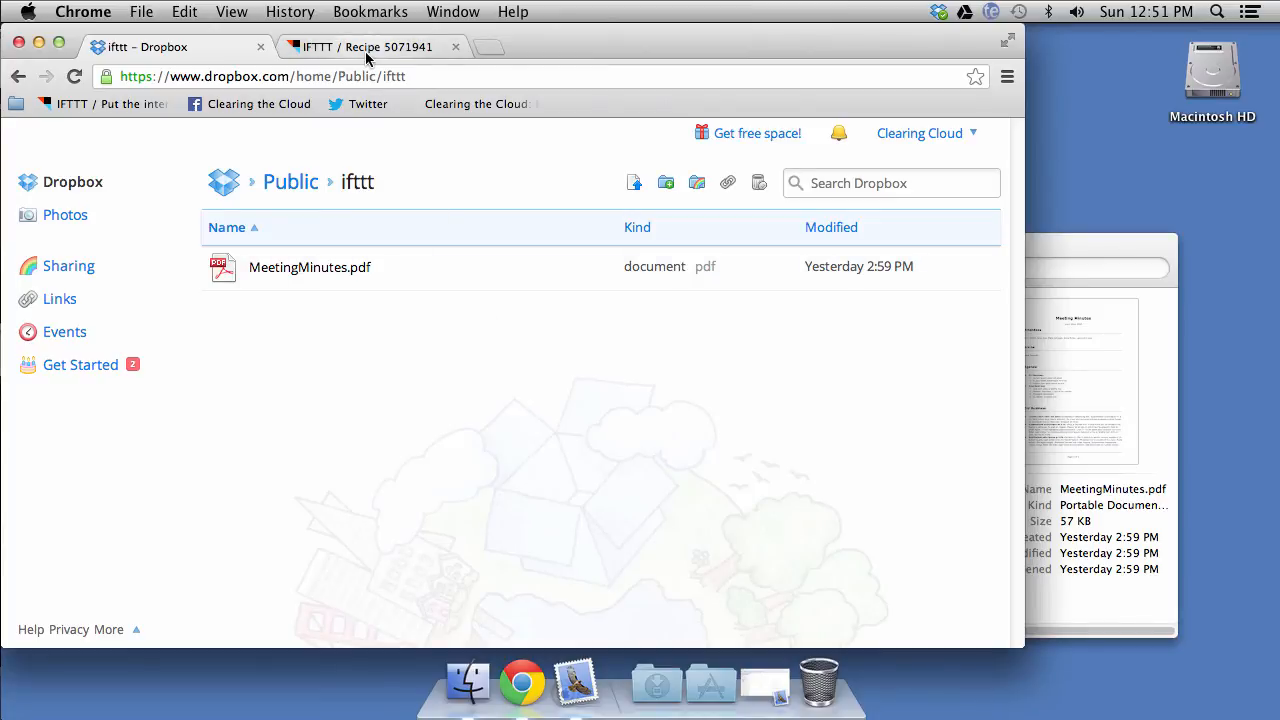
{"action": "left_click", "coordinate": [364, 46]}
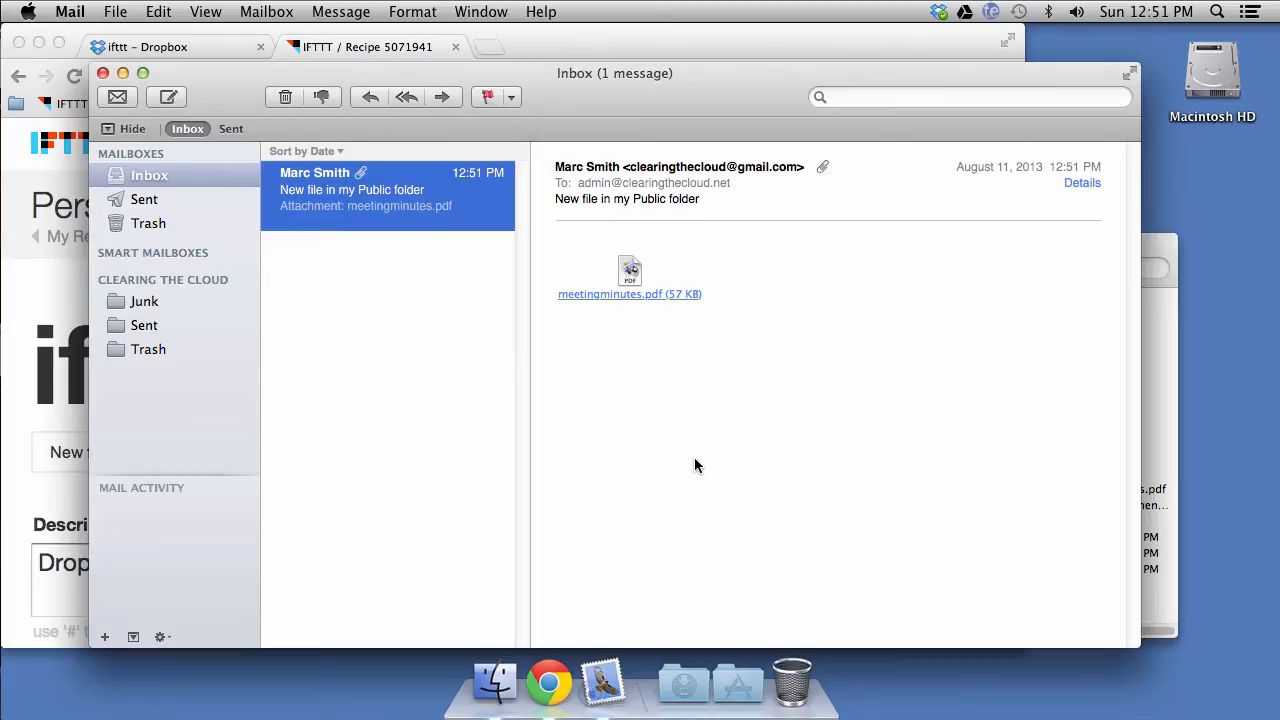
{"action": "mouse_move", "coordinate": [668, 368]}
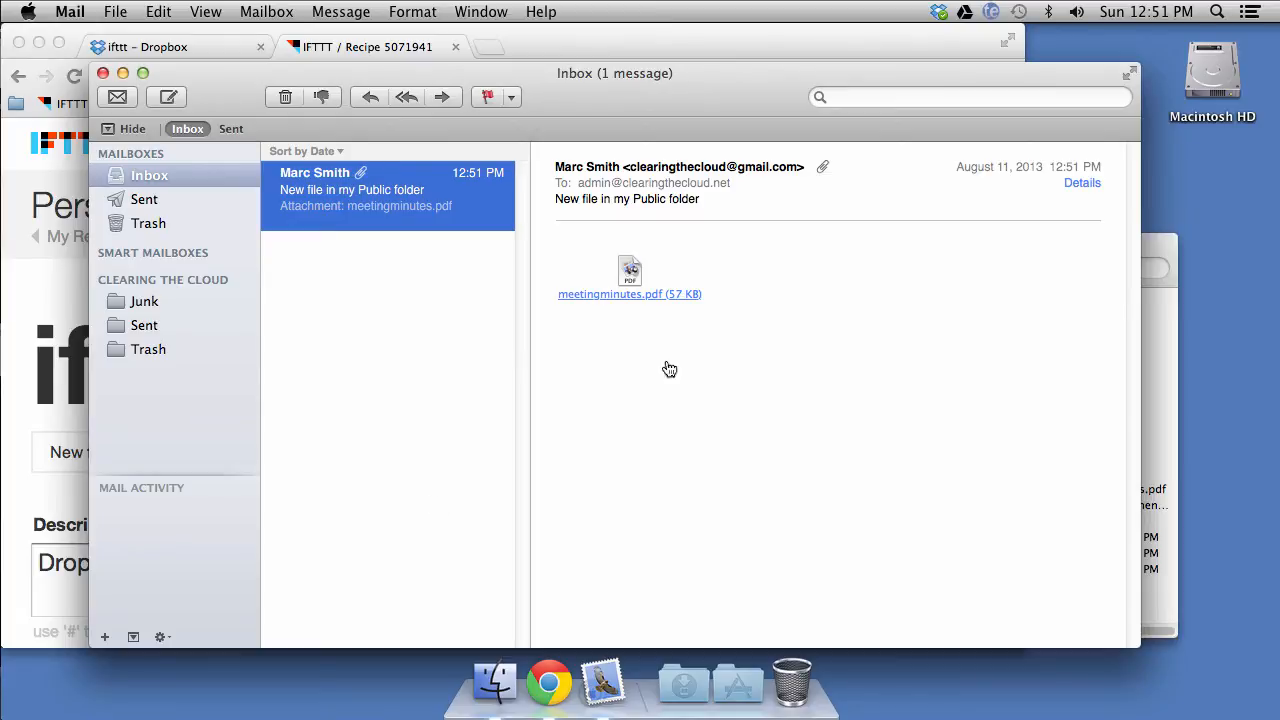
- View the emailed meetingminutes.pdf attachment in Preview and bring Mail back to front
{"action": "left_click", "coordinate": [628, 278]}
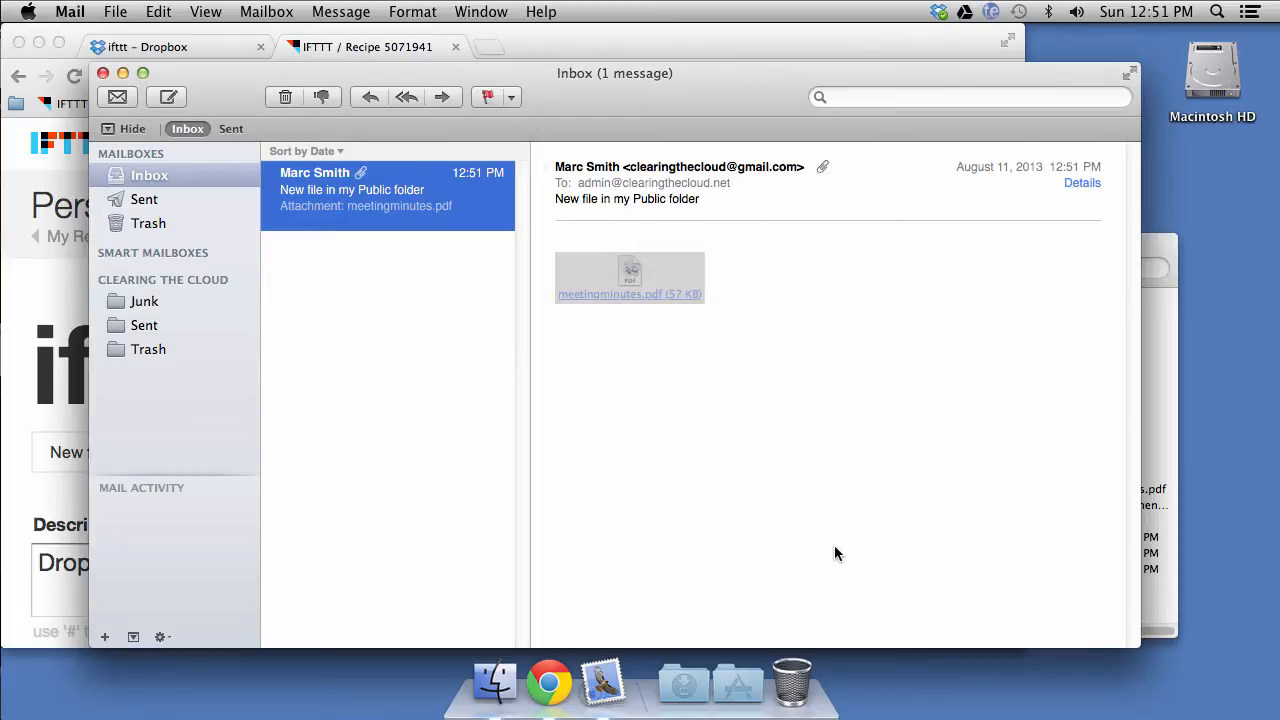
{"action": "mouse_move", "coordinate": [628, 258]}
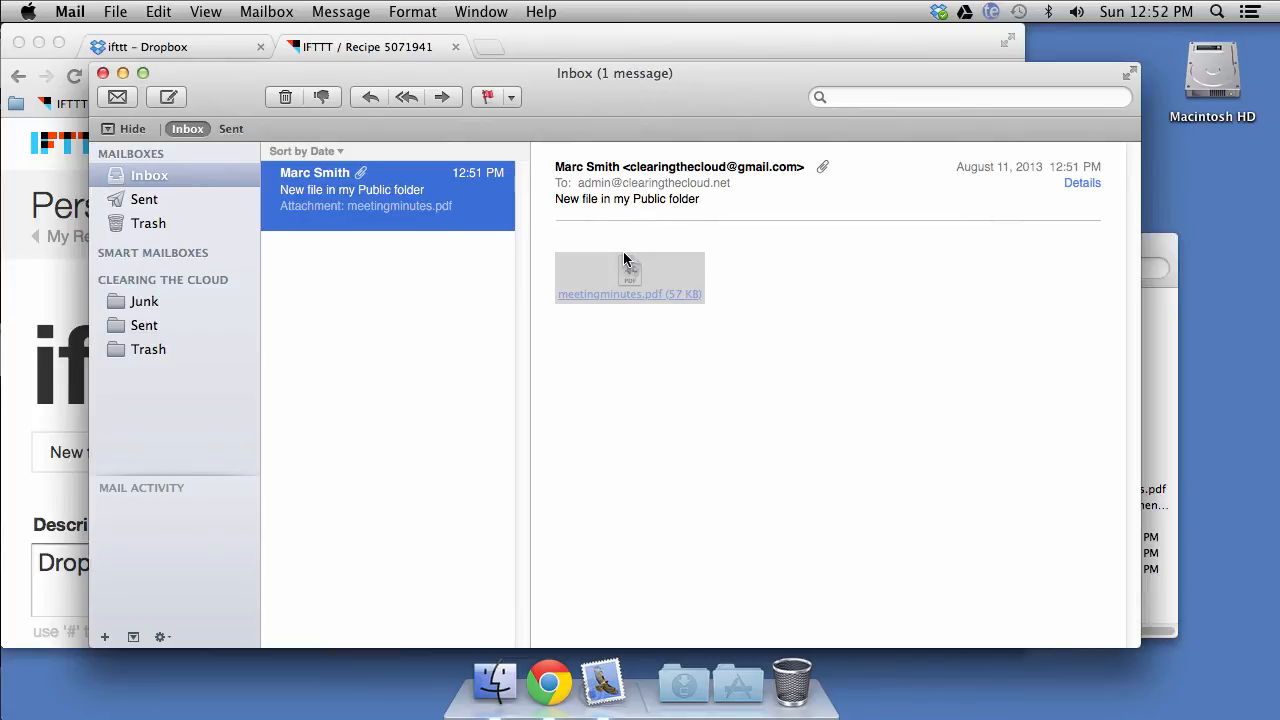
{"action": "double_click", "coordinate": [628, 278]}
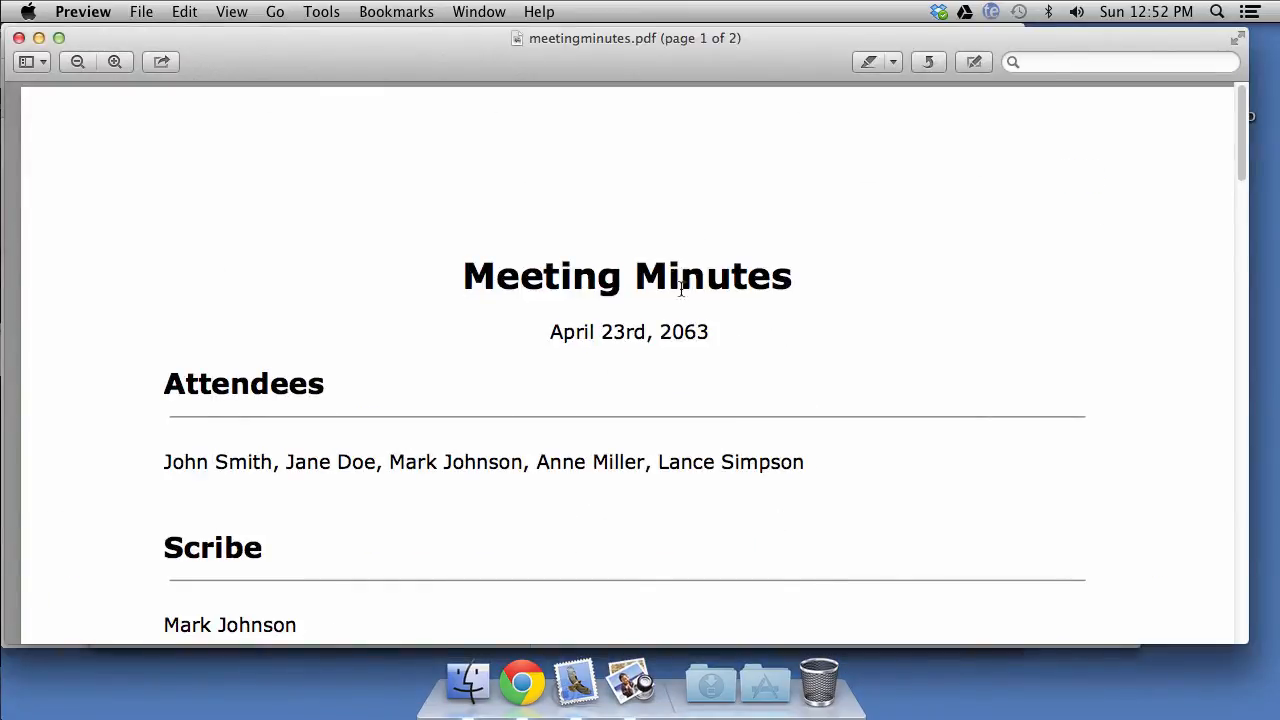
{"action": "mouse_move", "coordinate": [18, 38]}
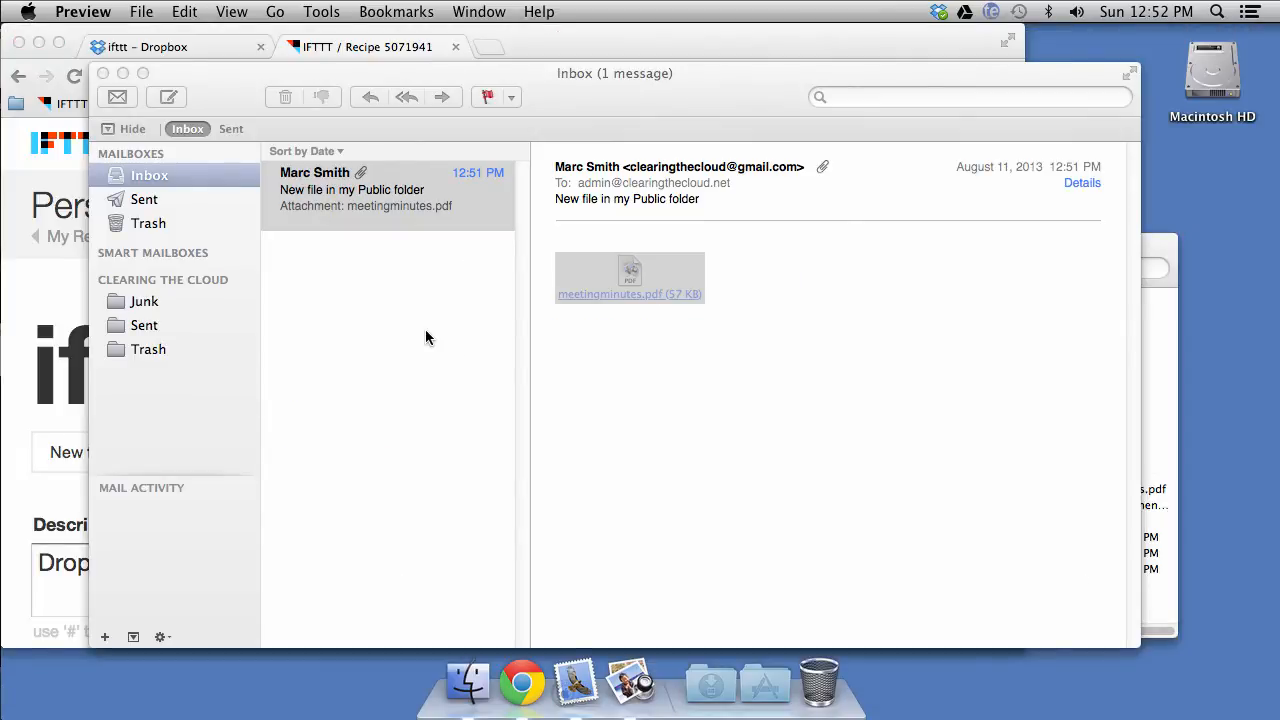
{"action": "left_click", "coordinate": [388, 188]}
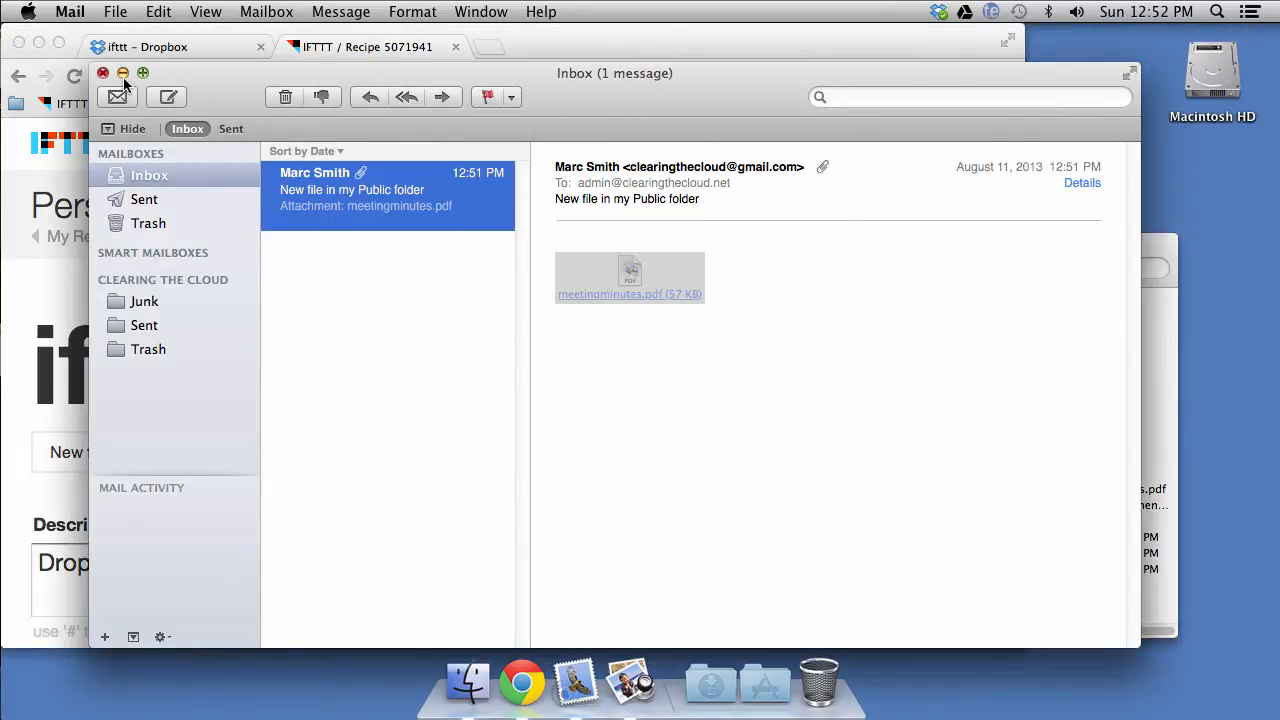
- Close the Mail window to reveal the Dropbox to Email recipe page
{"action": "left_click", "coordinate": [102, 72]}
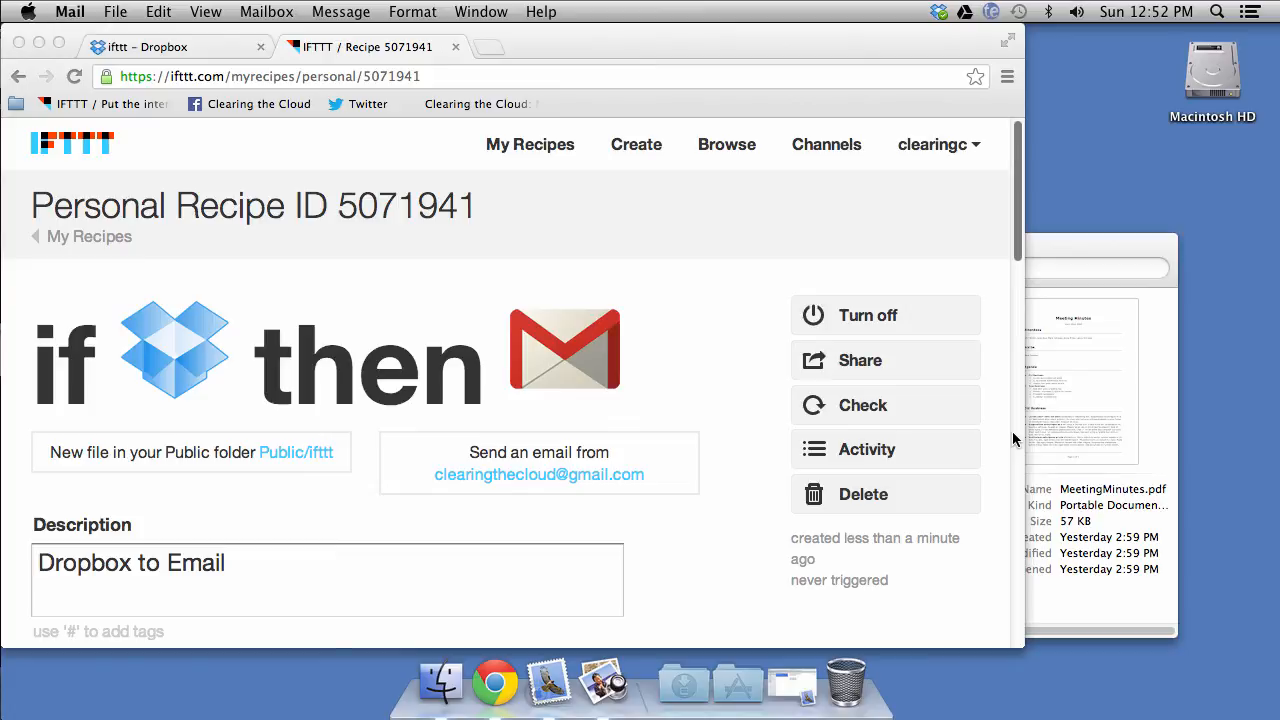
{"action": "mouse_move", "coordinate": [732, 246]}
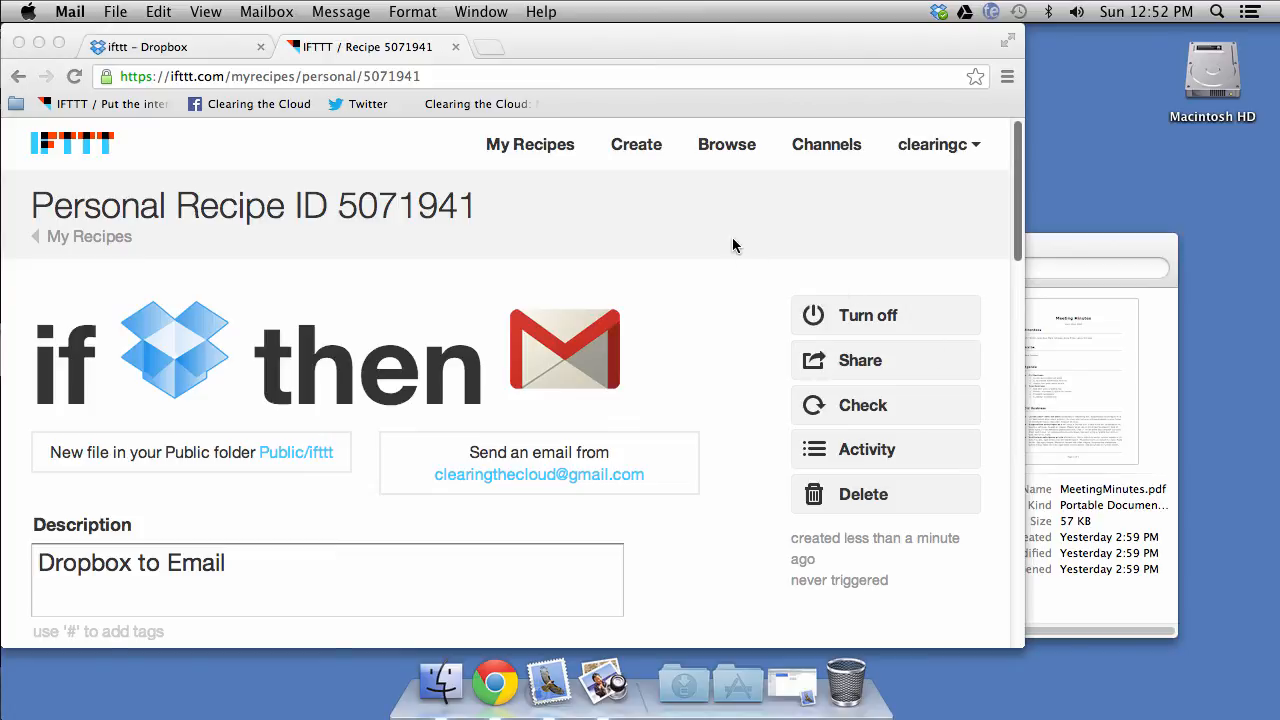
{"action": "mouse_move", "coordinate": [698, 312]}
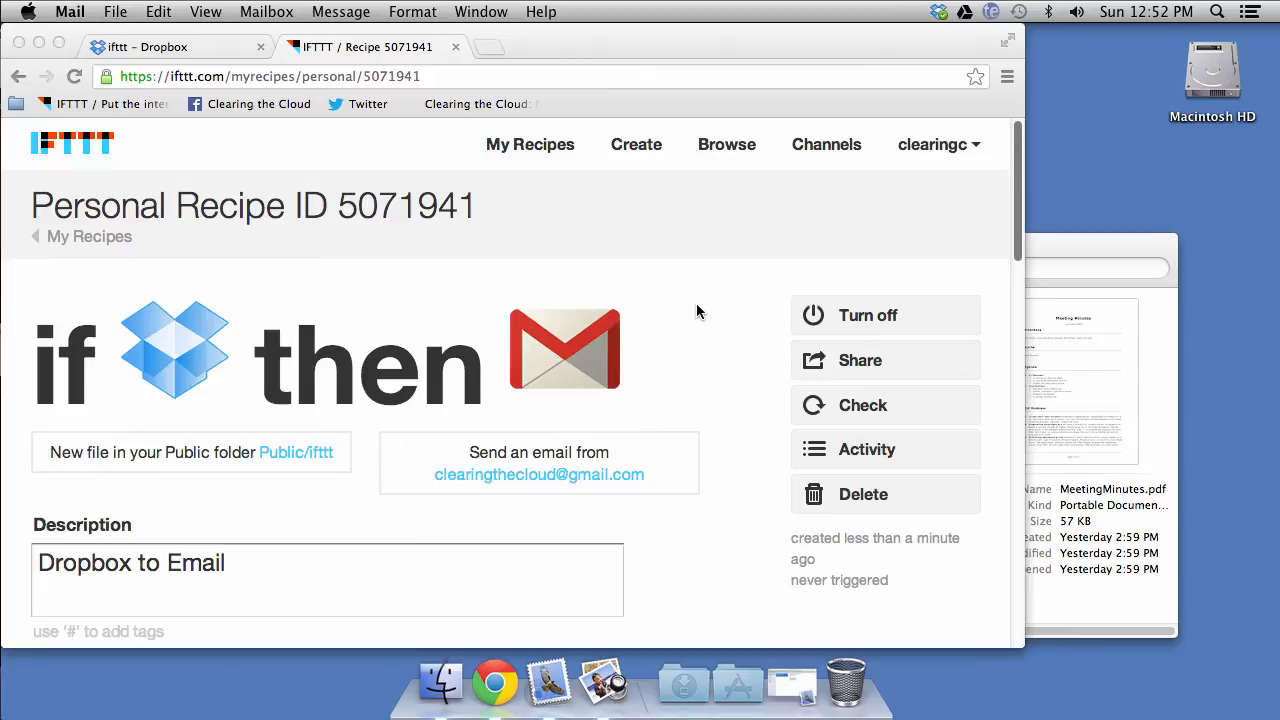